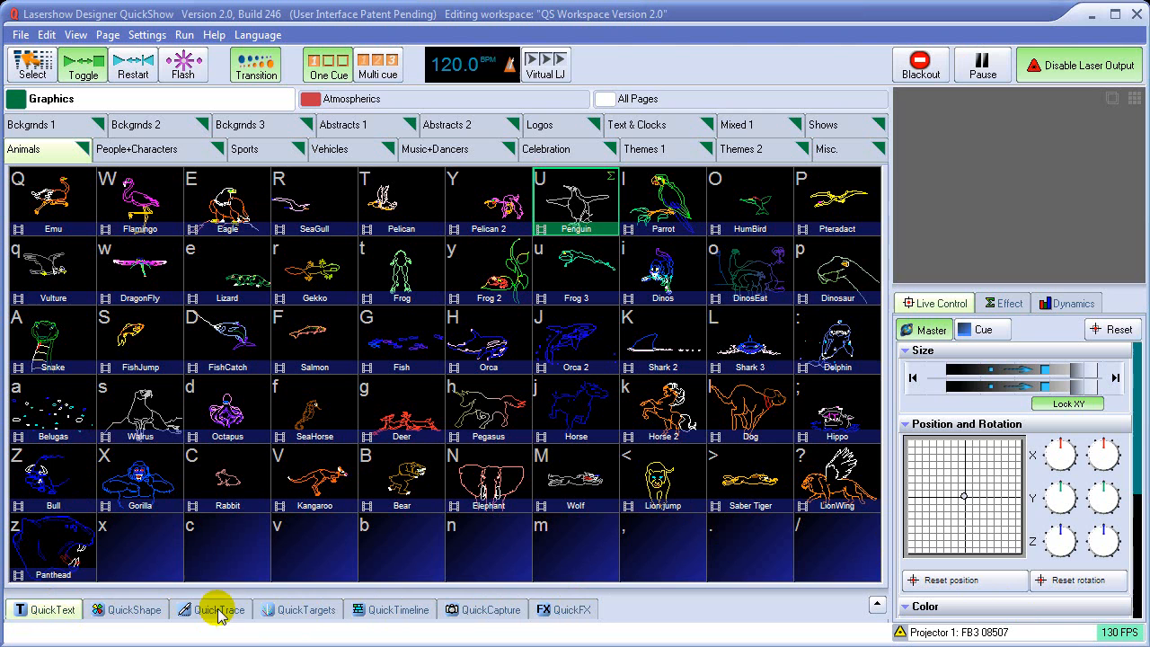
{"action": "mouse_move", "coordinate": [100, 600]}
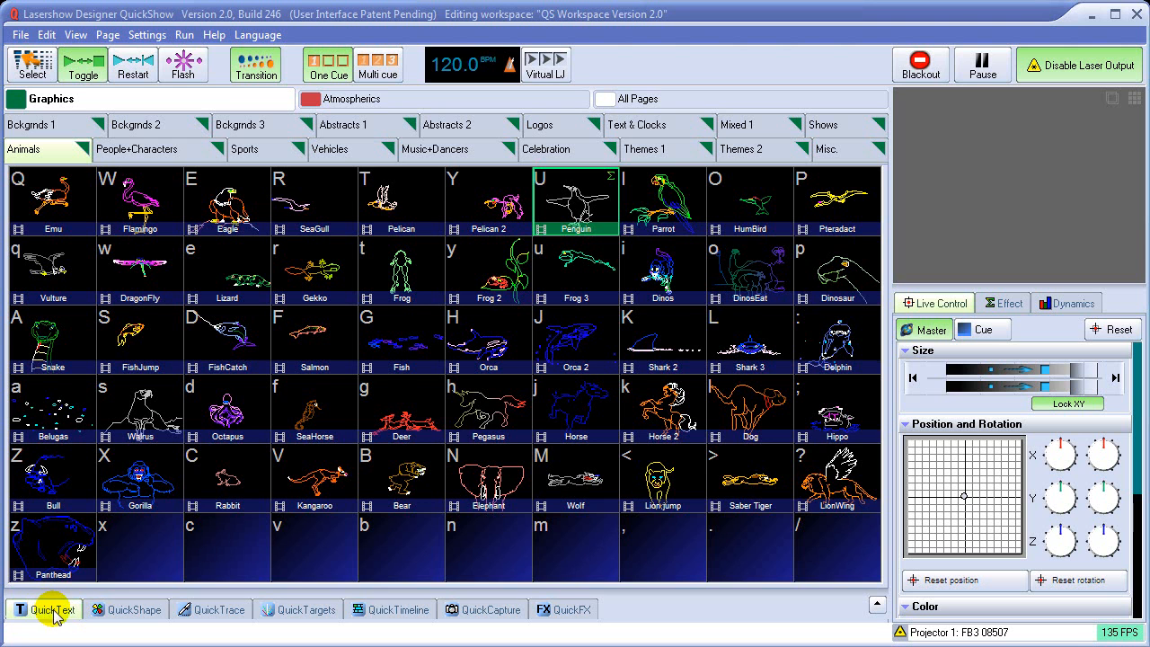
Enter 'Bill is great' as the QuickText and set its colour via the red then yellow swatches.
{"action": "left_click", "coordinate": [49, 609]}
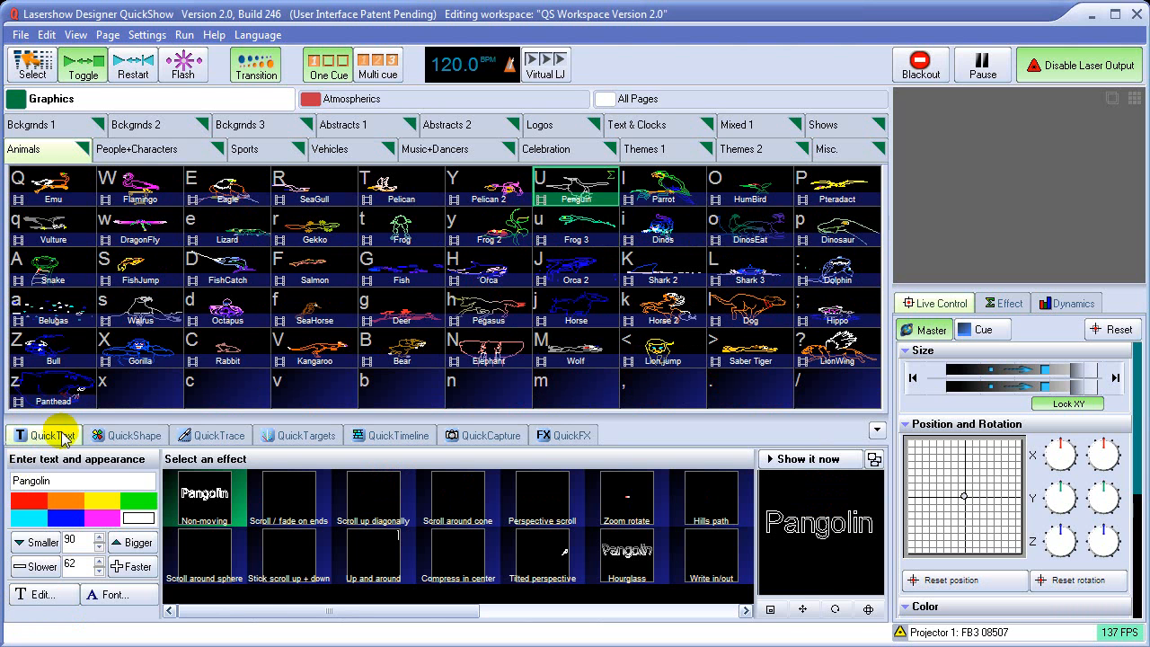
{"action": "mouse_move", "coordinate": [90, 476]}
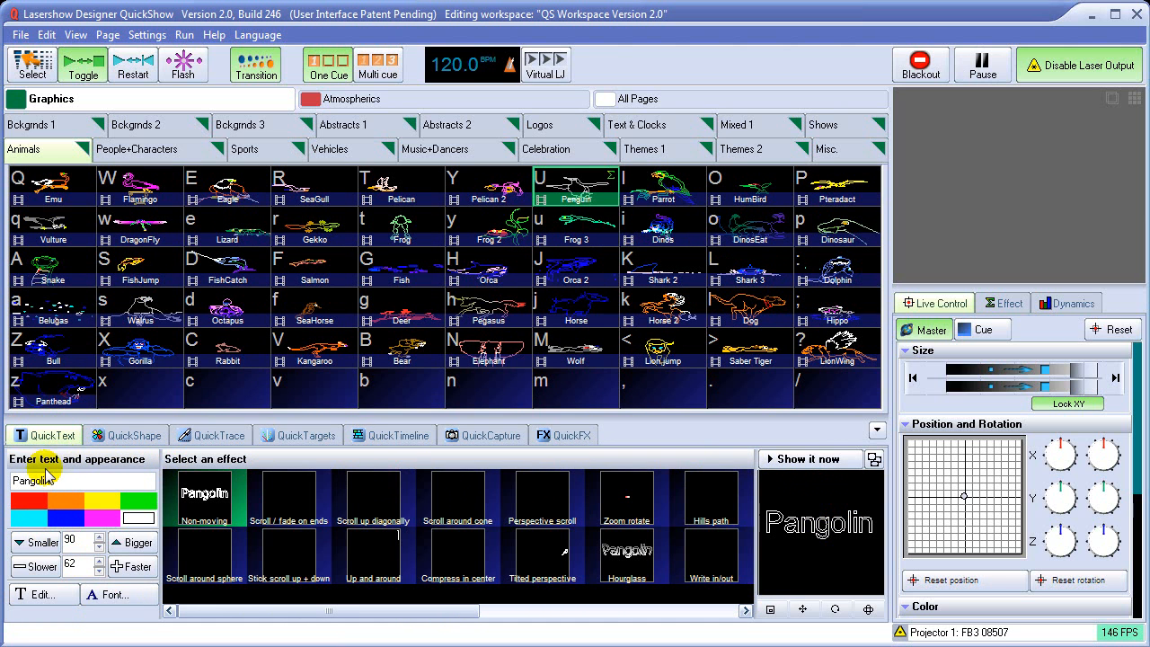
{"action": "mouse_move", "coordinate": [508, 484]}
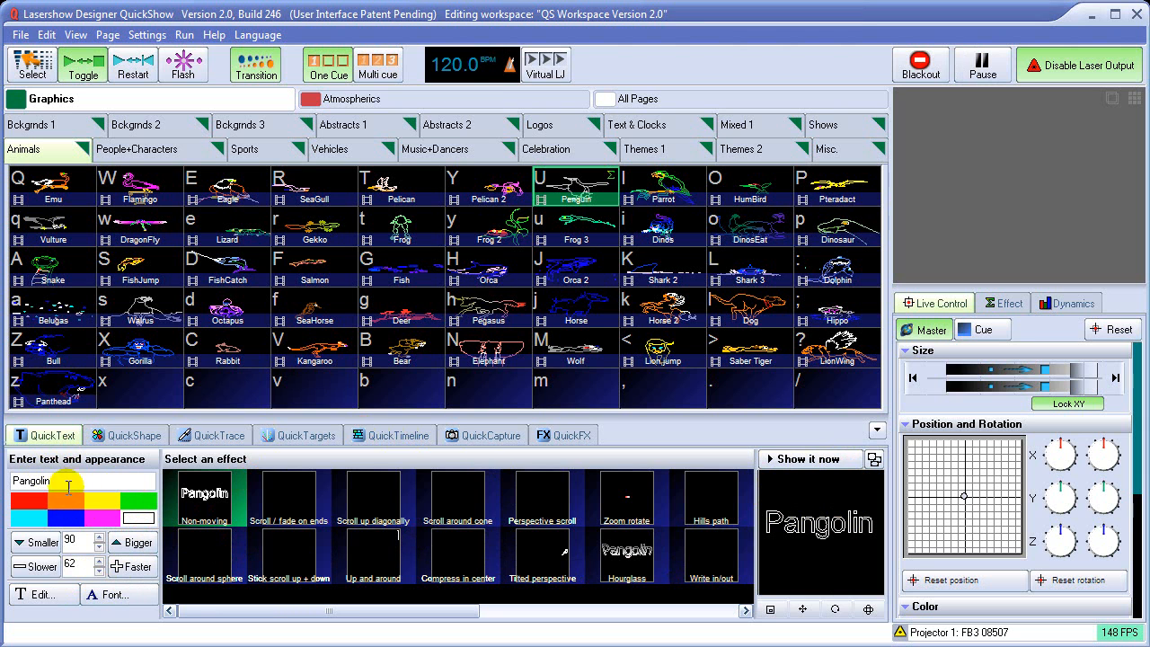
{"action": "mouse_move", "coordinate": [76, 500]}
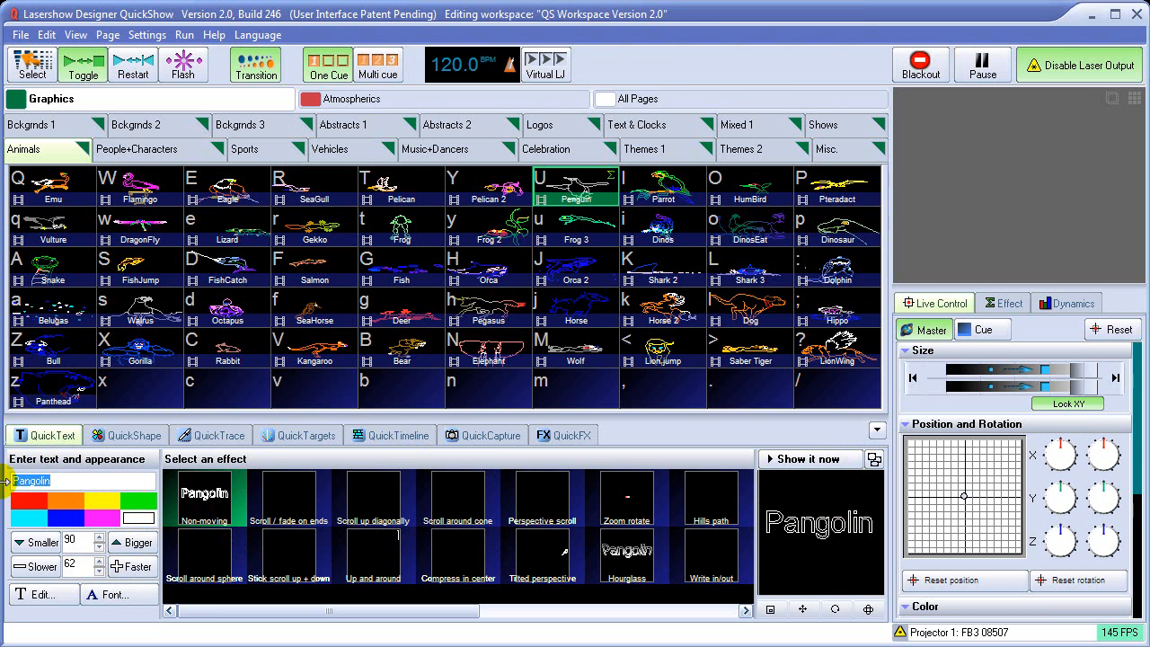
{"action": "type", "text": "Bill is g"}
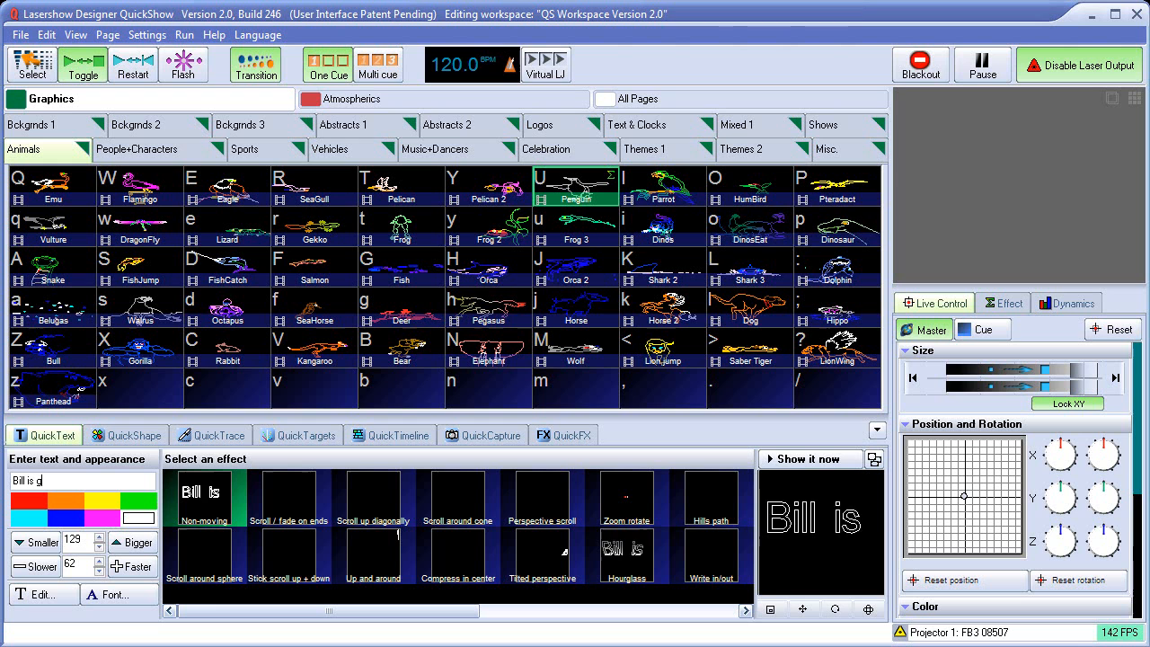
{"action": "type", "text": "reat"}
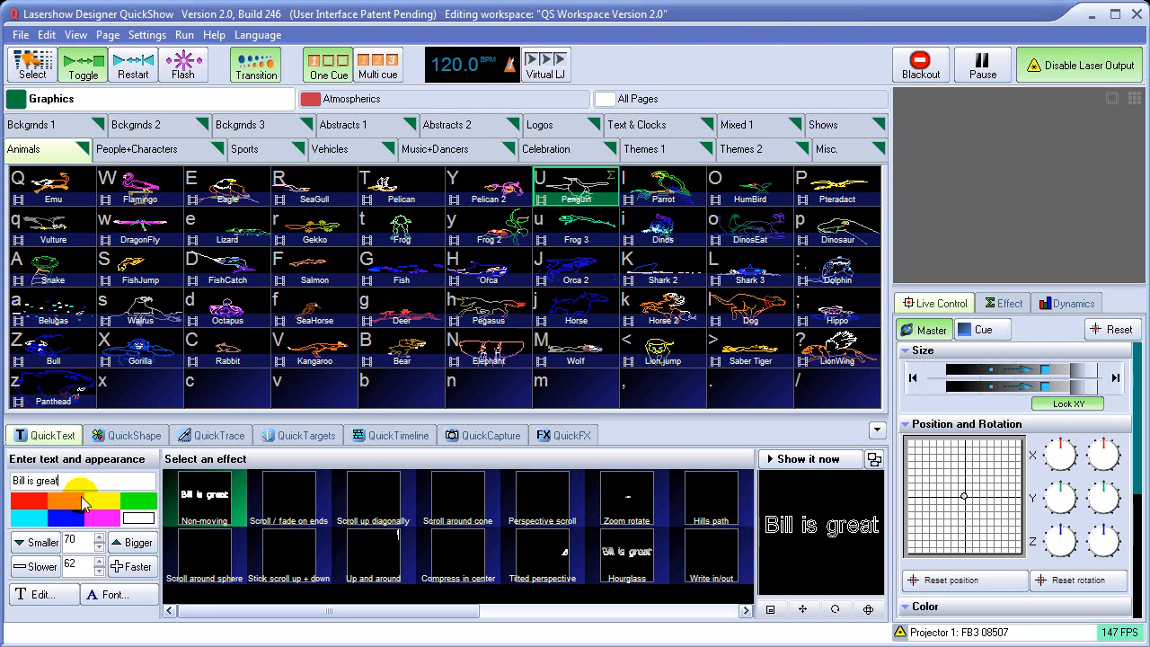
{"action": "left_click", "coordinate": [70, 507]}
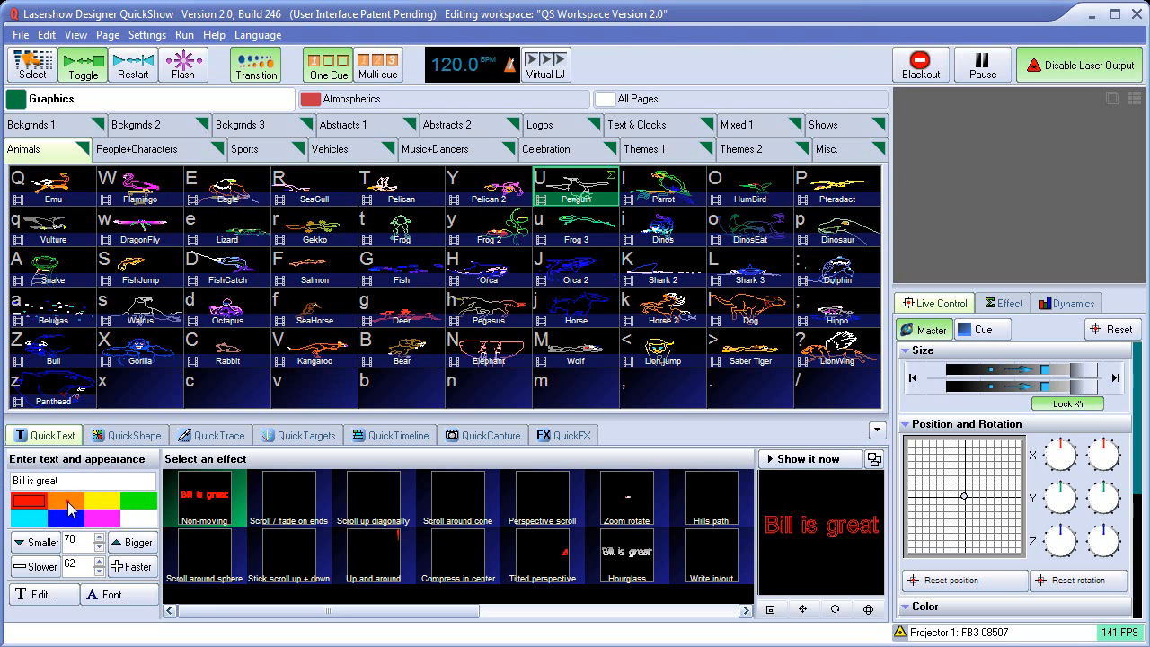
{"action": "left_click", "coordinate": [101, 499]}
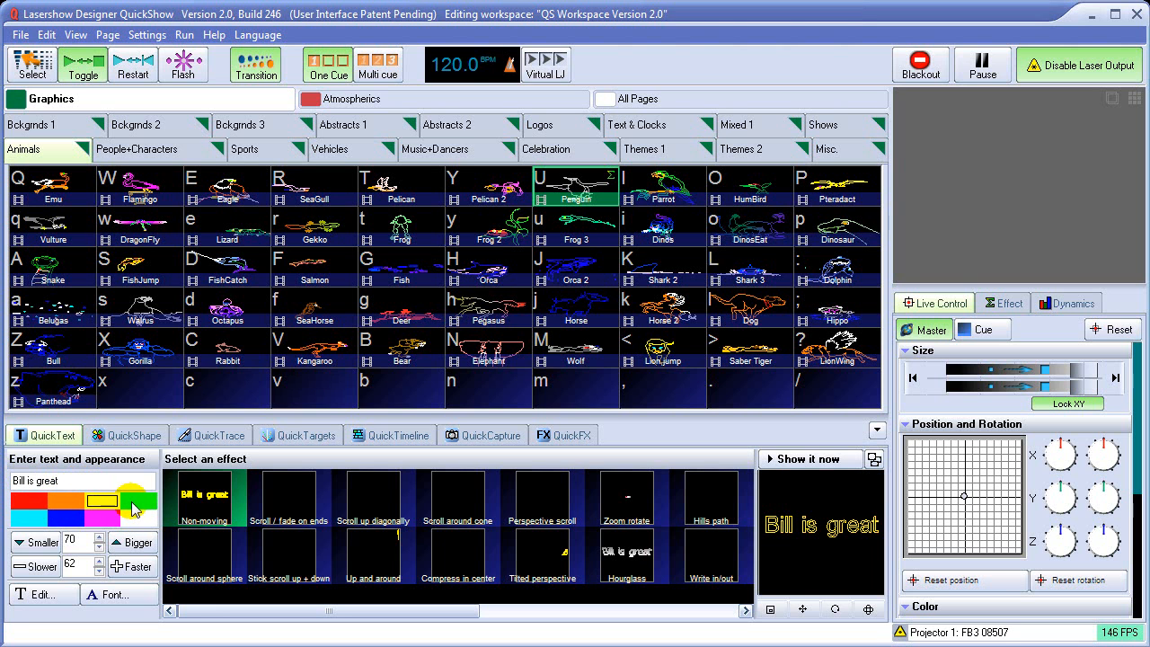
{"action": "mouse_move", "coordinate": [369, 510]}
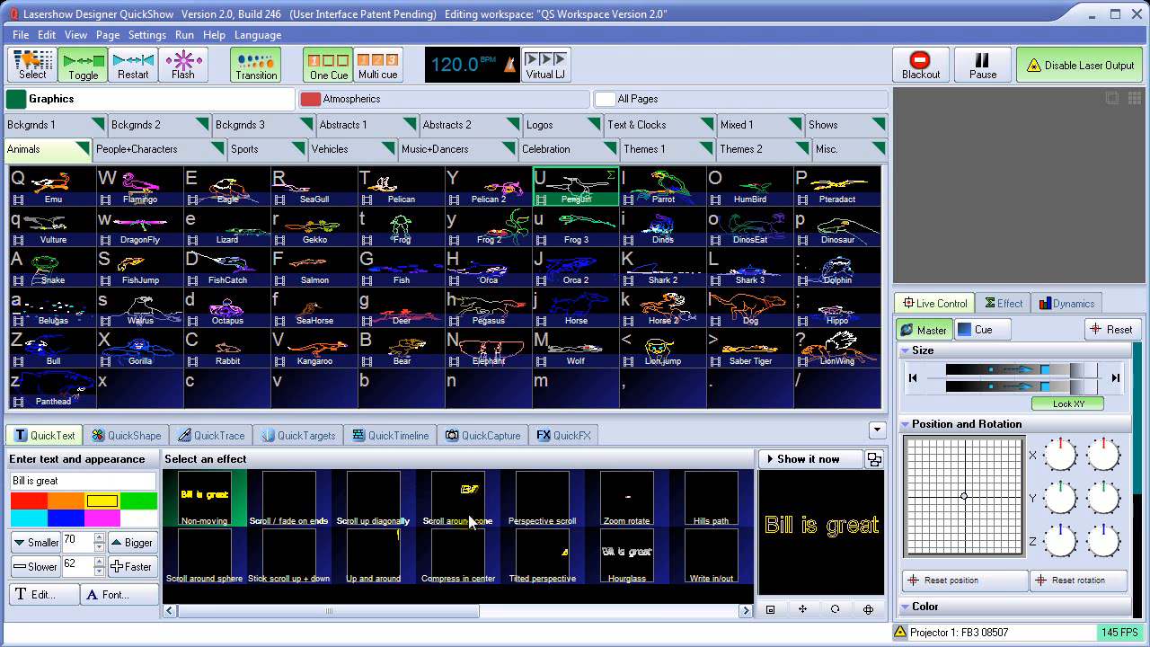
{"action": "mouse_move", "coordinate": [546, 514]}
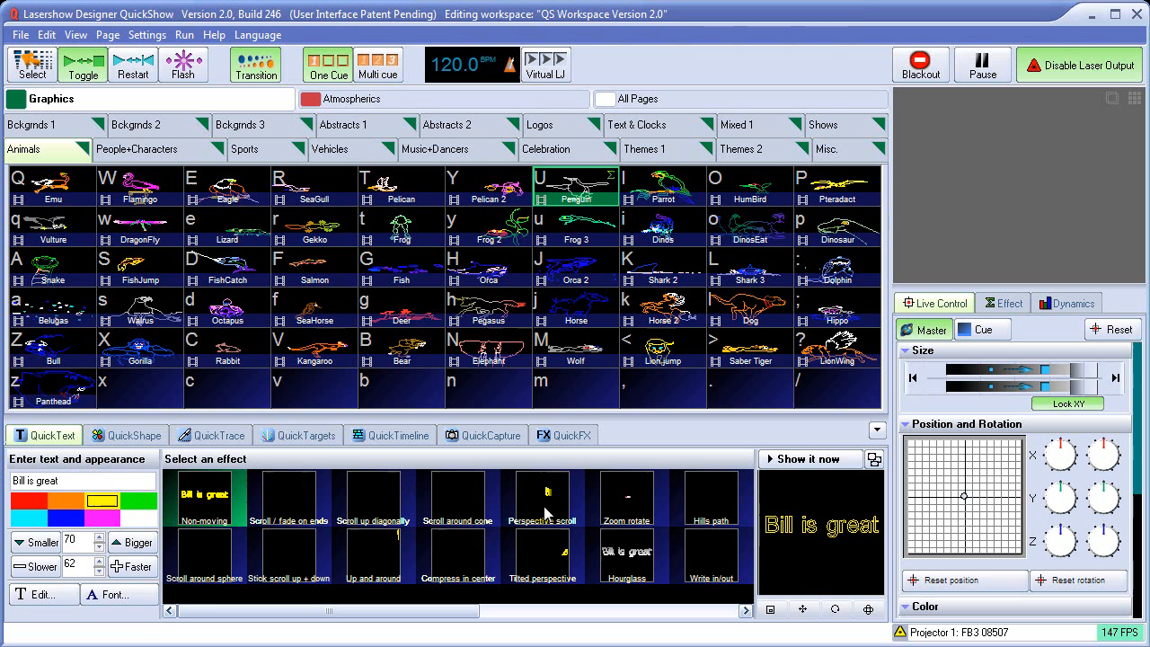
Apply the Perspective scroll effect and make the text bigger and faster three times each.
{"action": "left_click", "coordinate": [543, 499]}
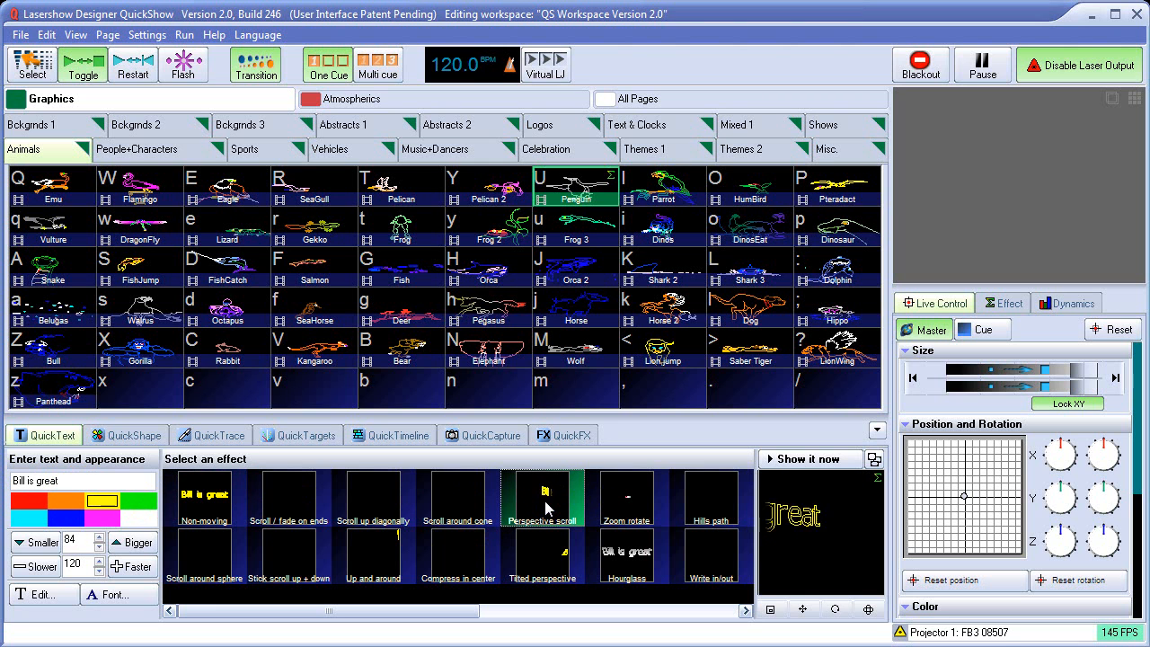
{"action": "left_click", "coordinate": [132, 543]}
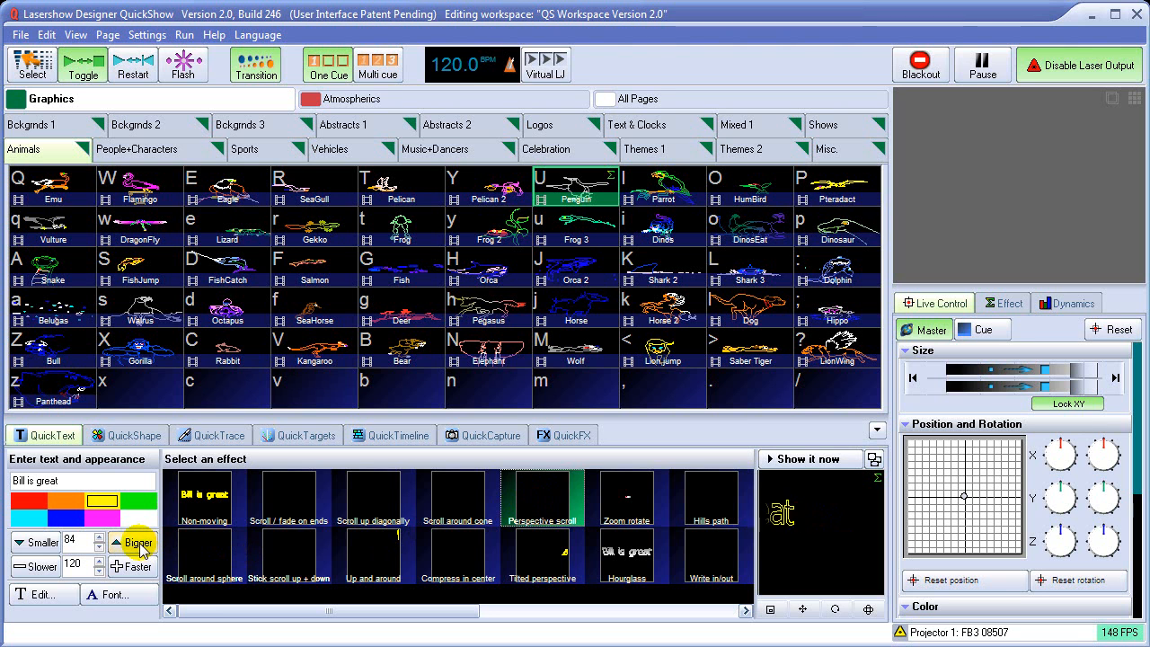
{"action": "left_click", "coordinate": [137, 542]}
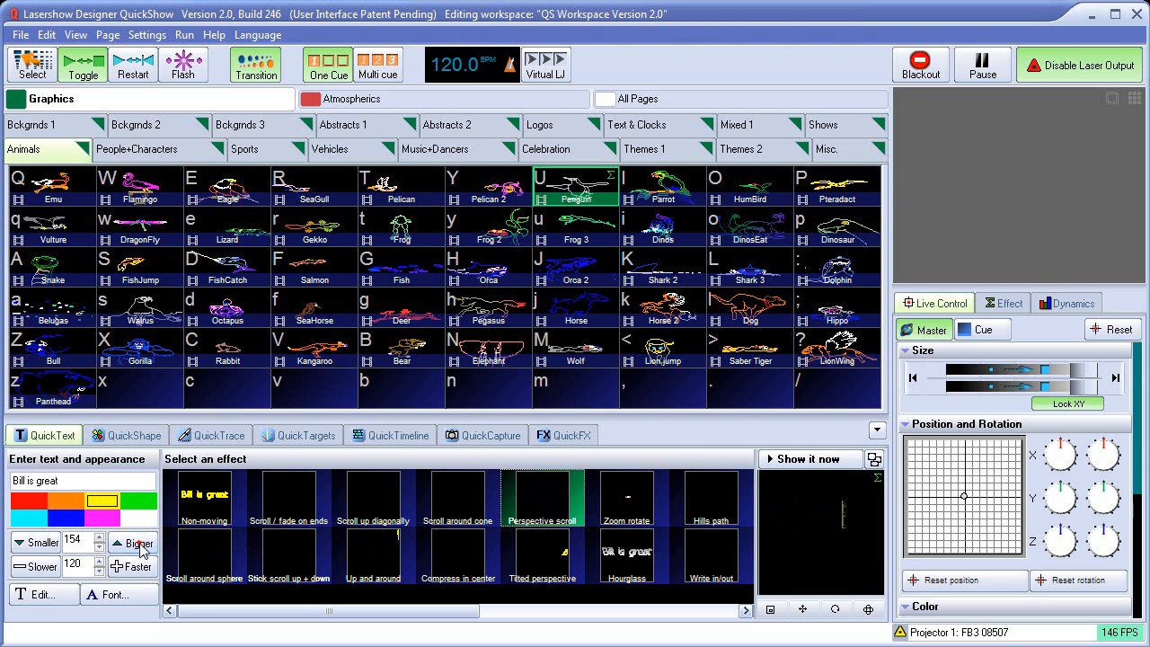
{"action": "left_click", "coordinate": [133, 543]}
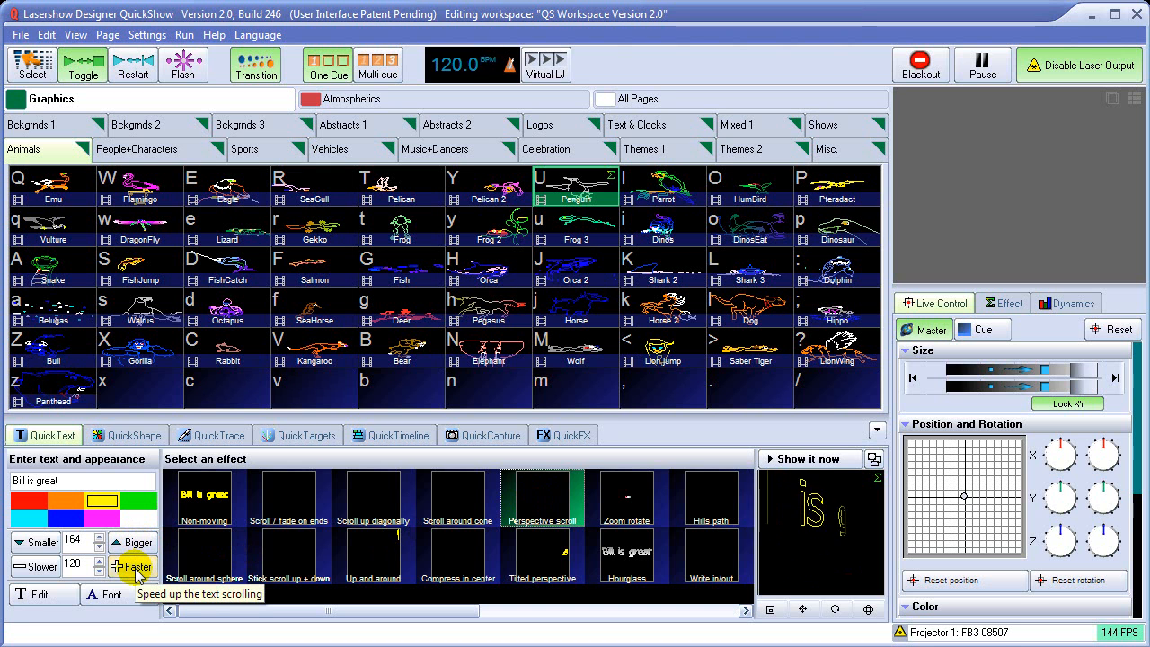
{"action": "left_click", "coordinate": [133, 568]}
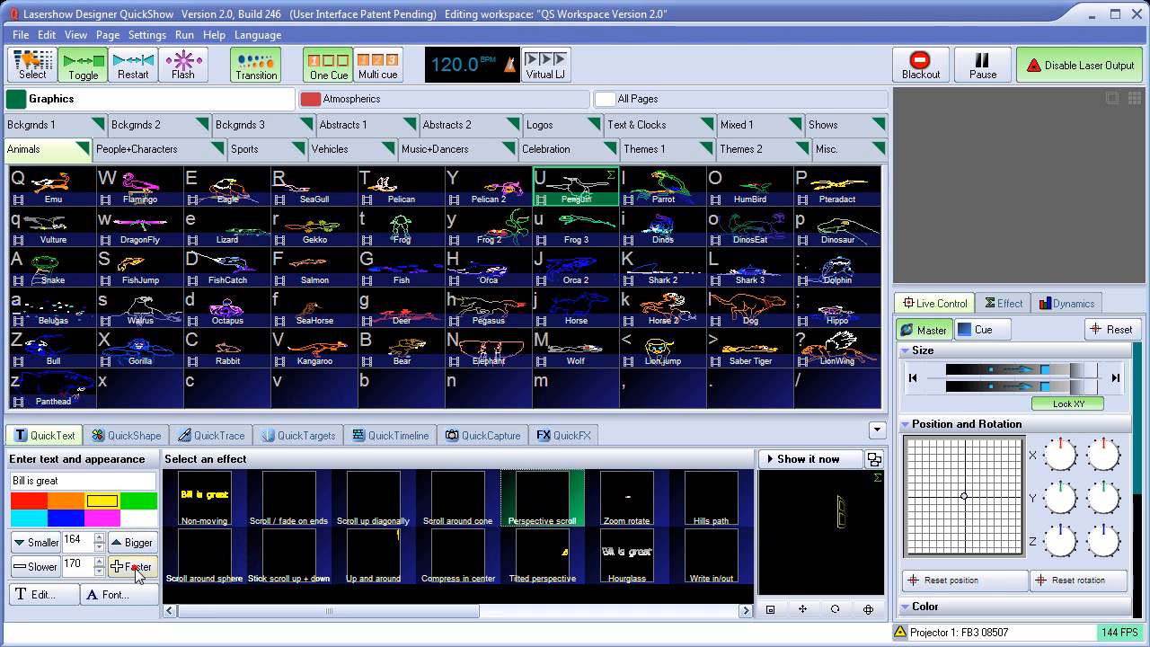
{"action": "left_click", "coordinate": [130, 566]}
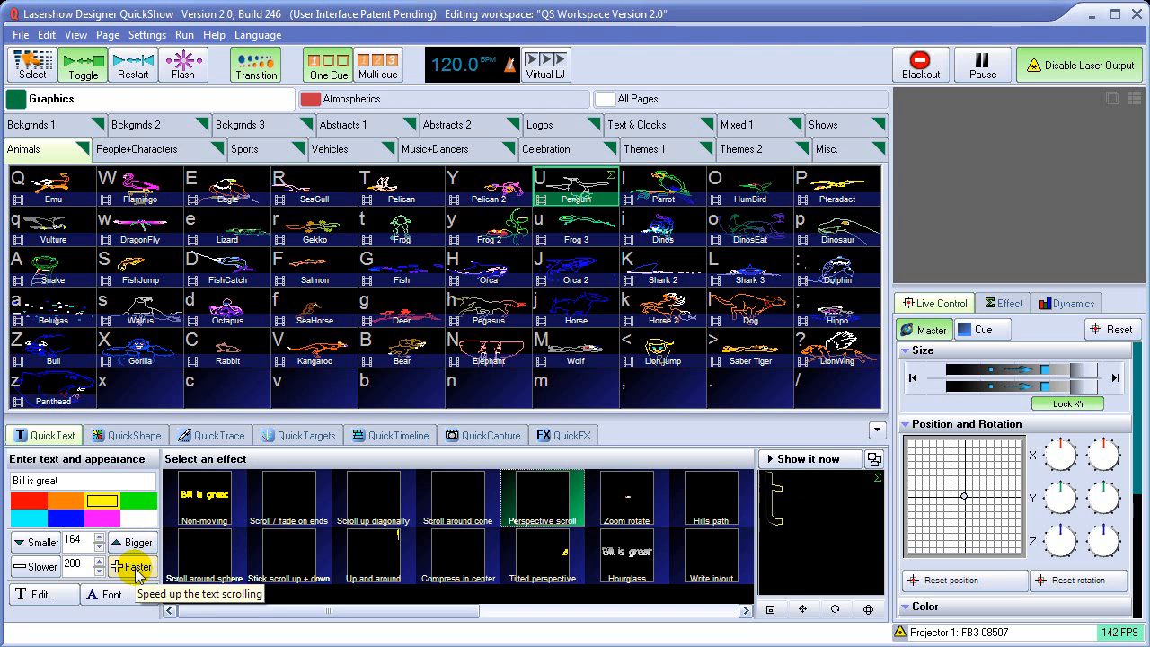
{"action": "left_click", "coordinate": [126, 564]}
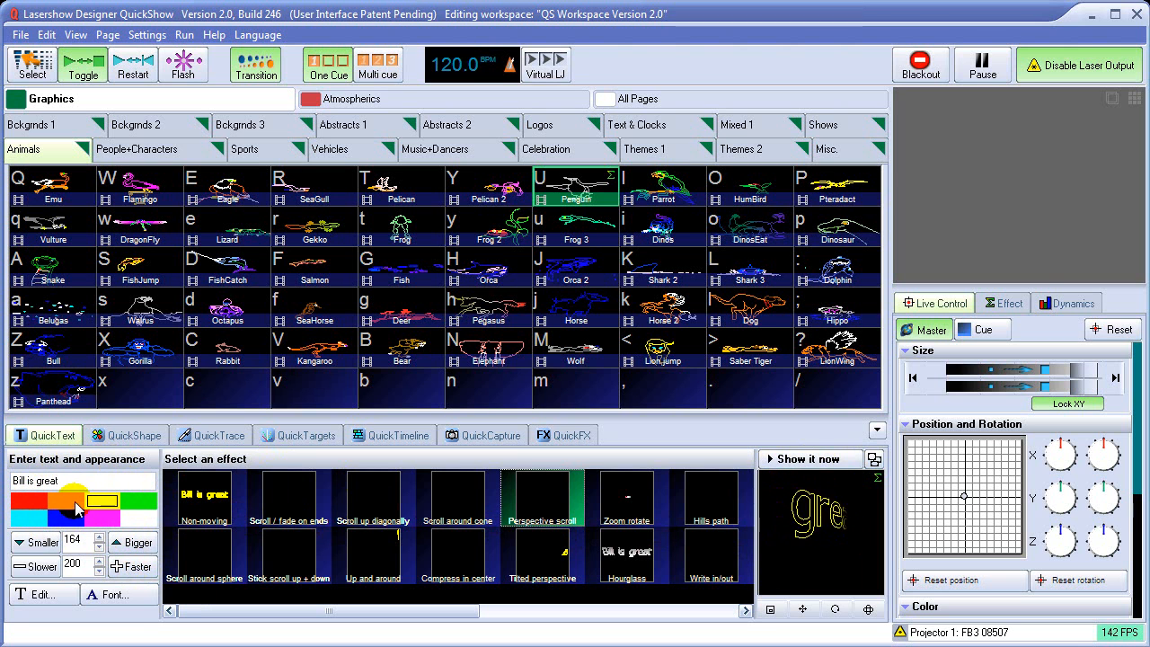
Colour the text orange and switch it to the Scroll around cone effect.
{"action": "left_click", "coordinate": [65, 500]}
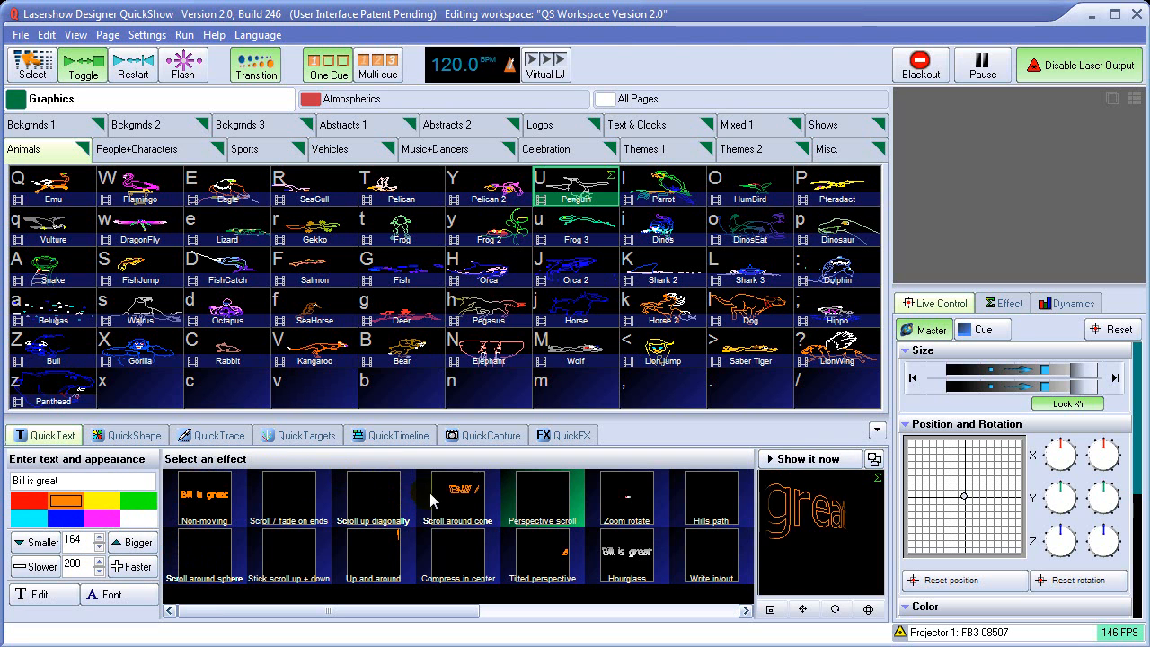
{"action": "left_click", "coordinate": [458, 495]}
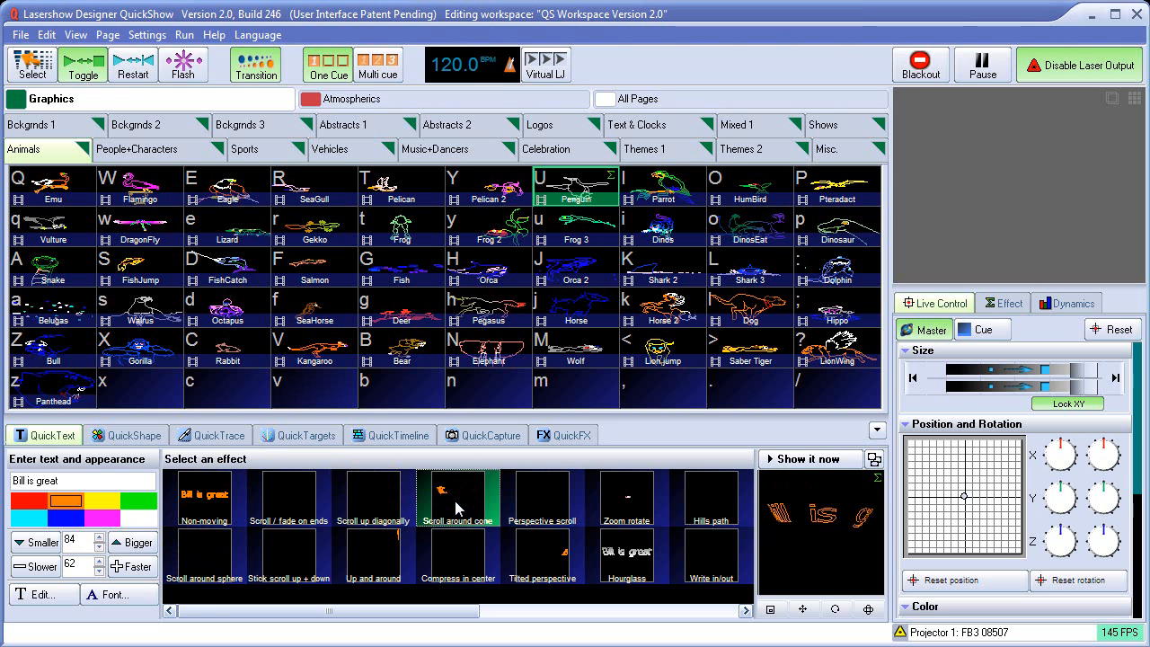
{"action": "left_click", "coordinate": [809, 458]}
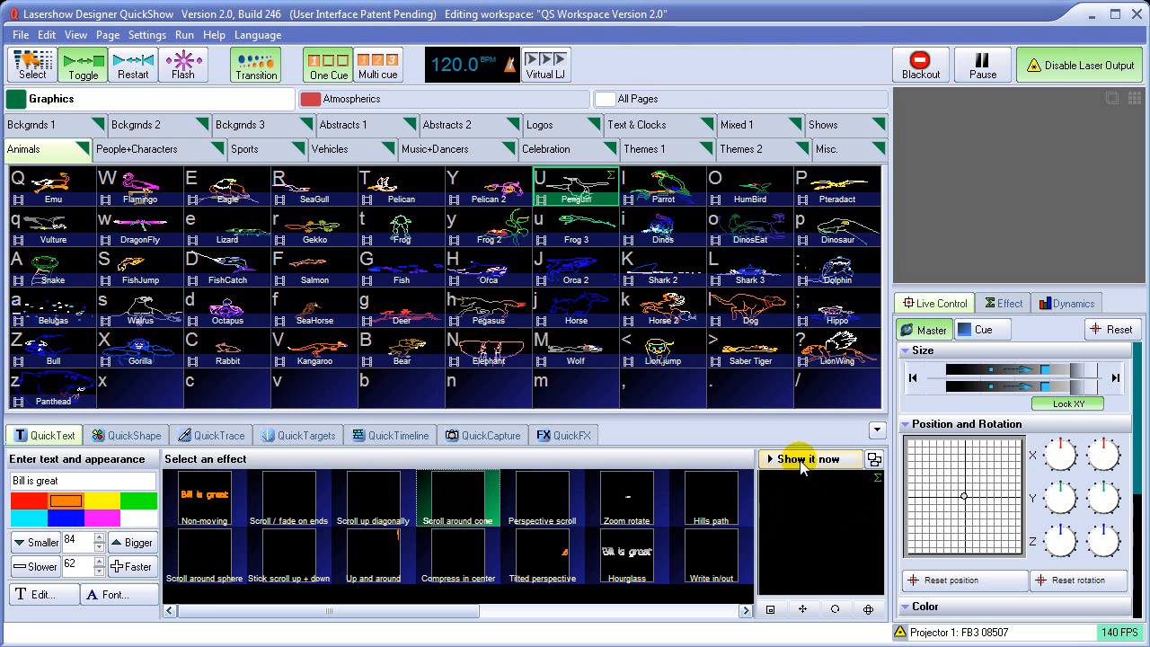
Start live output of the orange cone-scrolling text with Show it now, then reach Settings.
{"action": "left_click", "coordinate": [808, 460]}
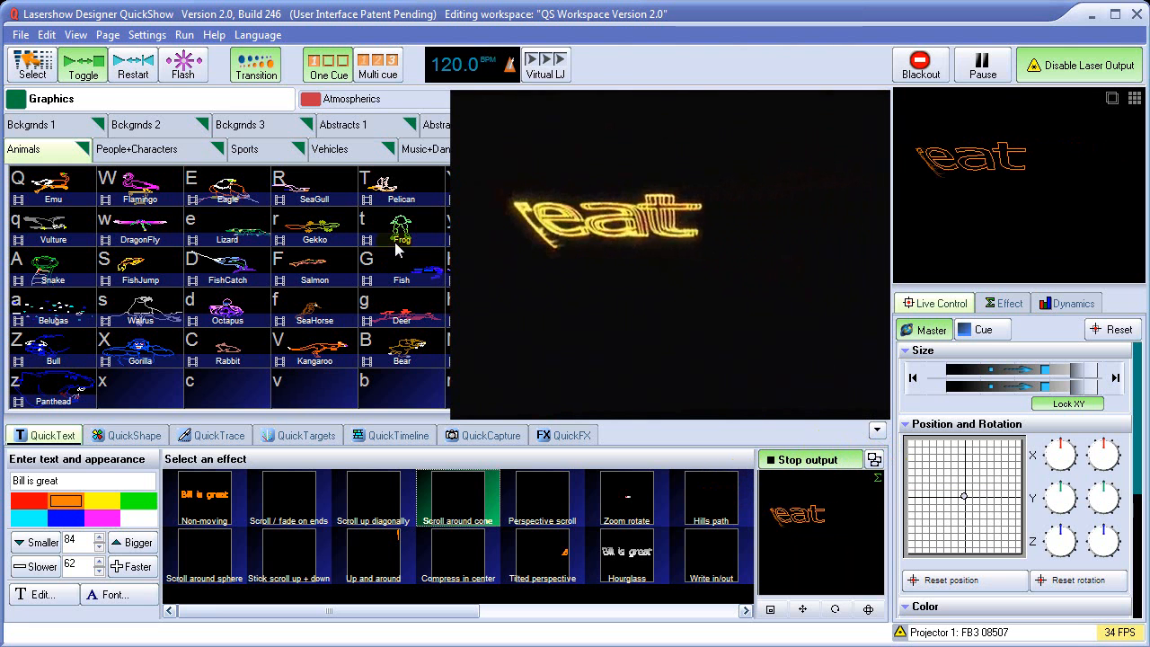
{"action": "left_click", "coordinate": [147, 34]}
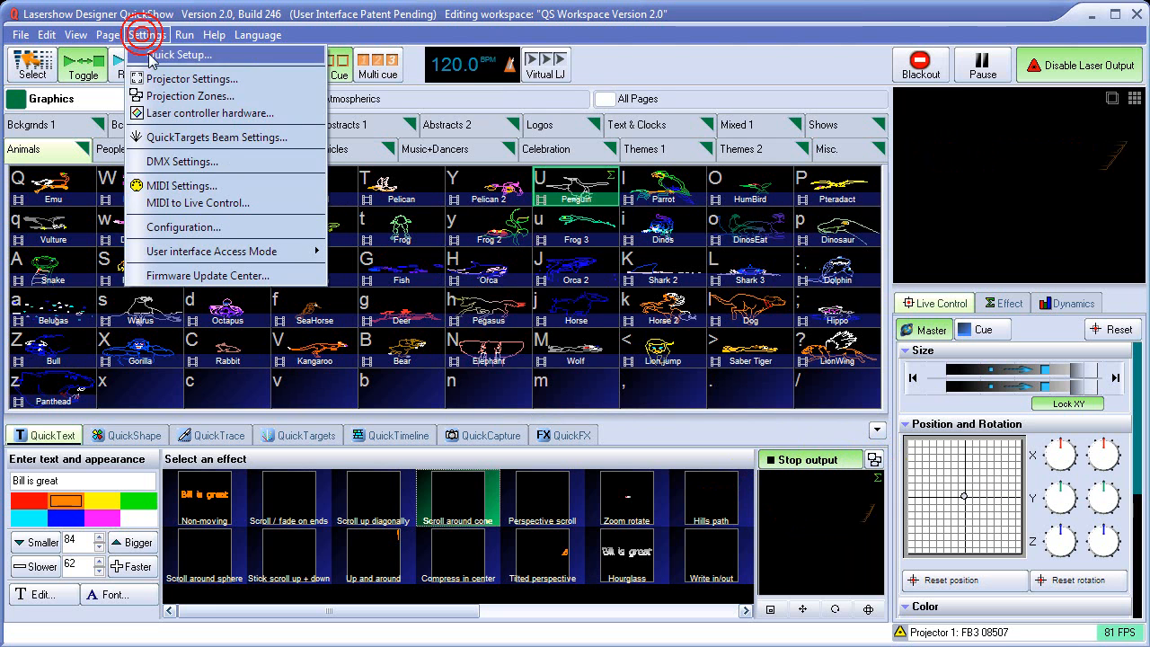
{"action": "left_click", "coordinate": [190, 96]}
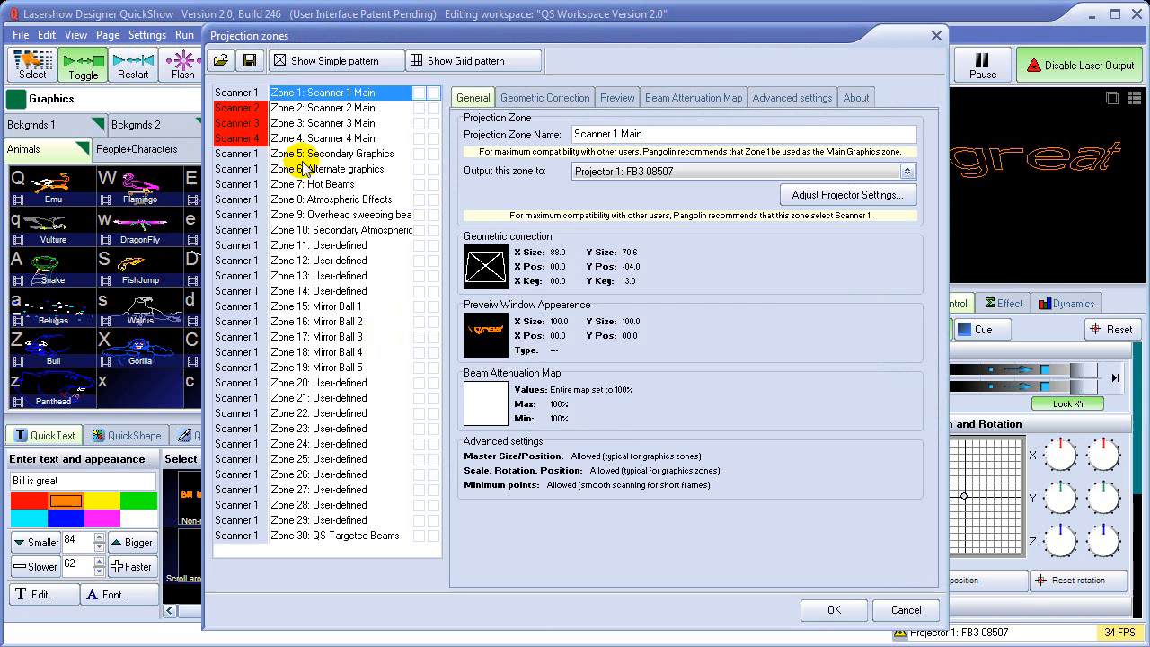
{"action": "left_click", "coordinate": [327, 169]}
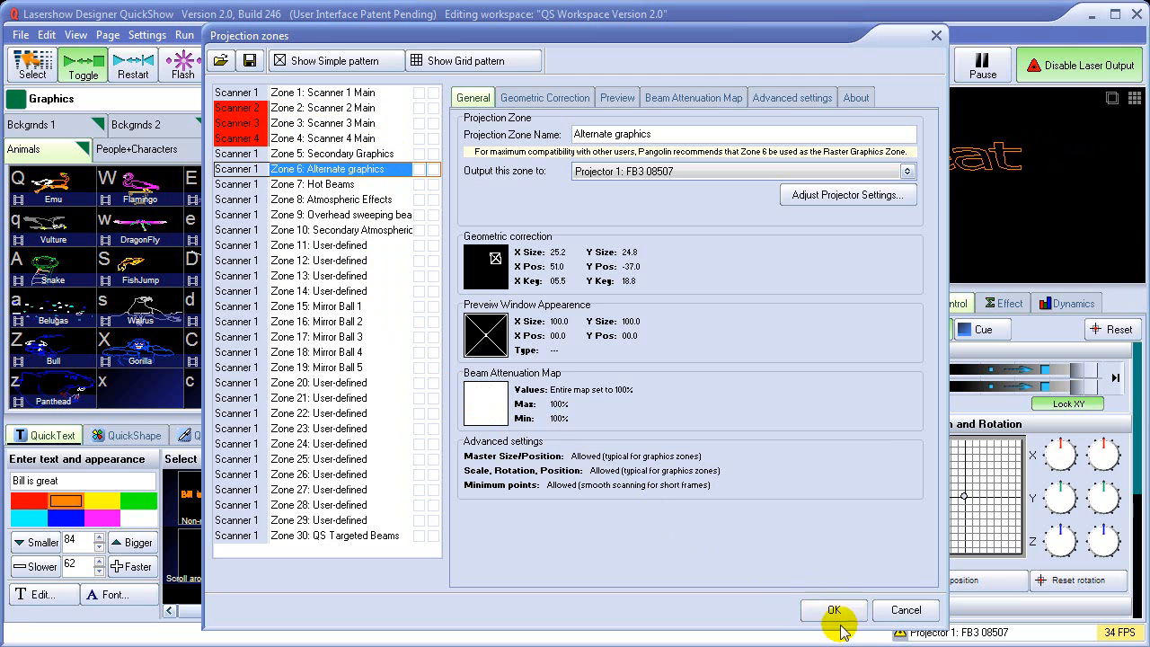
{"action": "left_click", "coordinate": [834, 611]}
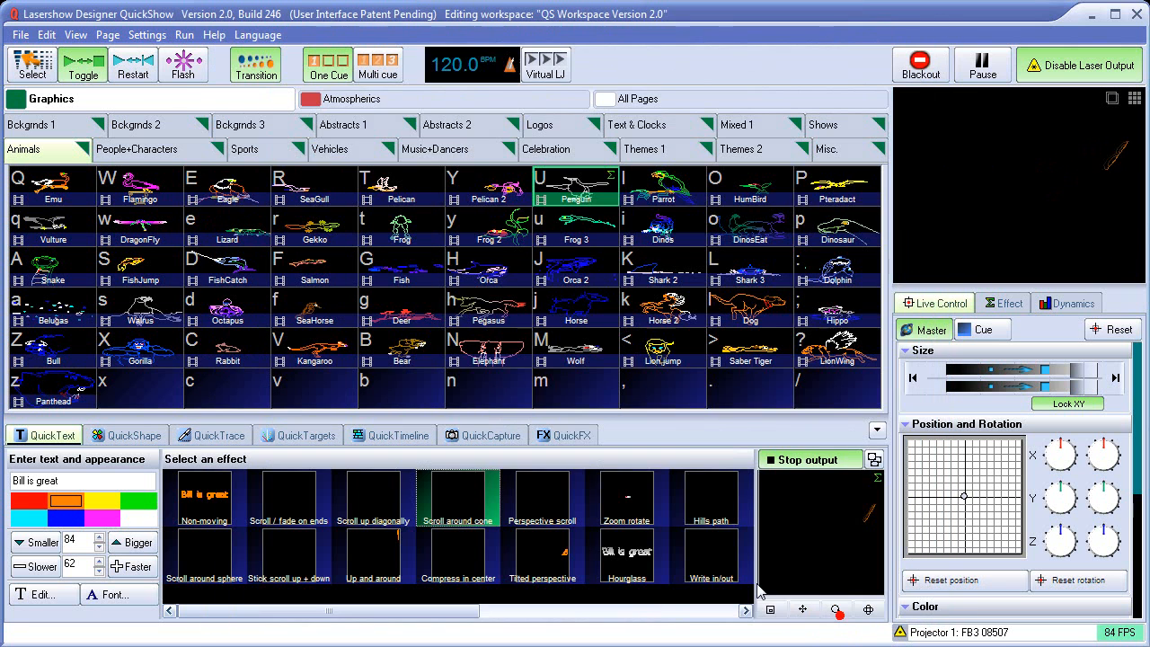
Route the text to Zone 1: Scanner 1 Main and close the large output preview.
{"action": "left_click", "coordinate": [873, 460]}
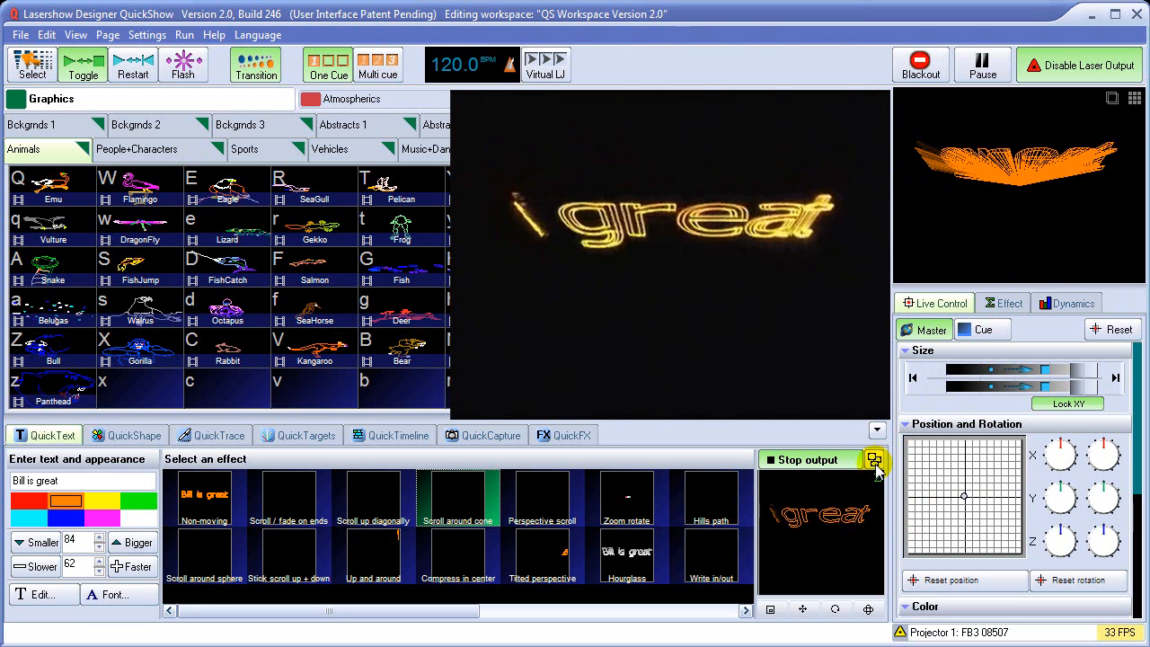
{"action": "left_click", "coordinate": [873, 460]}
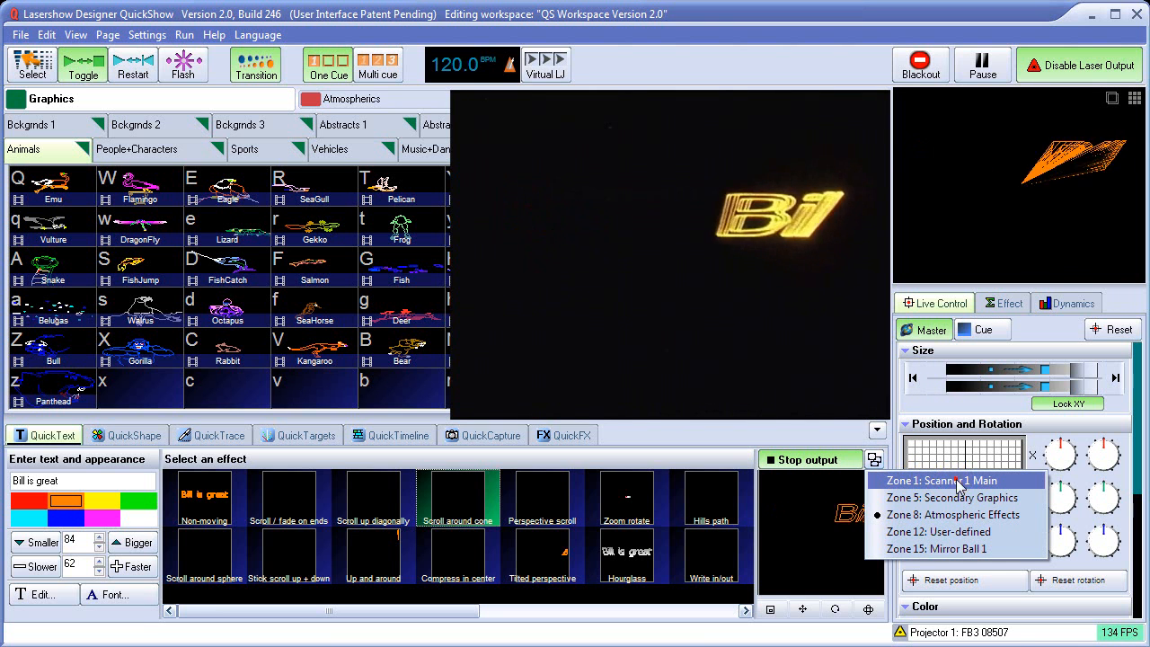
{"action": "left_click", "coordinate": [953, 481]}
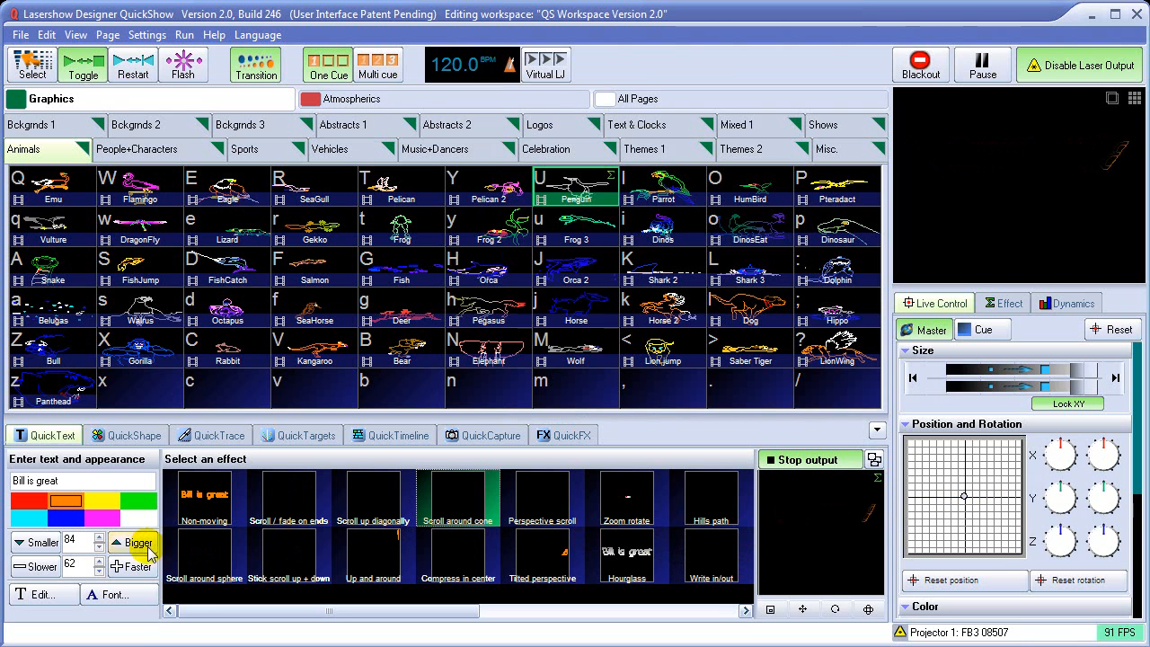
{"action": "left_click", "coordinate": [374, 496]}
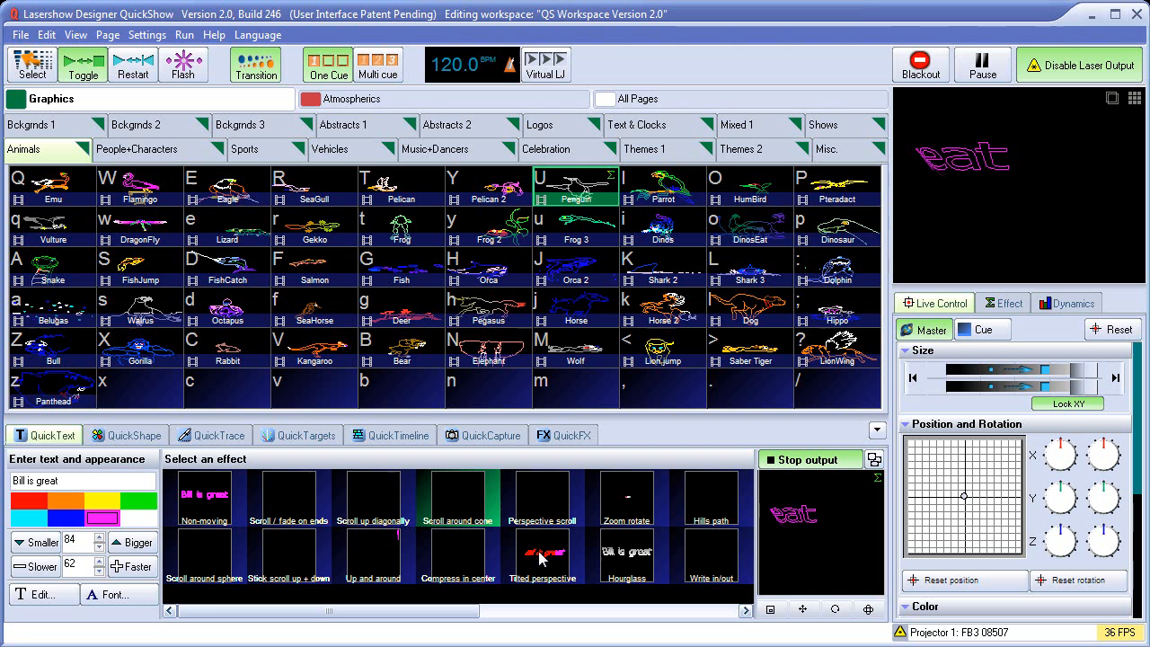
Try Scroll around cone, diagonal scroll, Stick Font letter zoom and Letters up effects.
{"action": "left_click", "coordinate": [460, 498]}
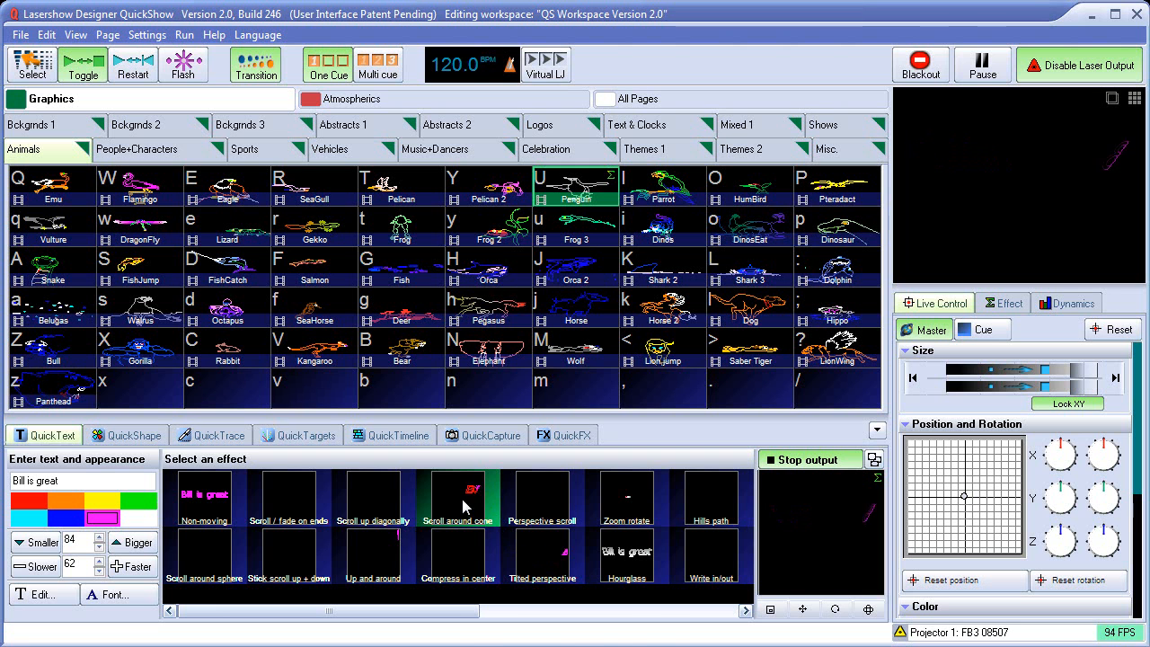
{"action": "right_click", "coordinate": [460, 494]}
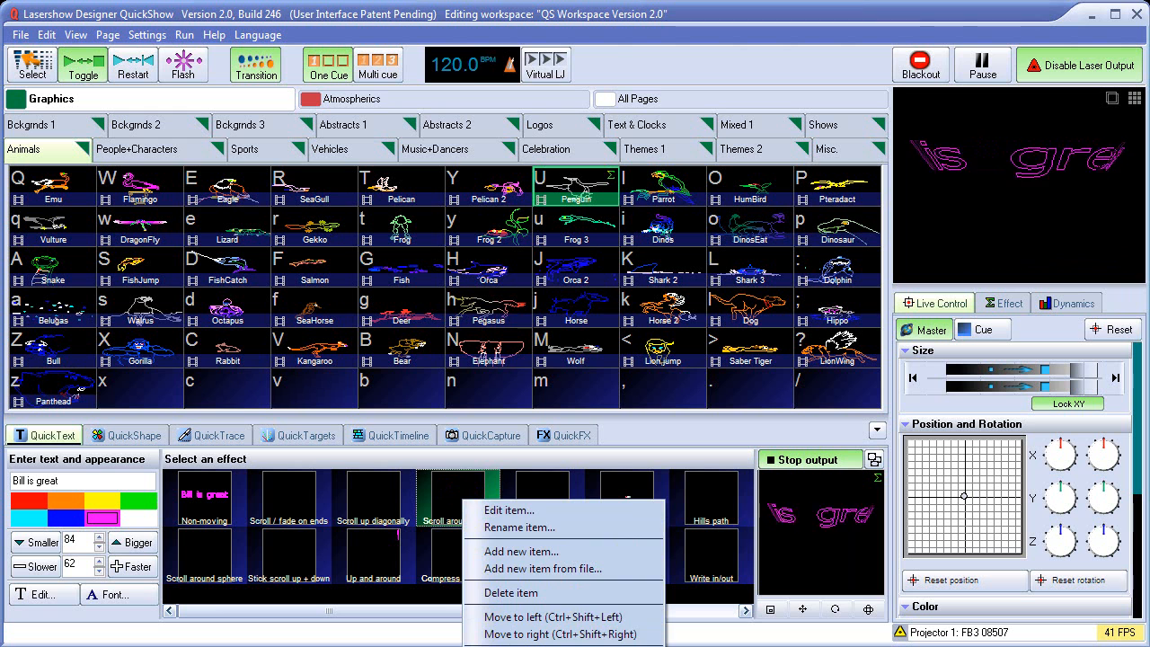
{"action": "left_click", "coordinate": [457, 495]}
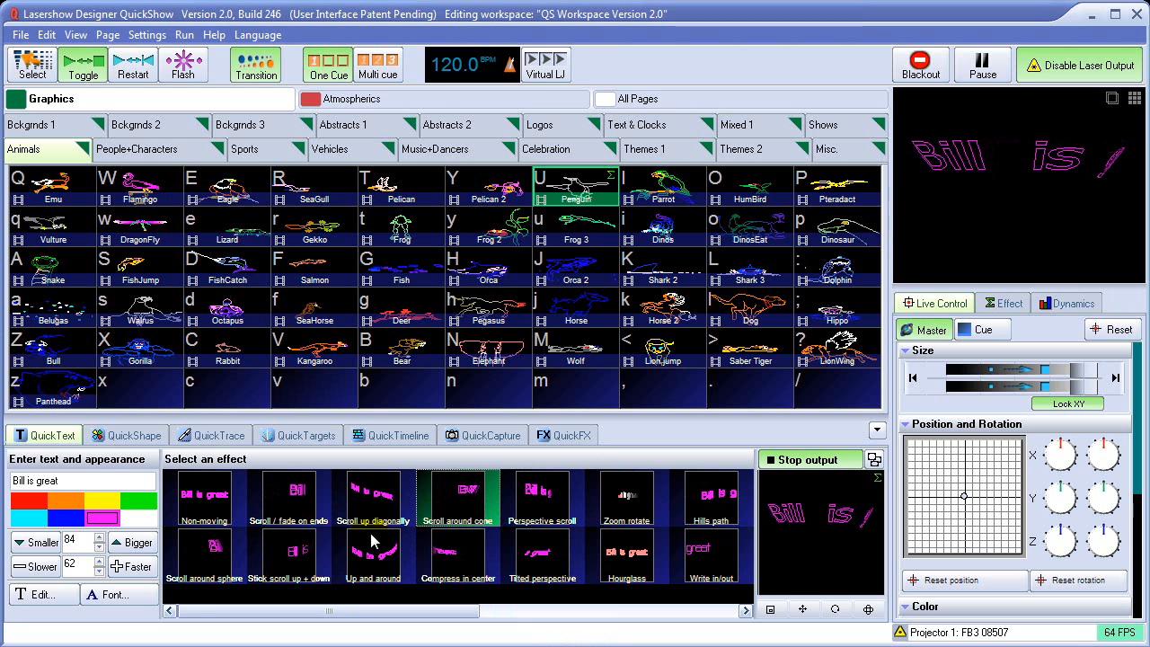
{"action": "left_click", "coordinate": [458, 499]}
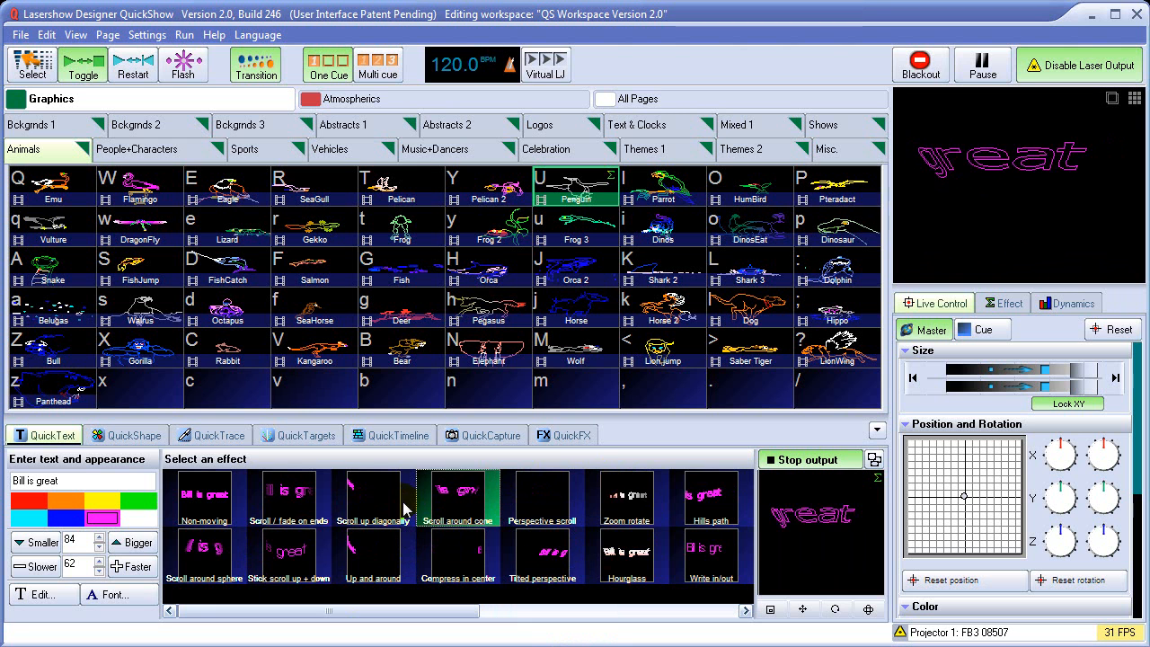
{"action": "left_click", "coordinate": [458, 498]}
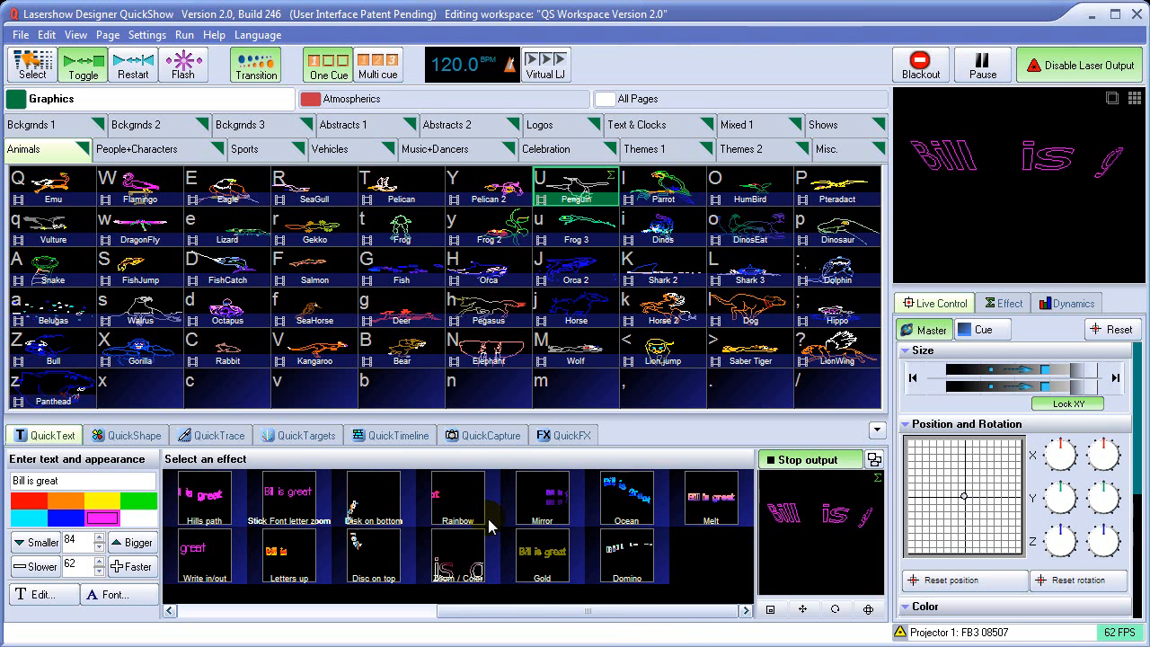
{"action": "left_click", "coordinate": [288, 496]}
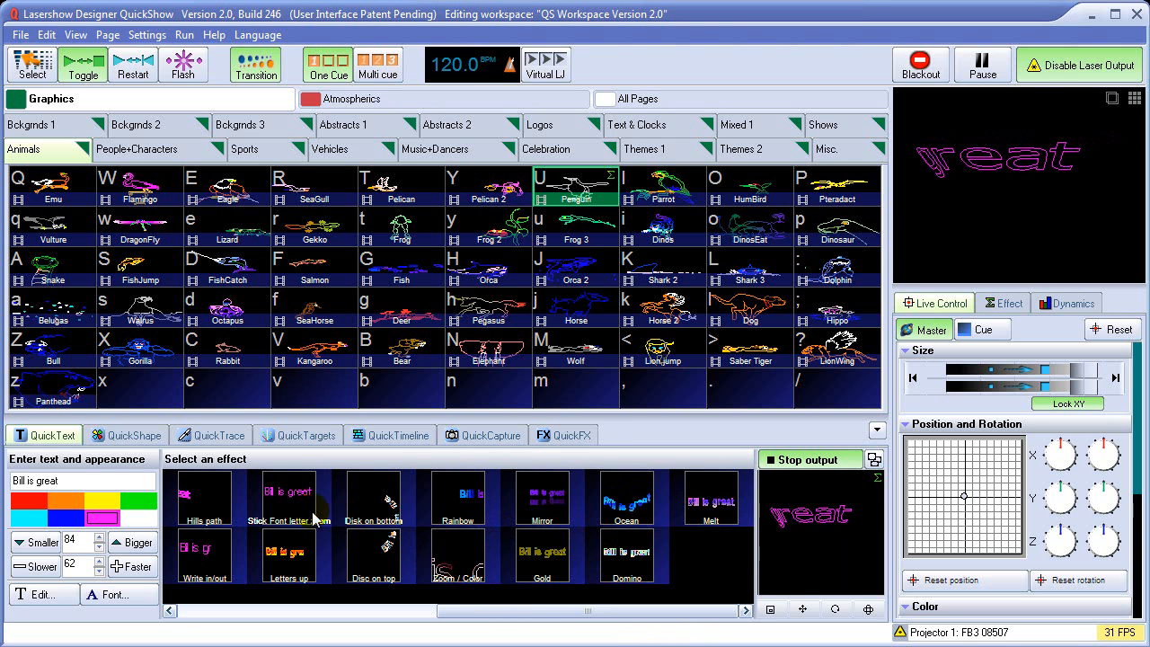
{"action": "left_click", "coordinate": [287, 495]}
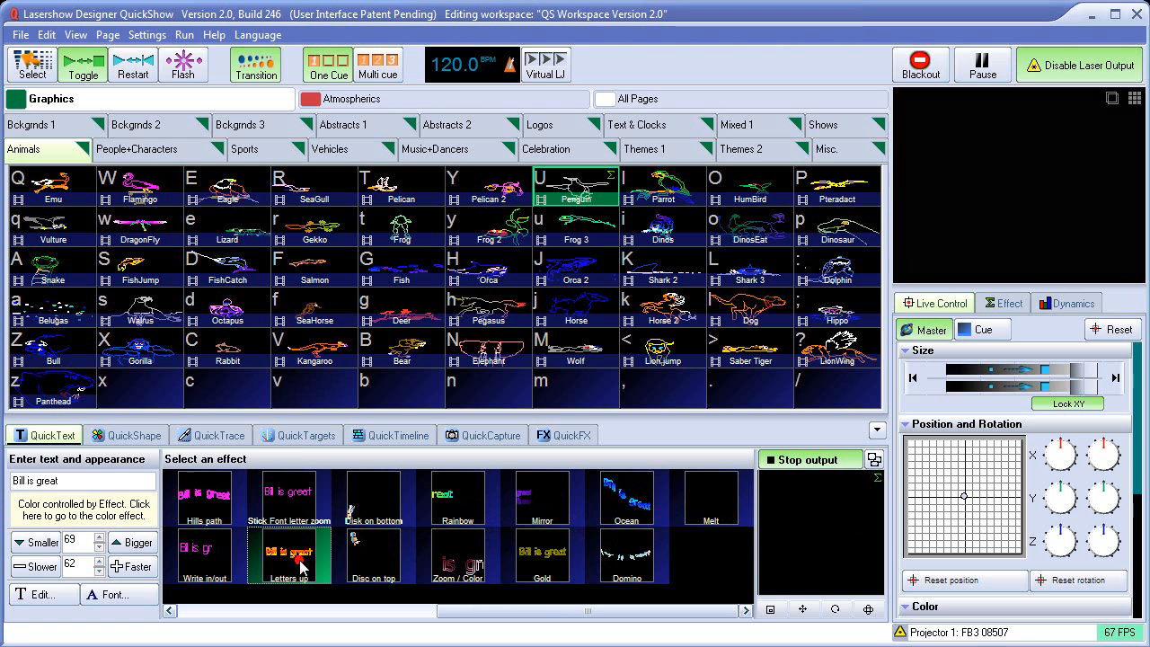
Try Disk on bottom in magenta and Rainbow, then leave the text playing with Zoom / Color.
{"action": "left_click", "coordinate": [288, 560]}
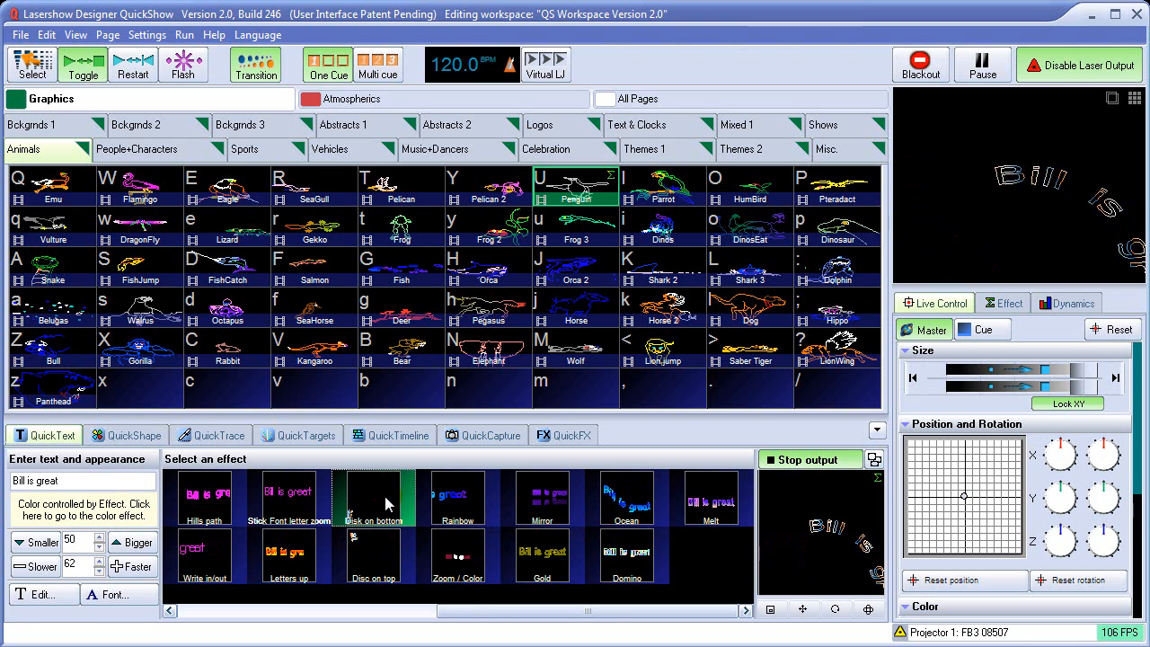
{"action": "left_click", "coordinate": [287, 557]}
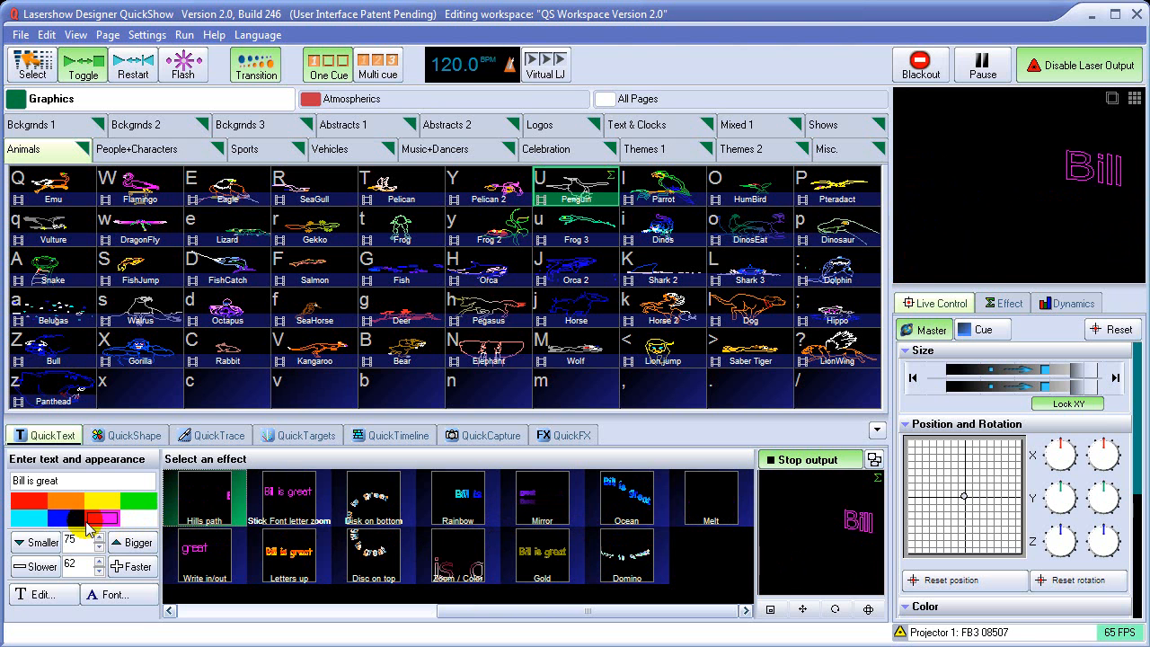
{"action": "left_click", "coordinate": [97, 503]}
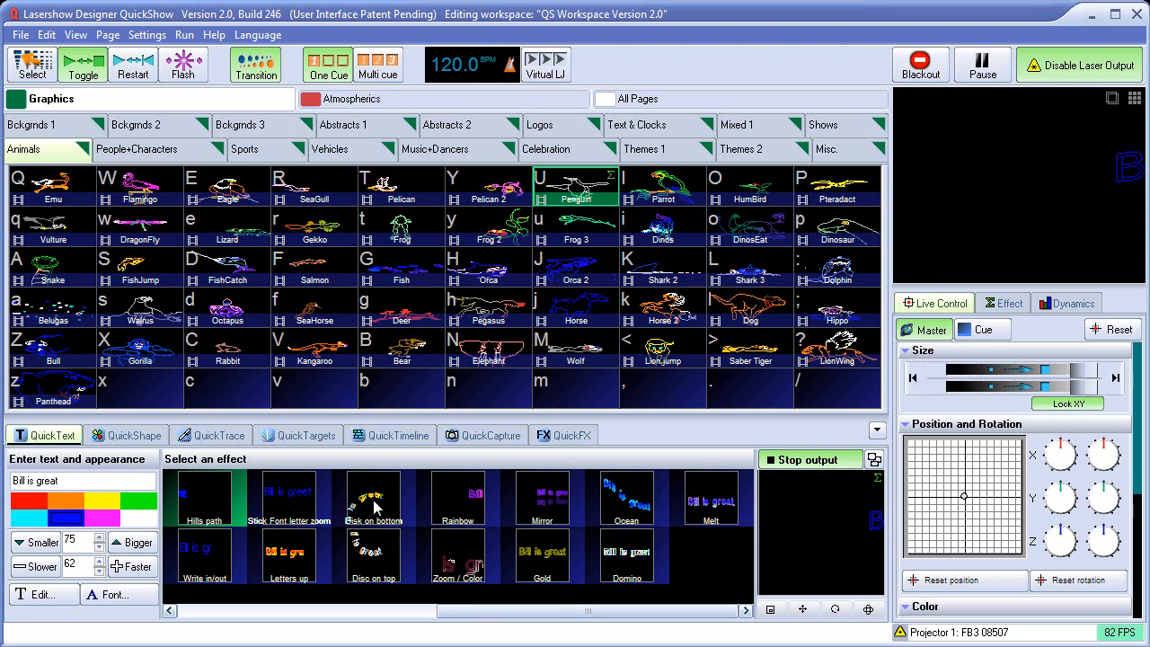
{"action": "left_click", "coordinate": [374, 499]}
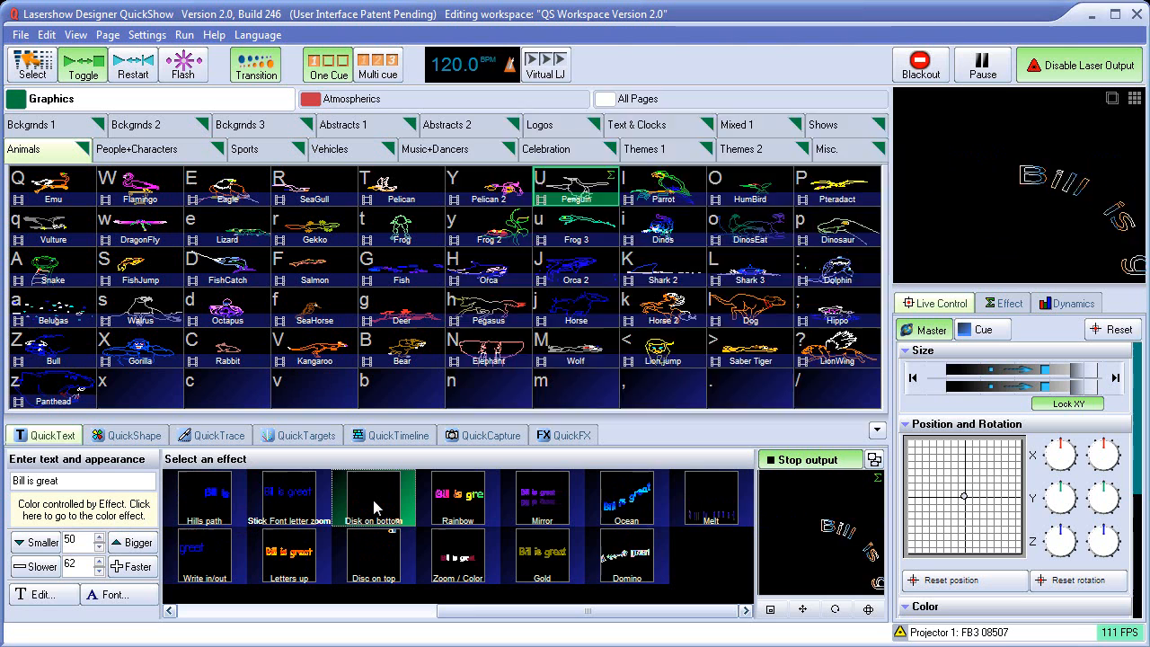
{"action": "left_click", "coordinate": [374, 498]}
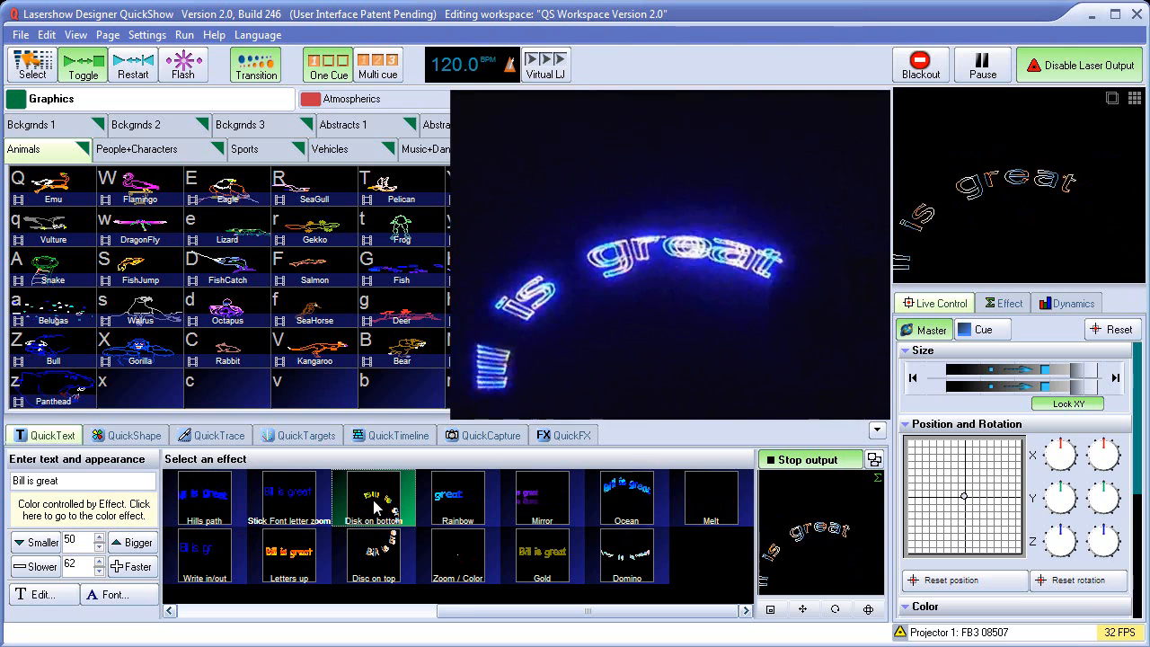
{"action": "left_click", "coordinate": [456, 496]}
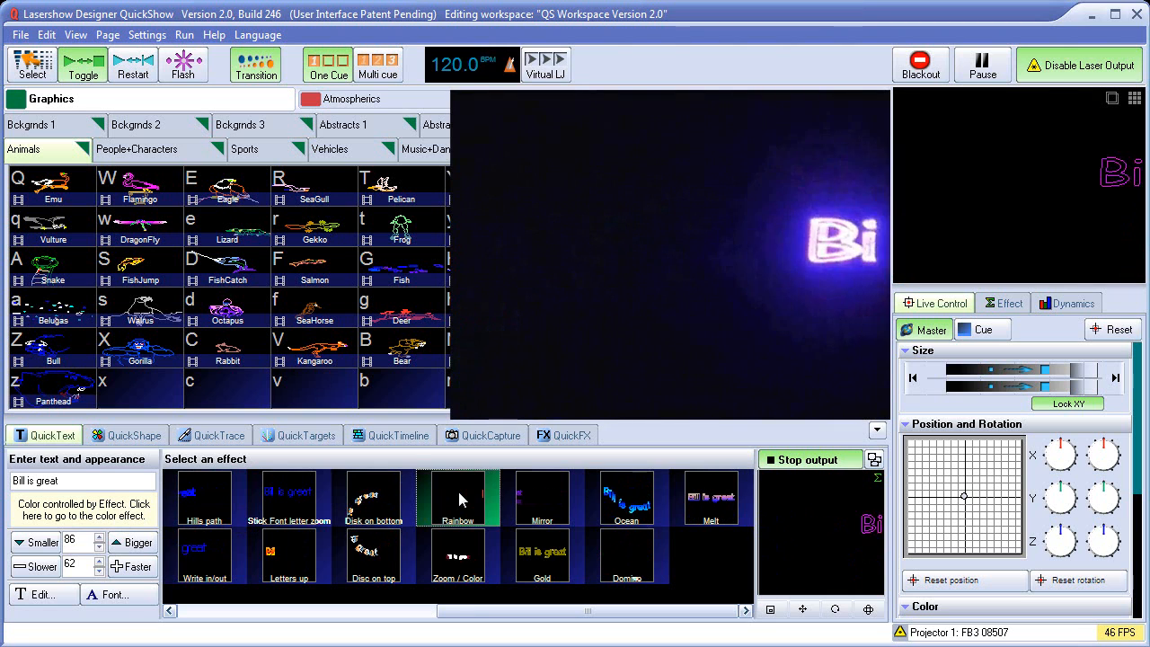
{"action": "left_click", "coordinate": [456, 496]}
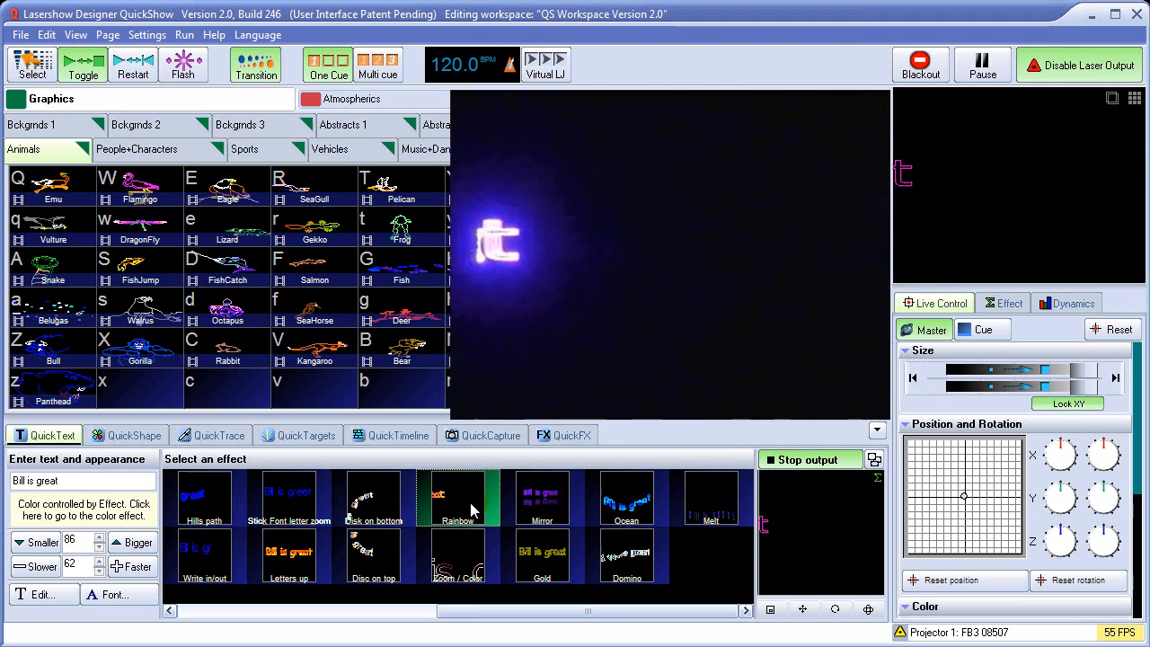
{"action": "left_click", "coordinate": [456, 564]}
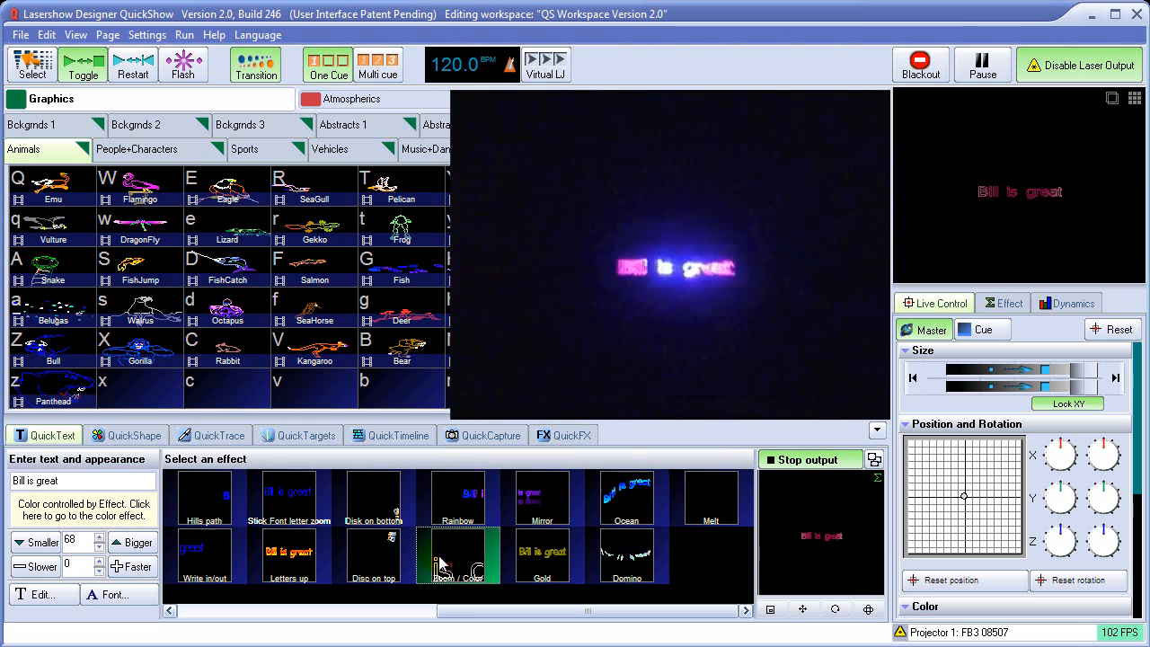
Edit the Color effect gradient to orange in the Color dialog and confirm it.
{"action": "left_click", "coordinate": [457, 557]}
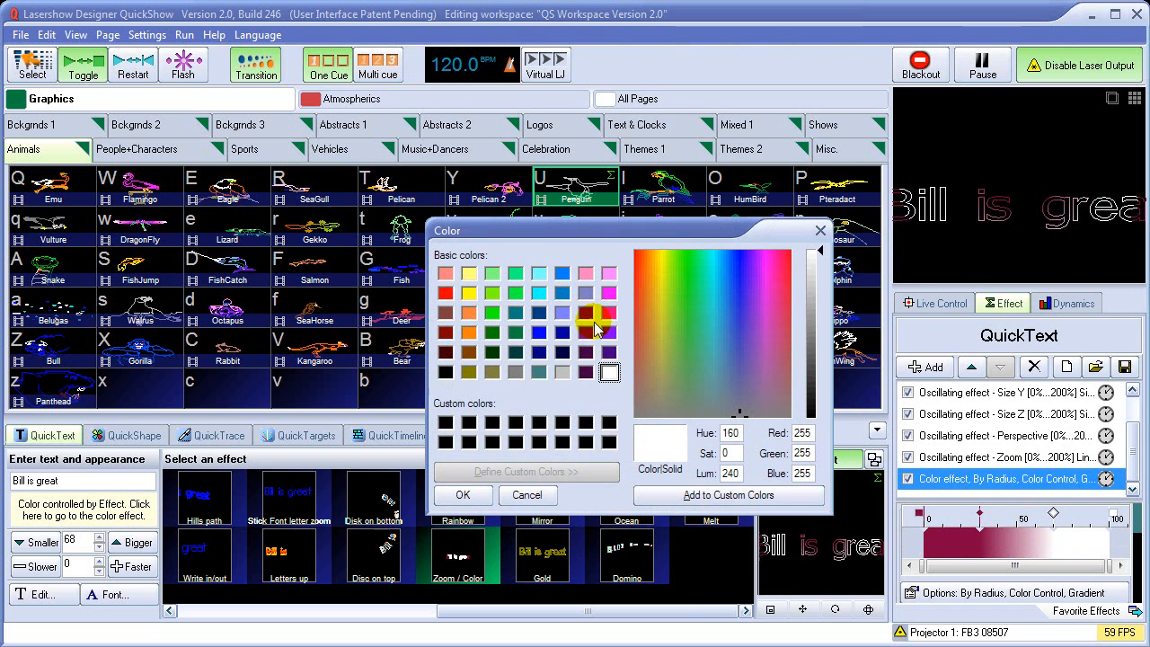
{"action": "left_click", "coordinate": [537, 333]}
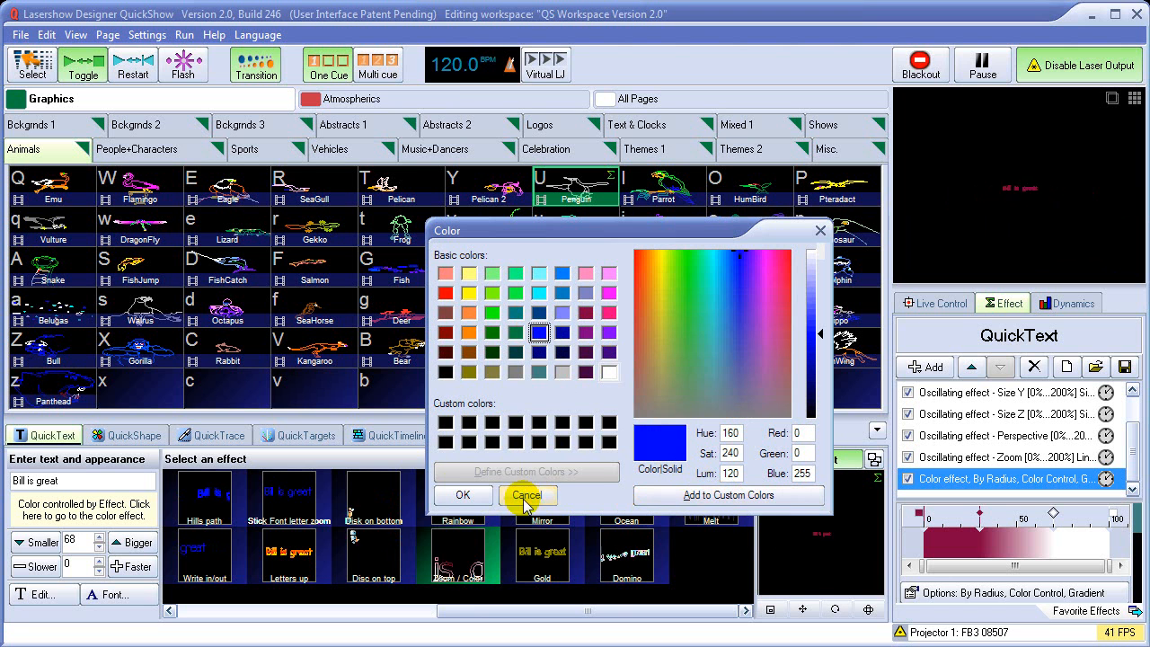
{"action": "left_click", "coordinate": [528, 495]}
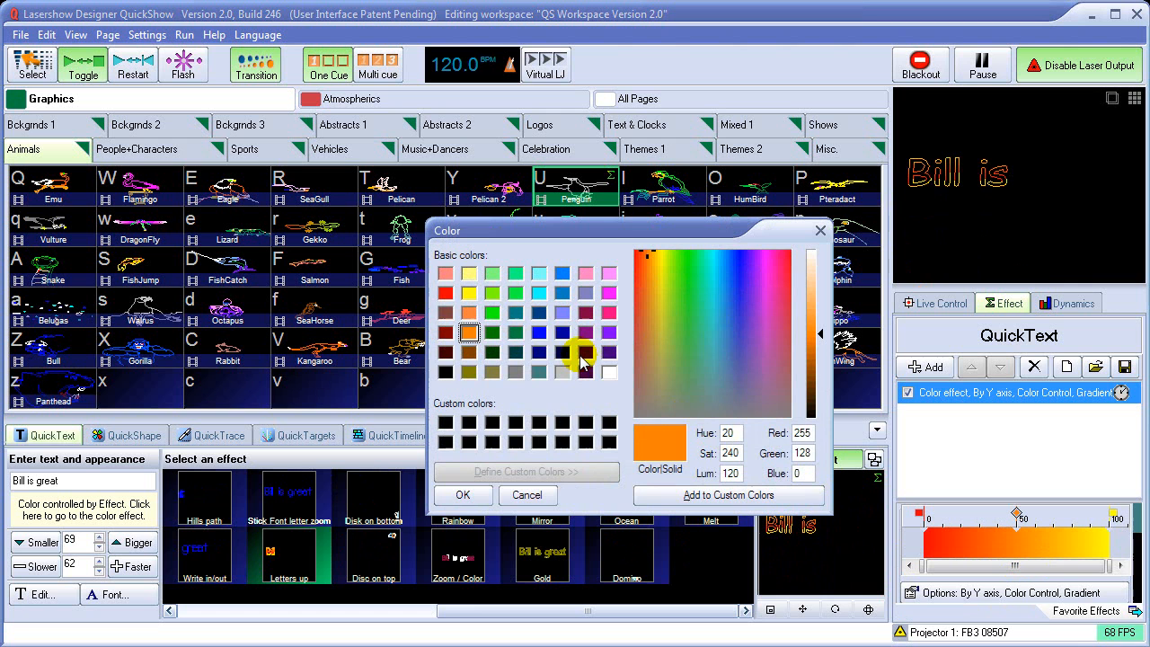
{"action": "left_click", "coordinate": [464, 496]}
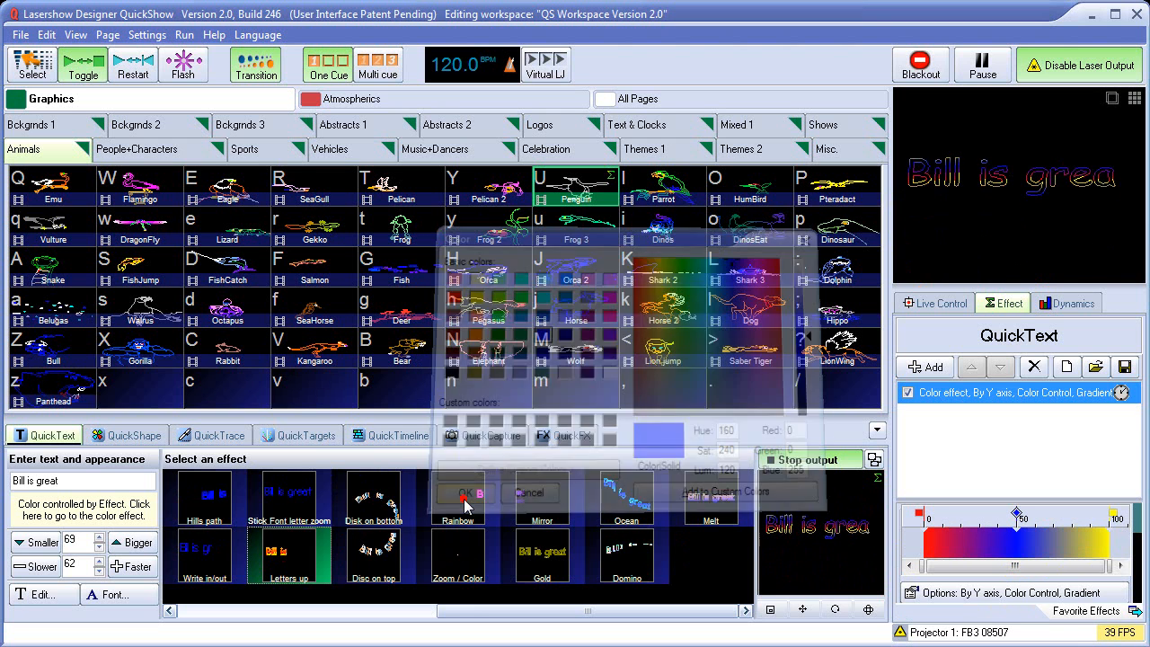
{"action": "left_click", "coordinate": [463, 492]}
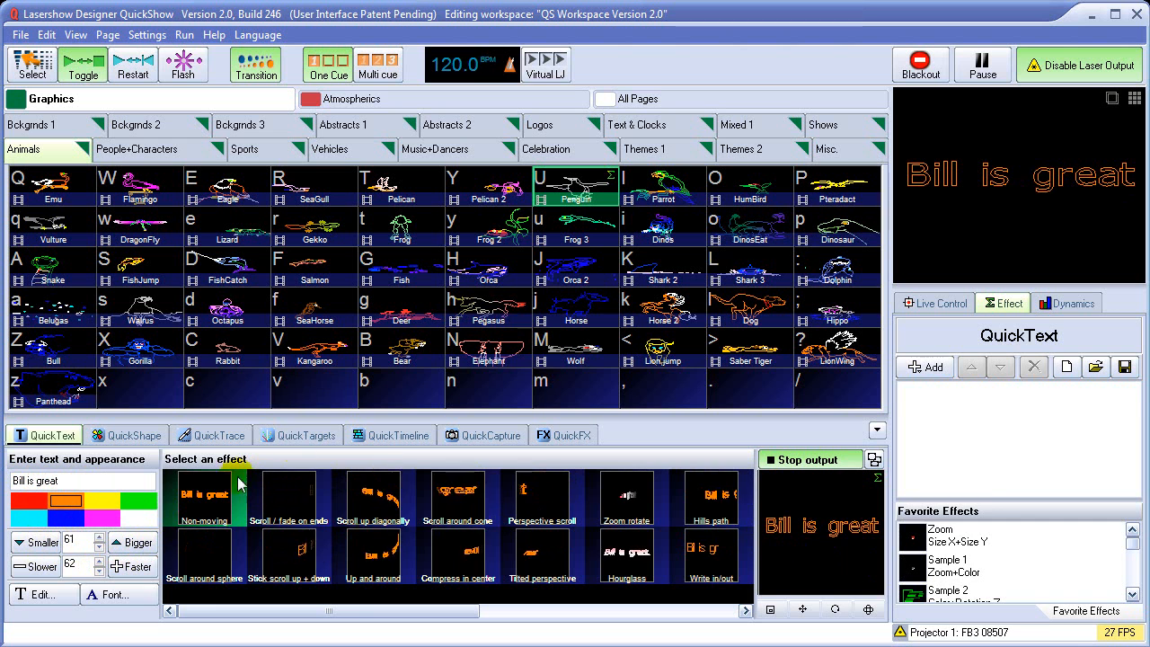
Store the orange text into an empty grid cell as Cue 60 and reopen QuickText.
{"action": "left_click", "coordinate": [373, 500]}
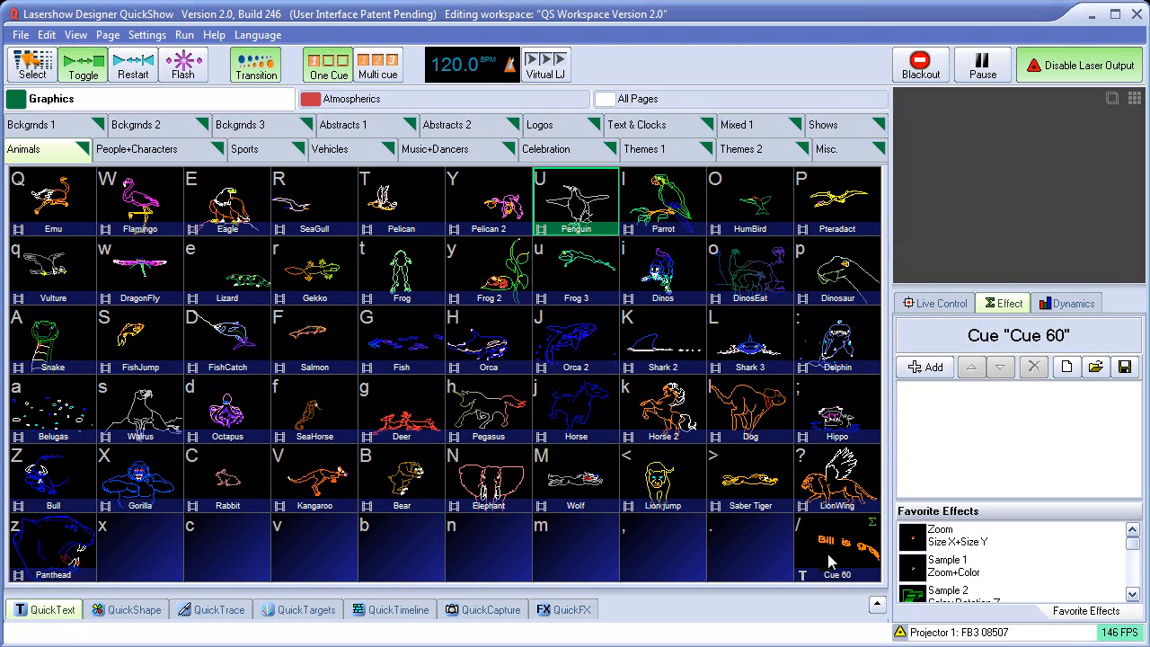
{"action": "left_click", "coordinate": [834, 557]}
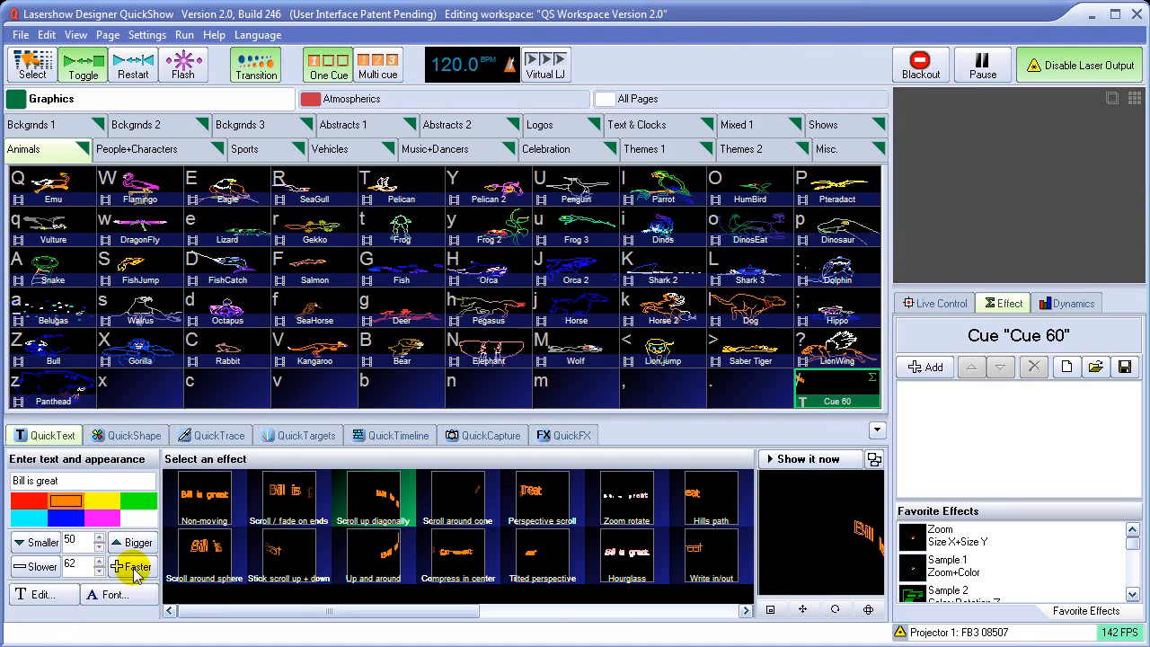
{"action": "left_click", "coordinate": [205, 500]}
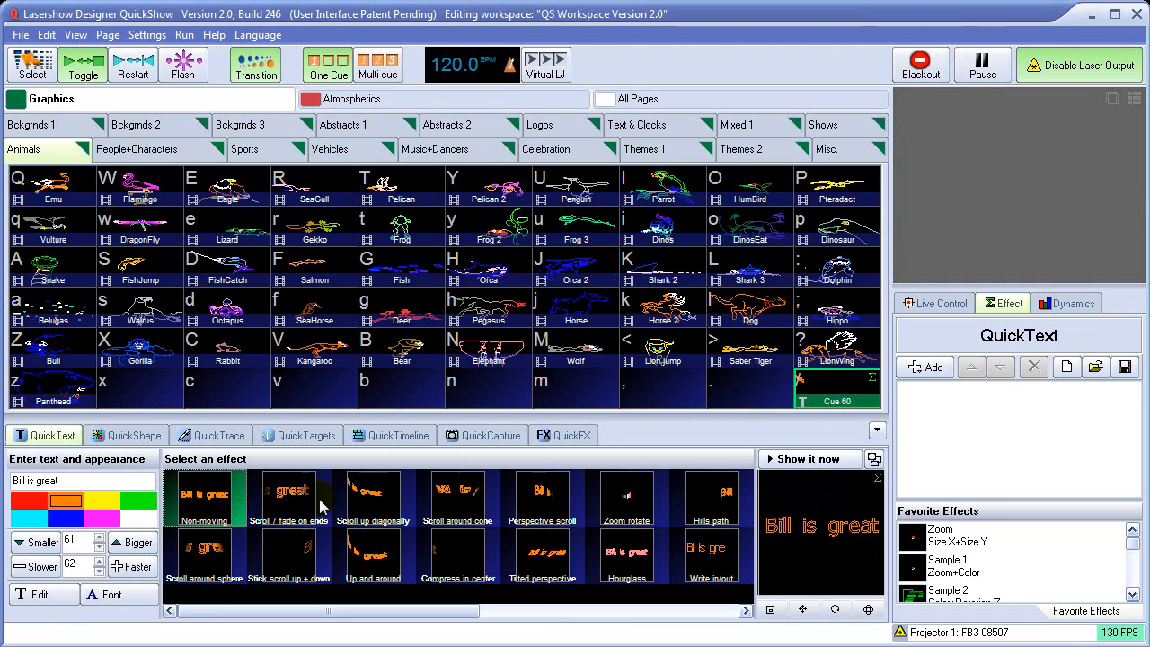
Preview Stick scroll, Perspective scroll and Non-moving, then apply the Ocean effect.
{"action": "left_click", "coordinate": [808, 460]}
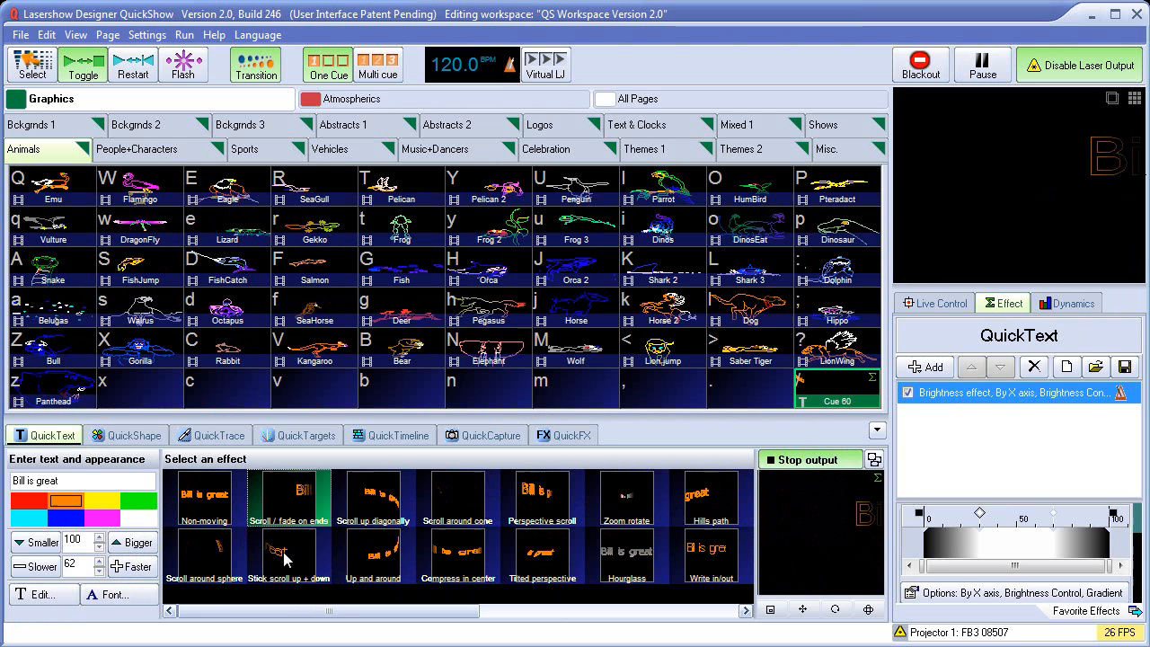
{"action": "left_click", "coordinate": [288, 553]}
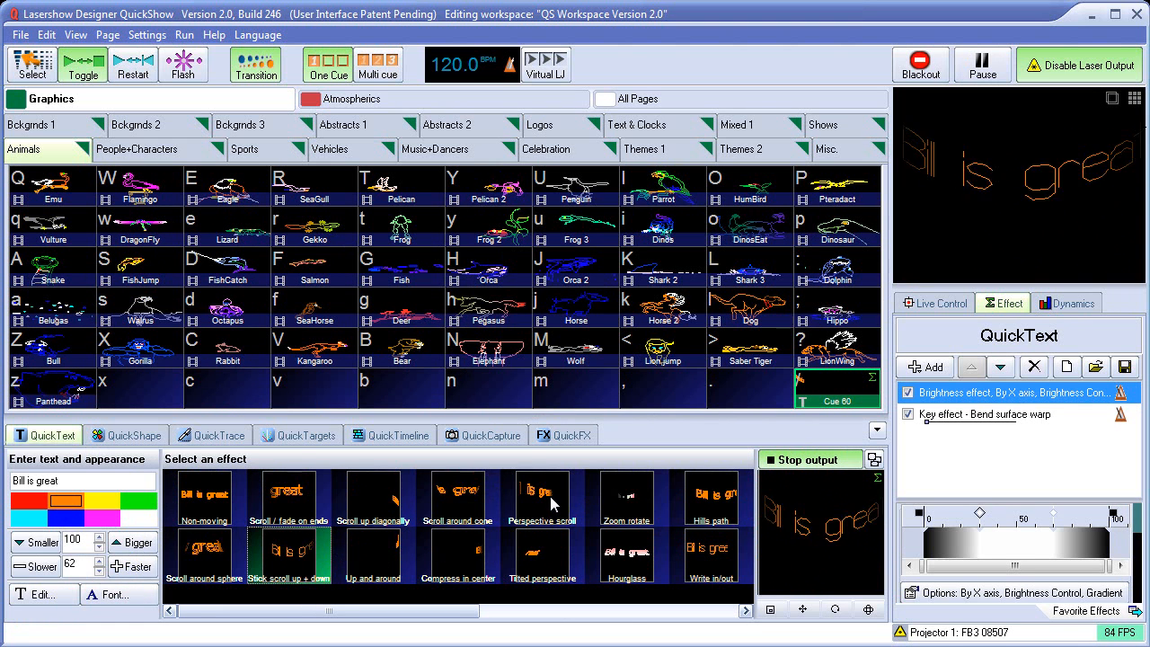
{"action": "left_click", "coordinate": [543, 499]}
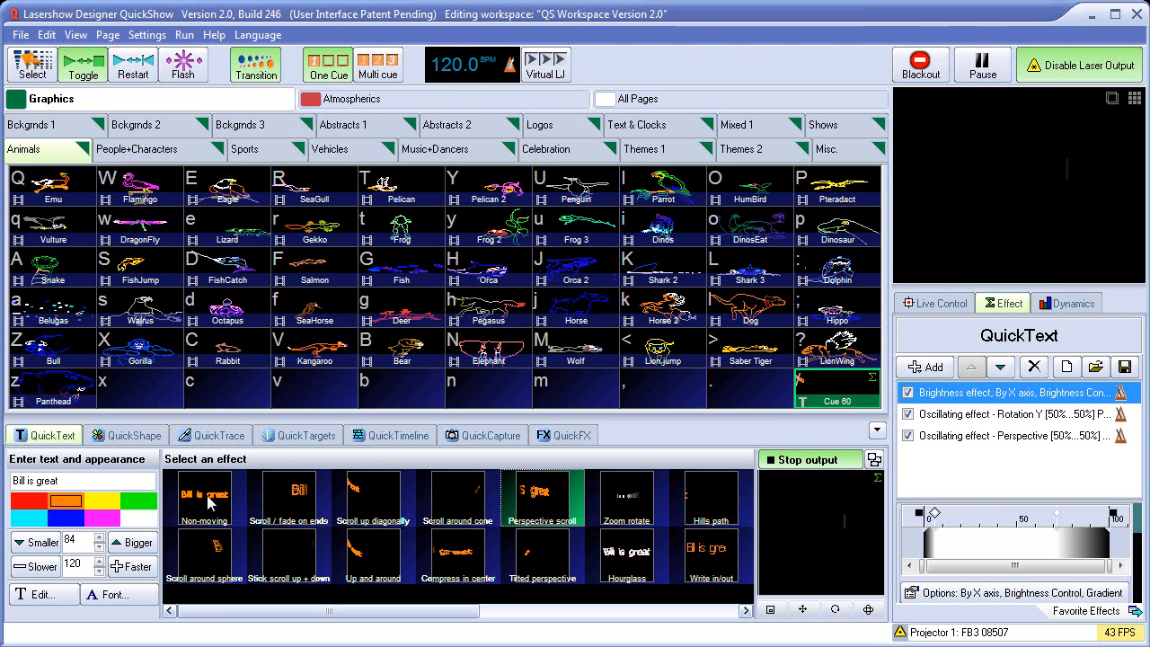
{"action": "left_click", "coordinate": [204, 498]}
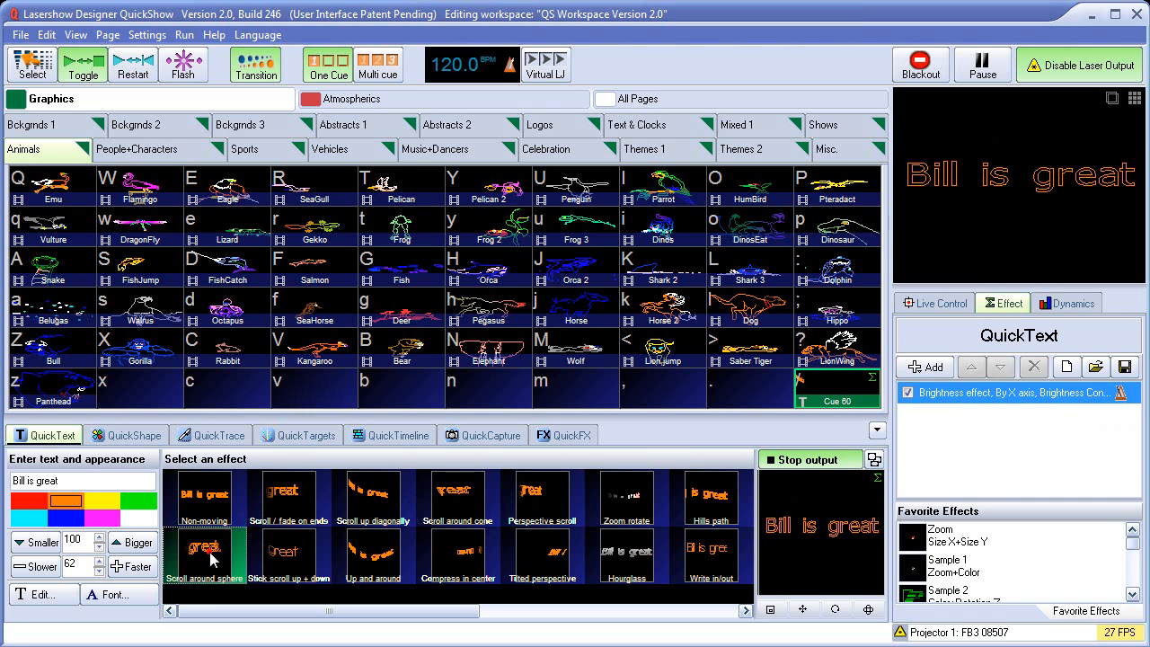
{"action": "left_click", "coordinate": [289, 561]}
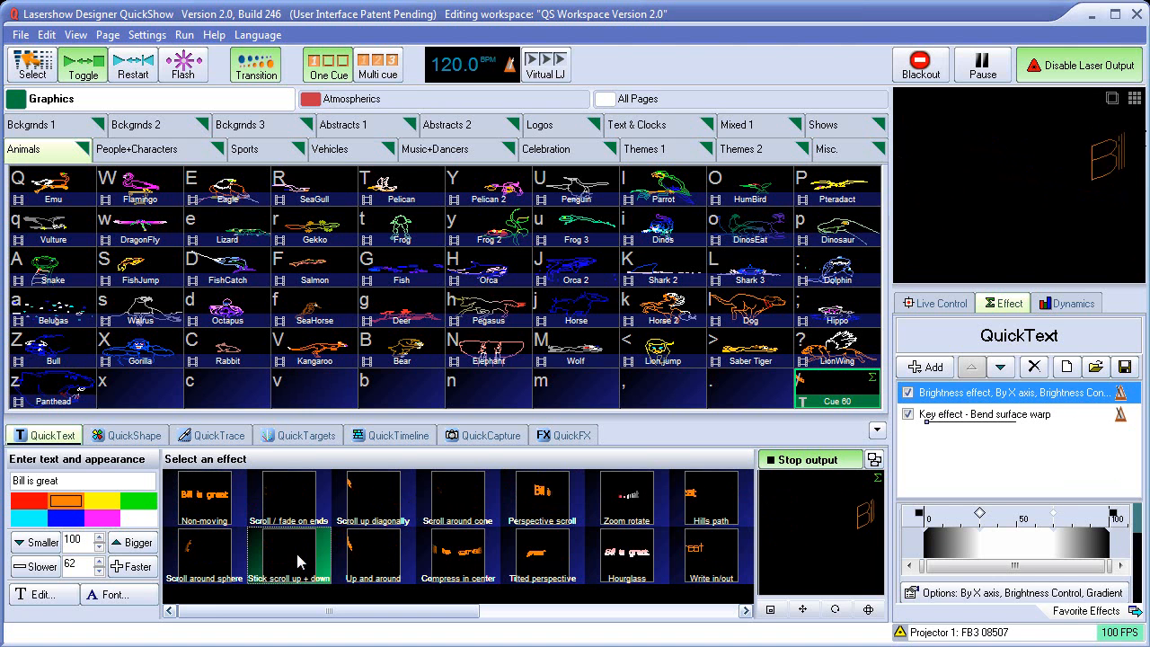
{"action": "left_click", "coordinate": [287, 568]}
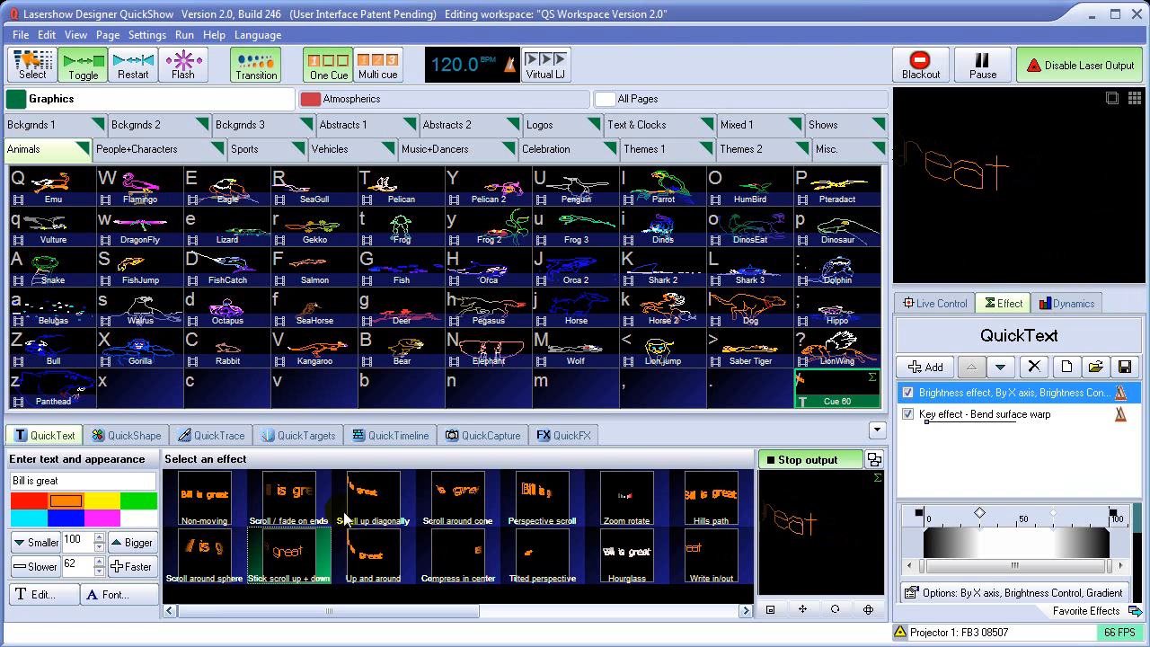
{"action": "left_click", "coordinate": [542, 496]}
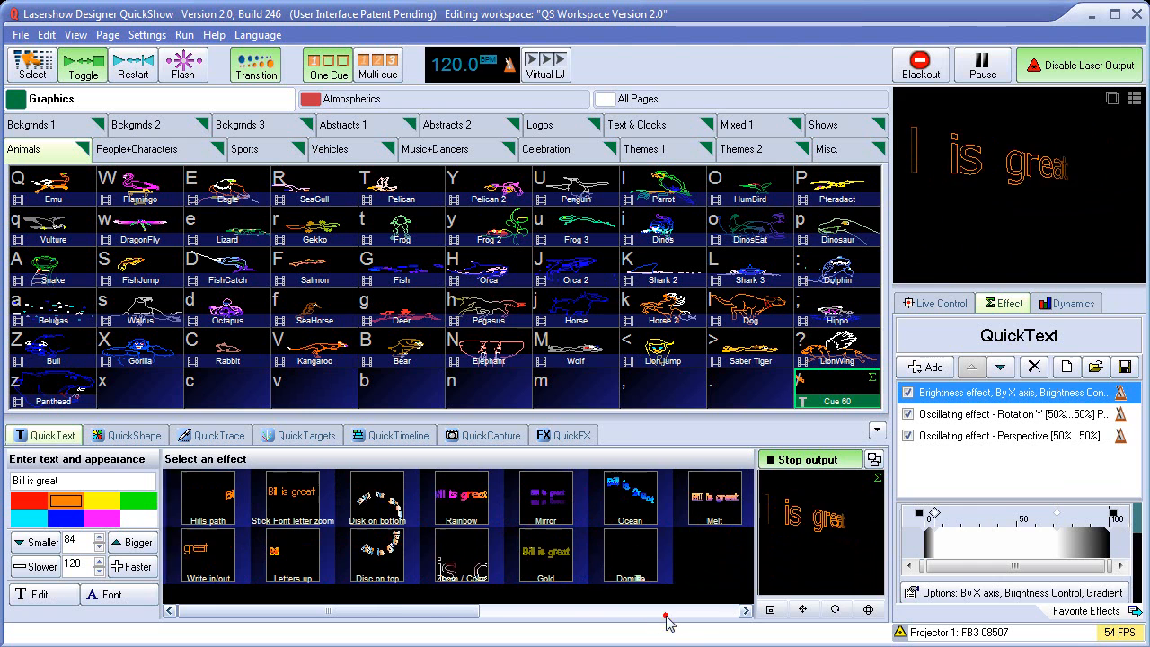
{"action": "left_click", "coordinate": [625, 496]}
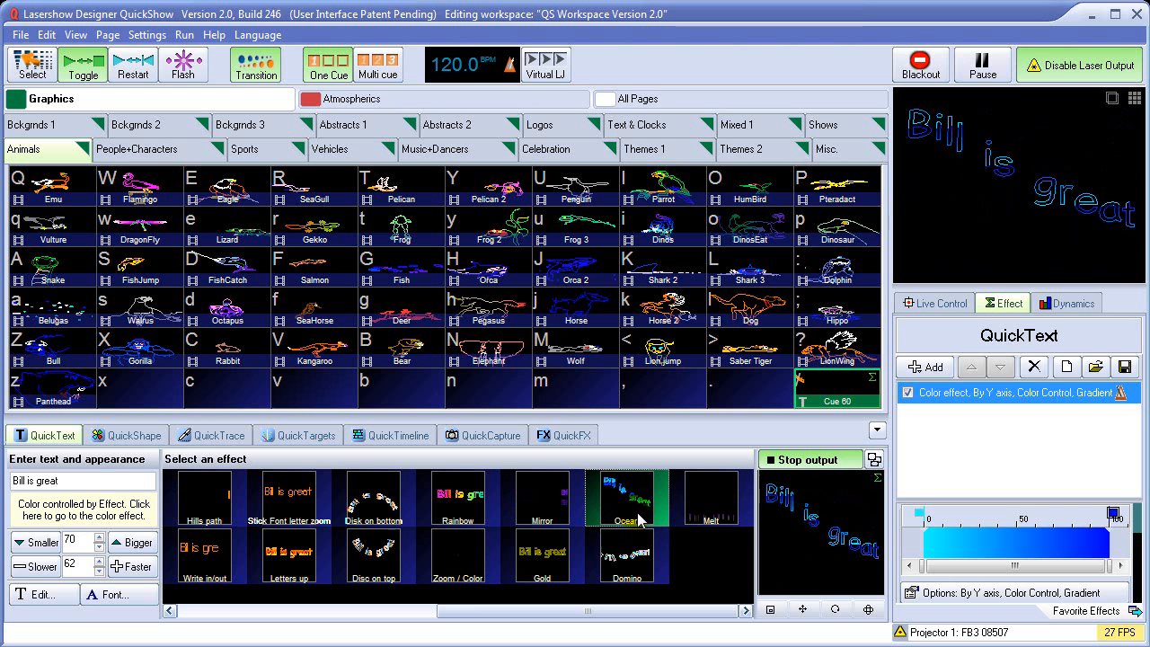
{"action": "left_click", "coordinate": [627, 496]}
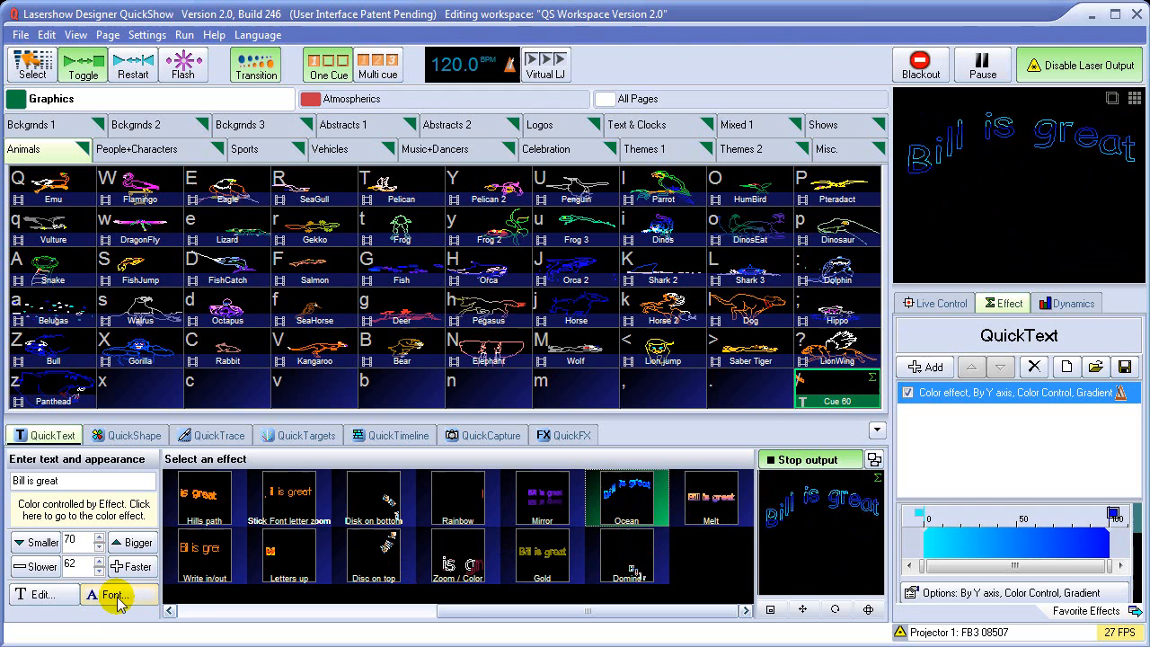
Load the STICK.LDF laser font for the text and make it bigger.
{"action": "left_click", "coordinate": [117, 596]}
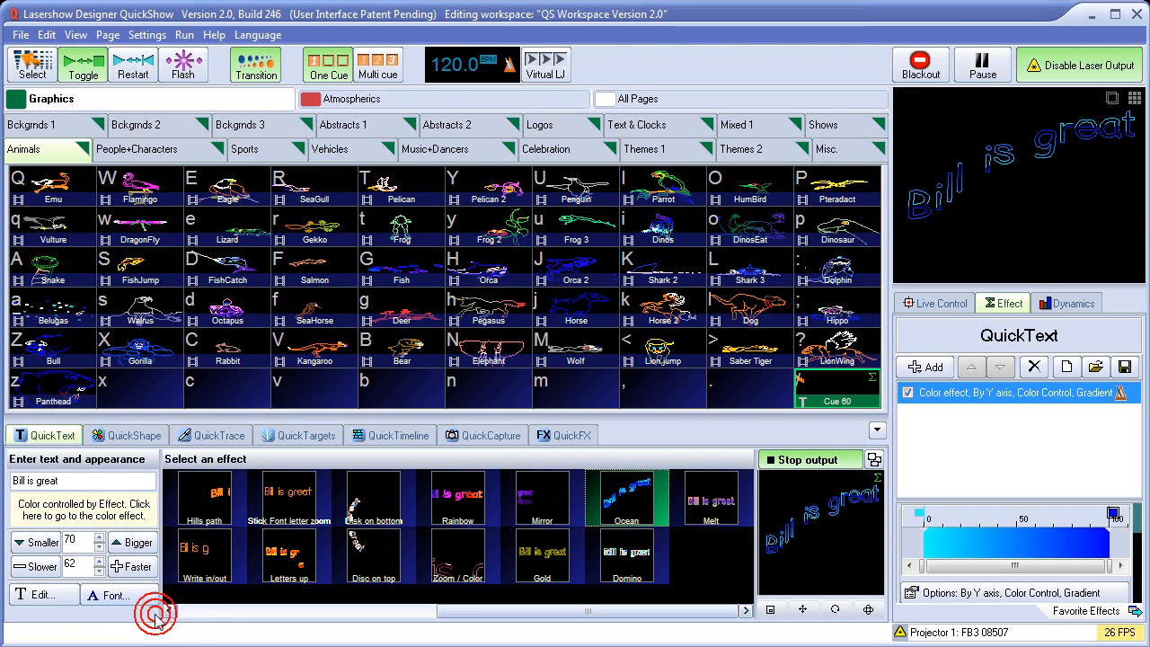
{"action": "left_click", "coordinate": [108, 595]}
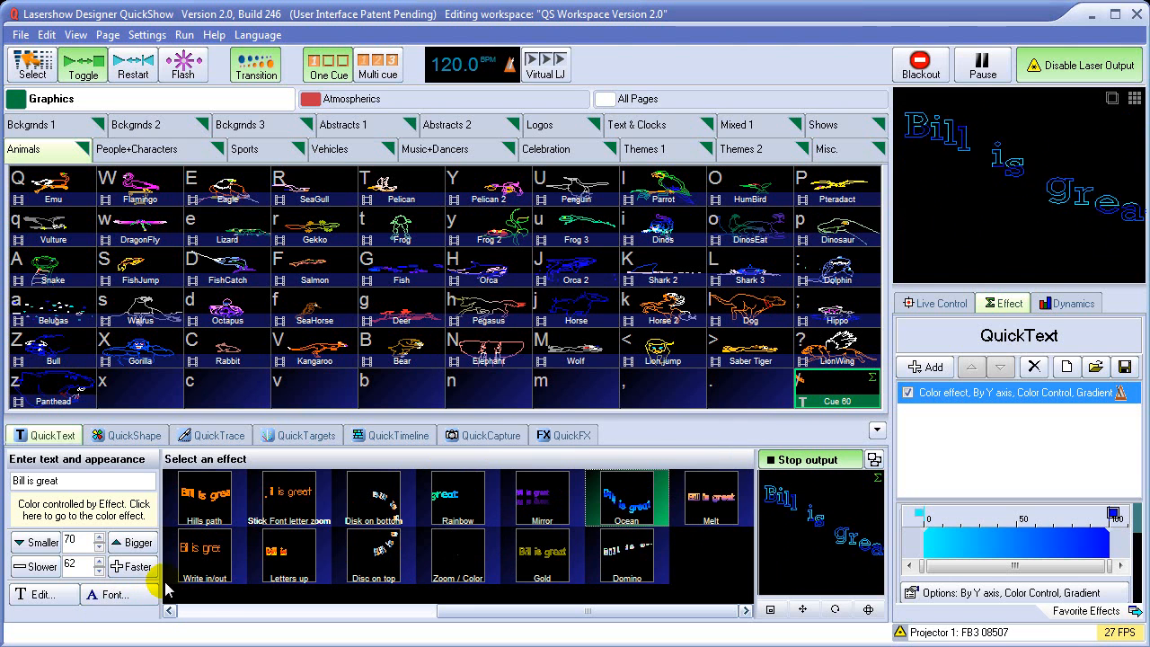
{"action": "left_click", "coordinate": [112, 596]}
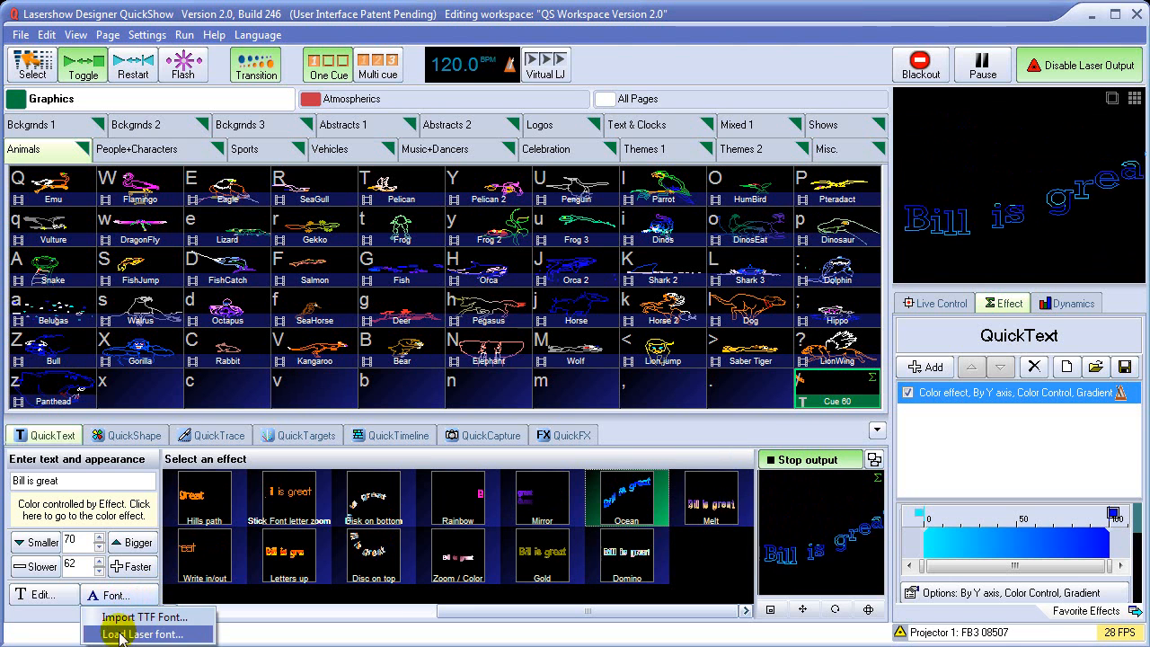
{"action": "left_click", "coordinate": [140, 632]}
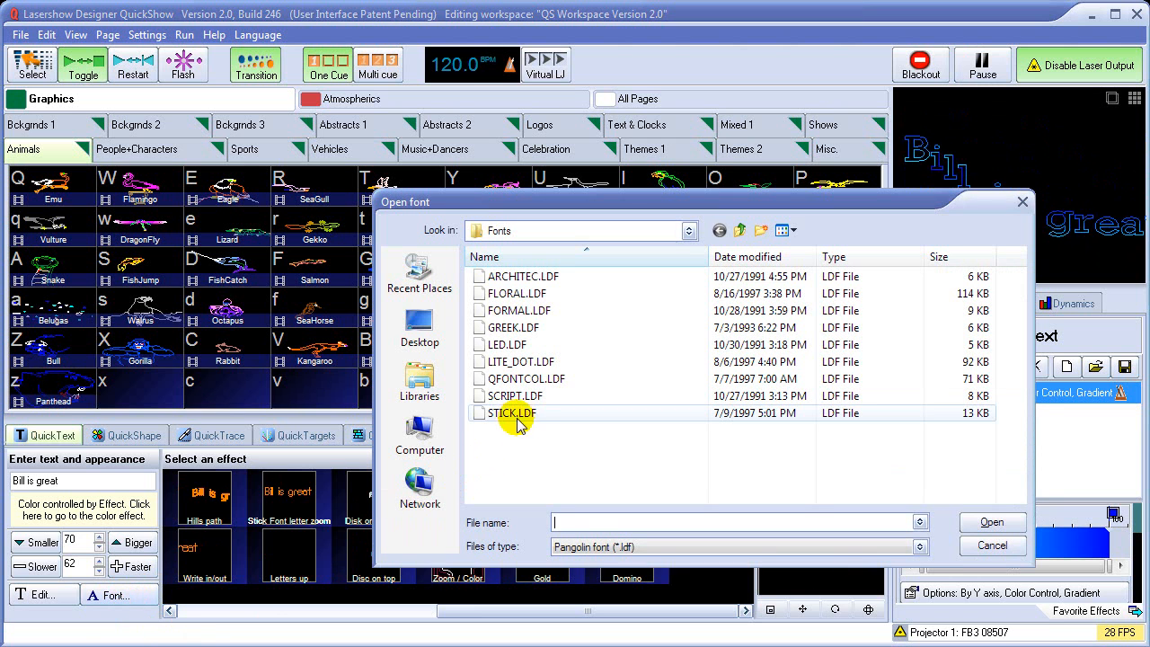
{"action": "left_click", "coordinate": [518, 412]}
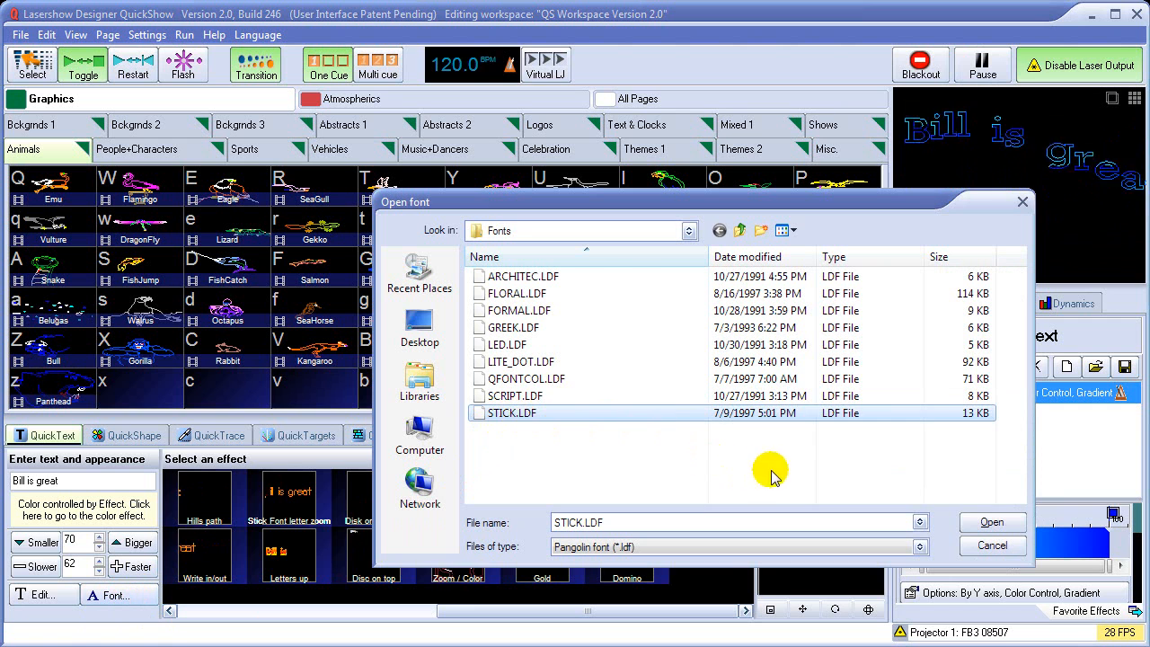
{"action": "left_click", "coordinate": [992, 521]}
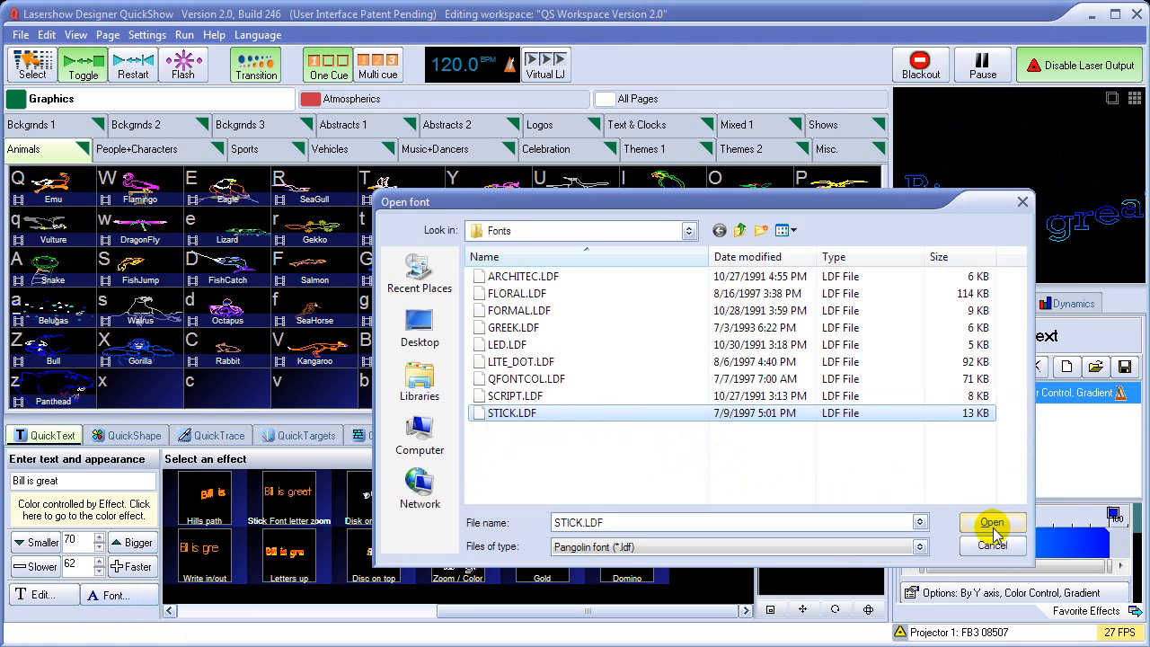
{"action": "left_click", "coordinate": [993, 523]}
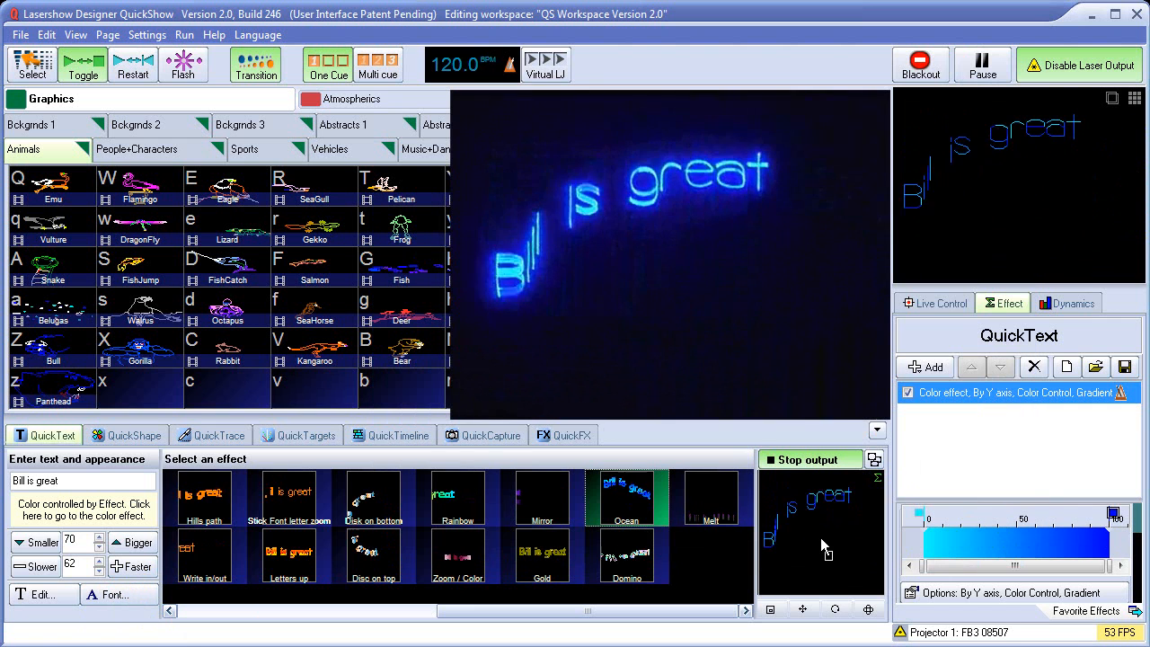
{"action": "left_click", "coordinate": [131, 542]}
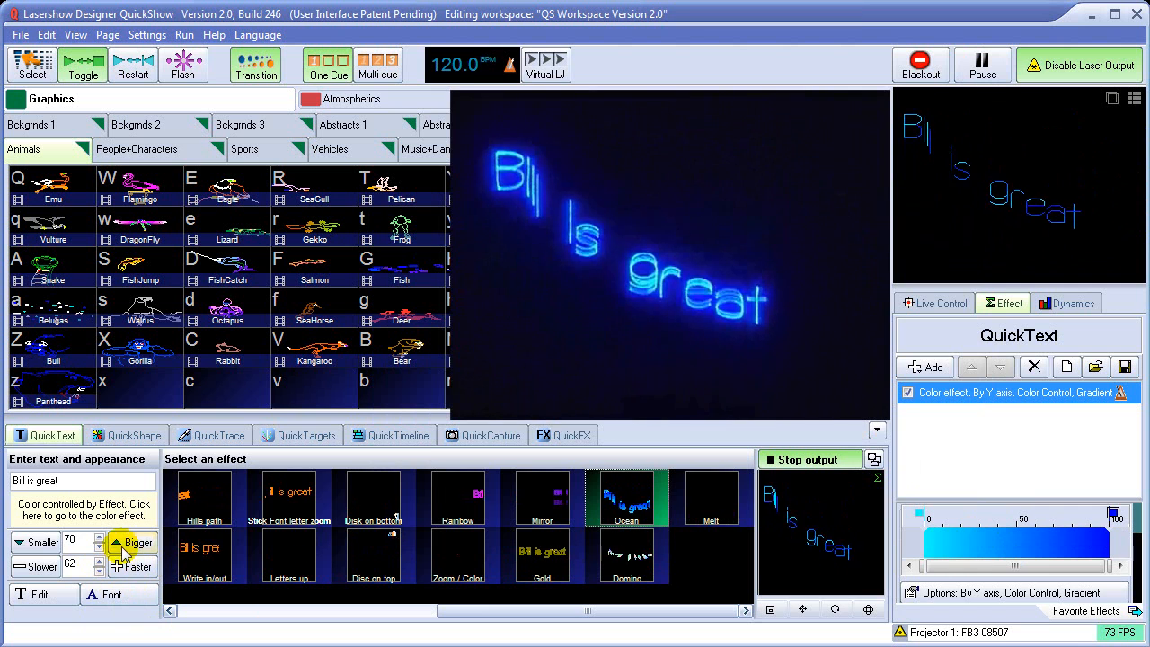
{"action": "left_click", "coordinate": [119, 542]}
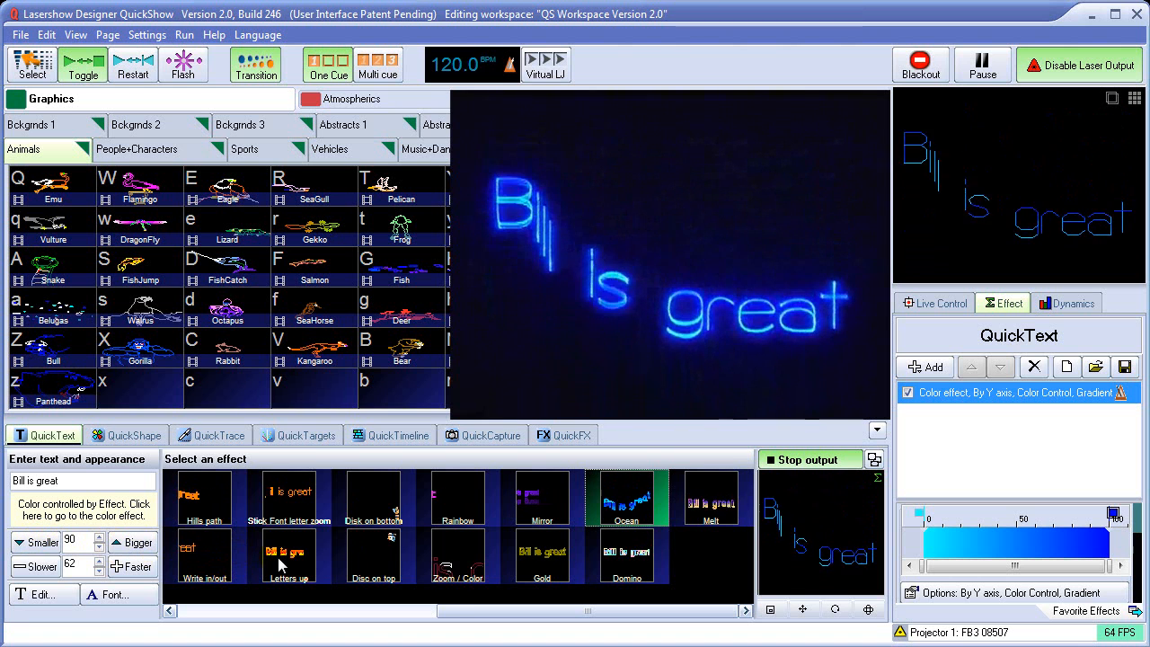
Try Letters up, reload a laser font, try scroll-and-fade and diagonal scroll, then apply Perspective scroll.
{"action": "left_click", "coordinate": [287, 553]}
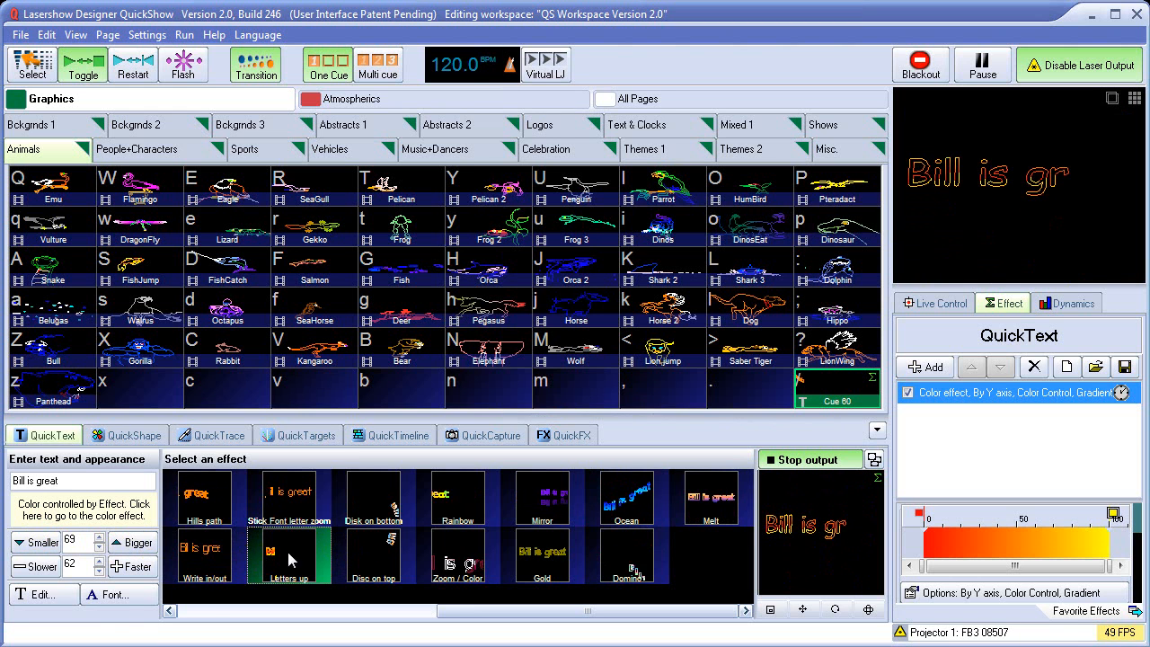
{"action": "left_click", "coordinate": [108, 595]}
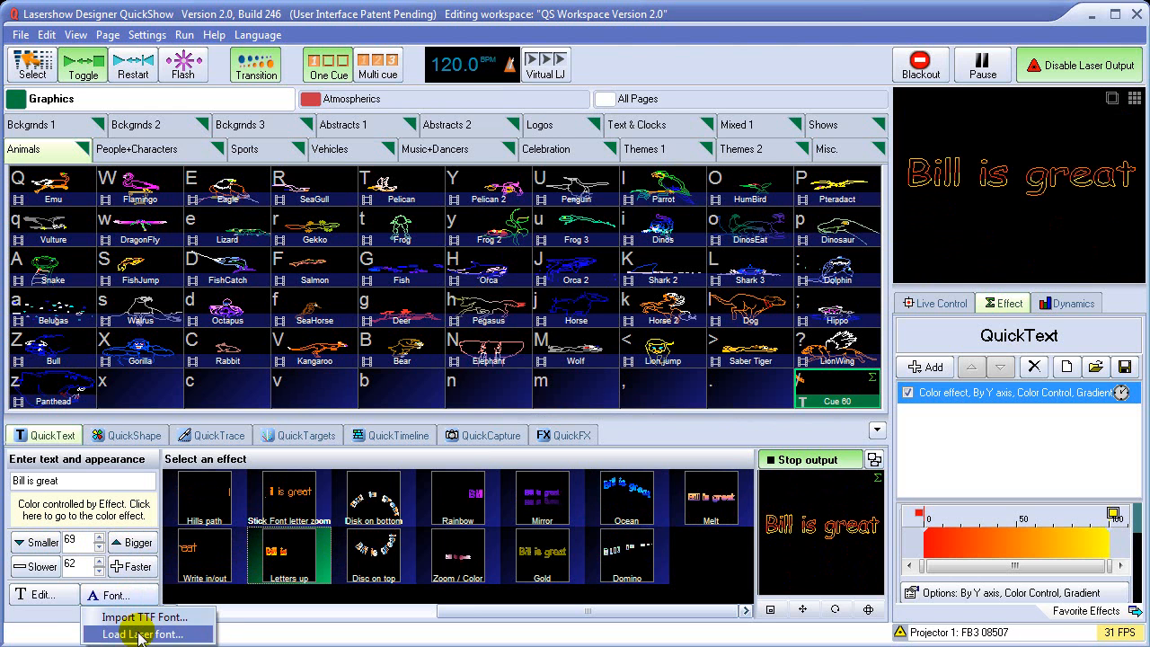
{"action": "left_click", "coordinate": [133, 636]}
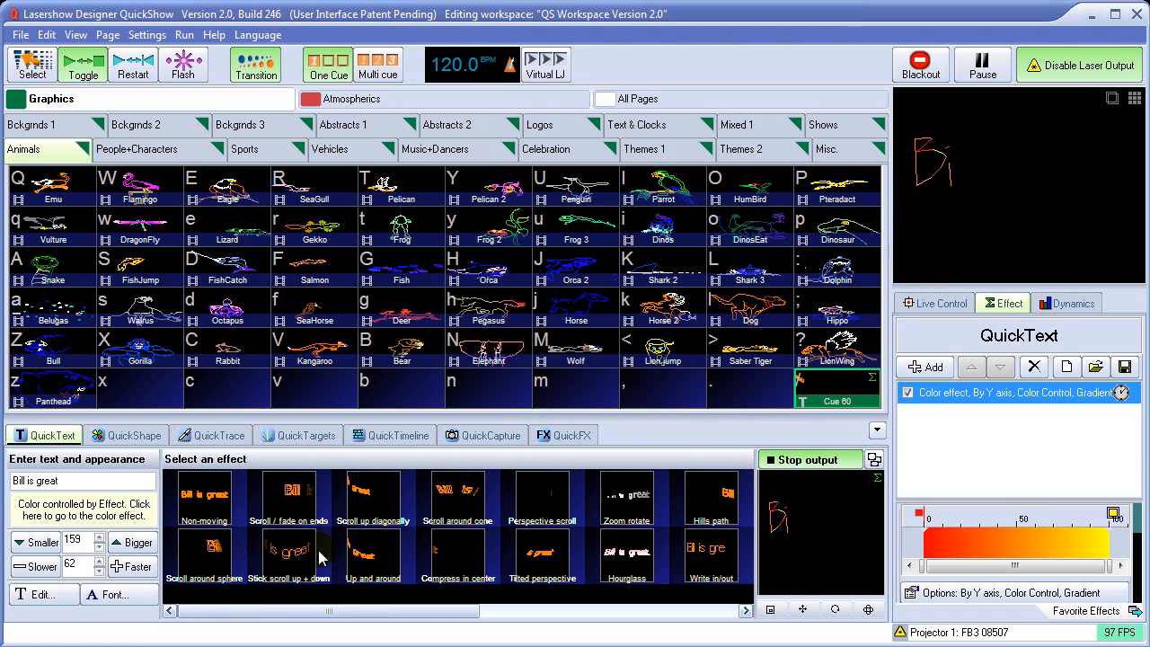
{"action": "left_click", "coordinate": [288, 496]}
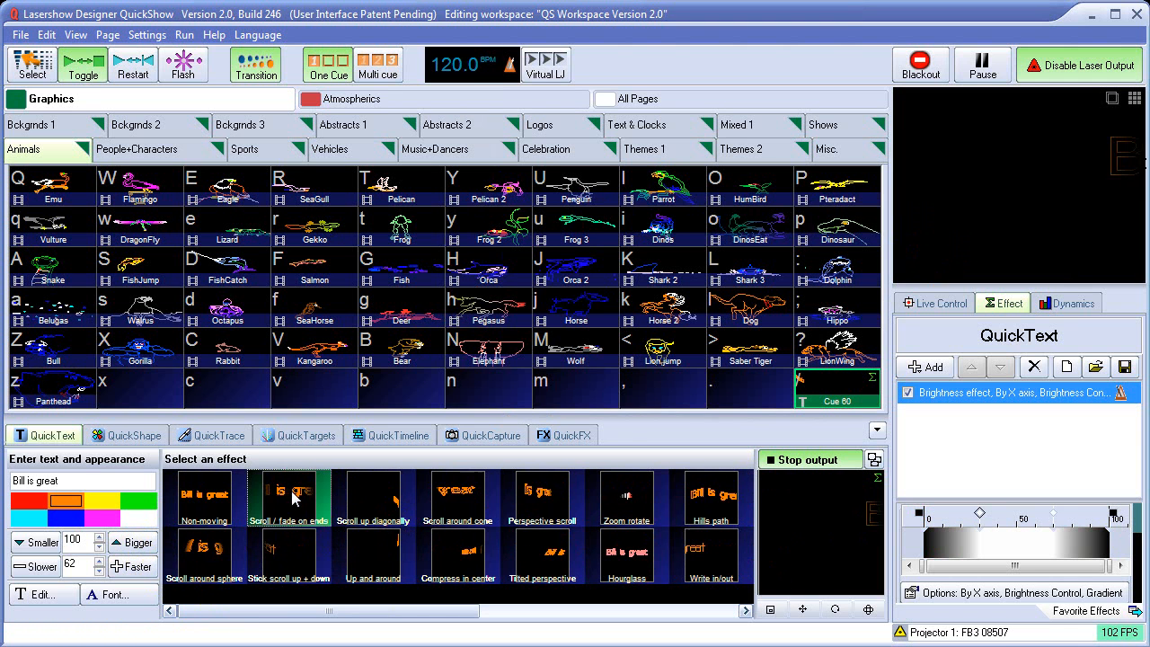
{"action": "left_click", "coordinate": [370, 497]}
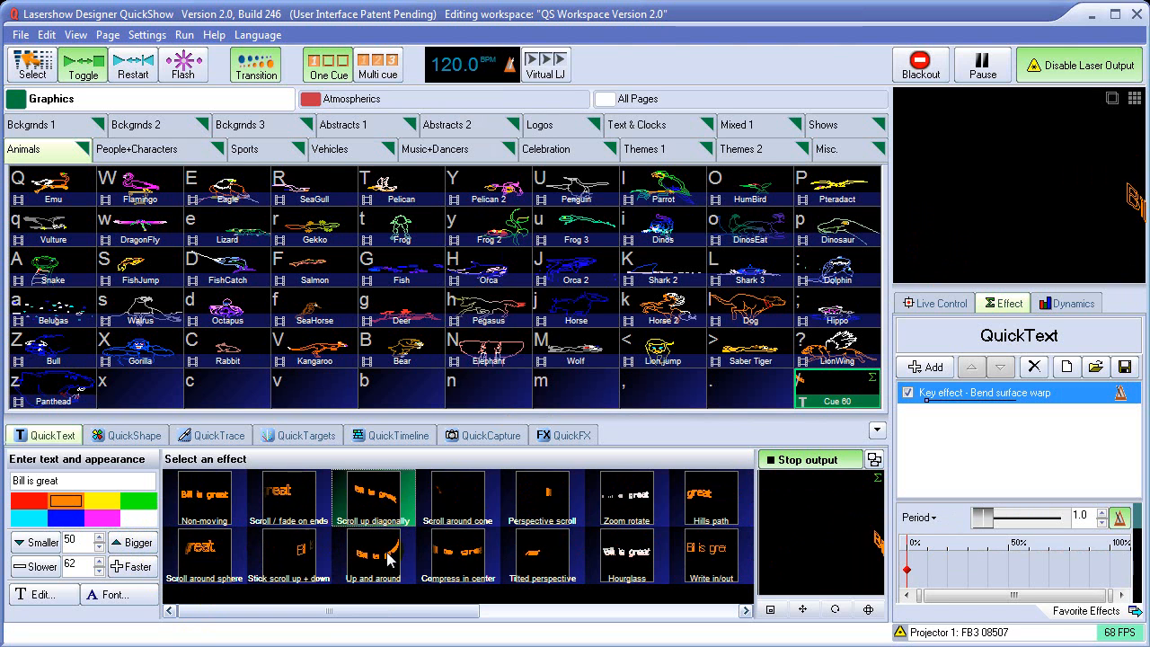
{"action": "left_click", "coordinate": [459, 496]}
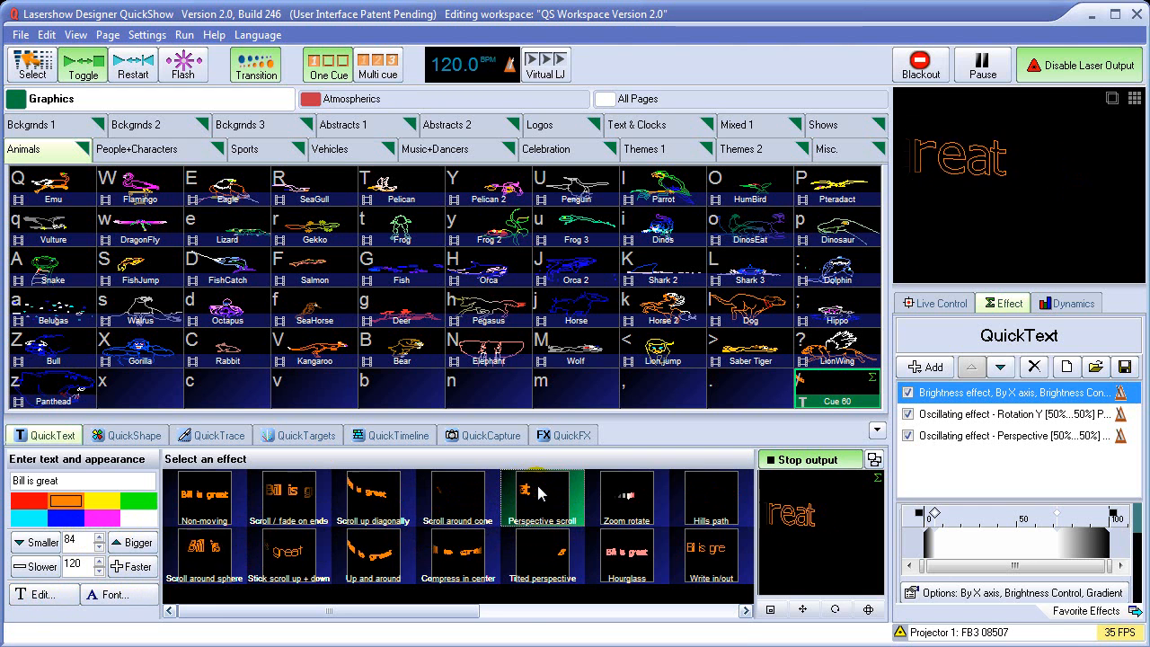
Edit the Perspective scroll effect to add a per-character oscillating Z rotation and replay it.
{"action": "right_click", "coordinate": [541, 496]}
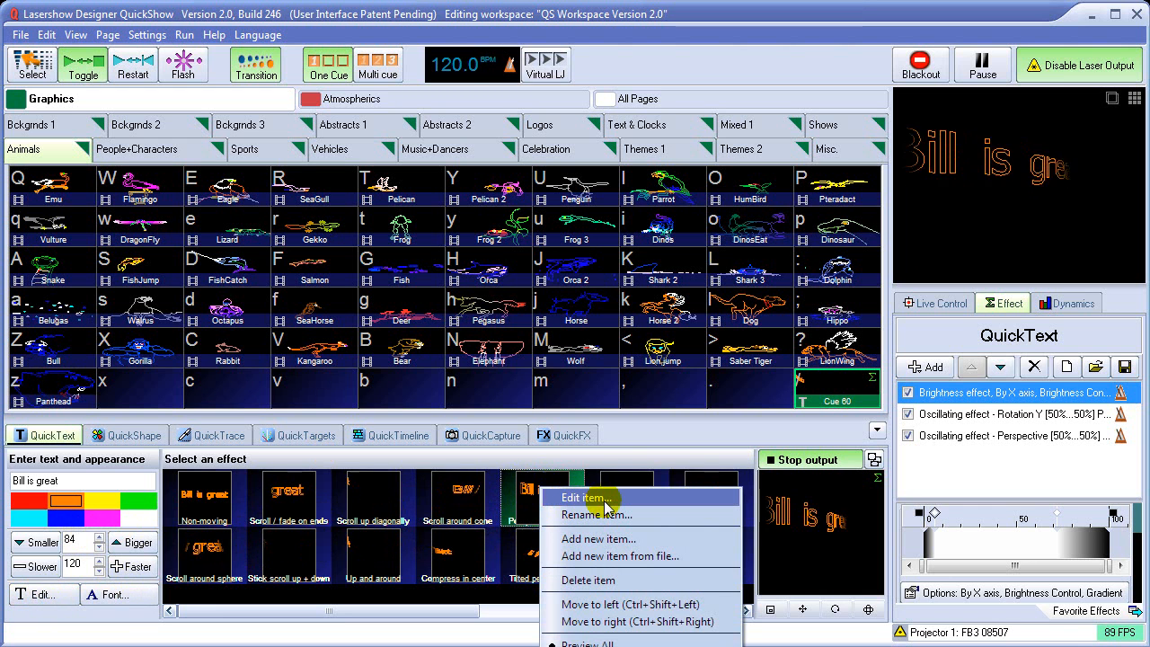
{"action": "left_click", "coordinate": [583, 495]}
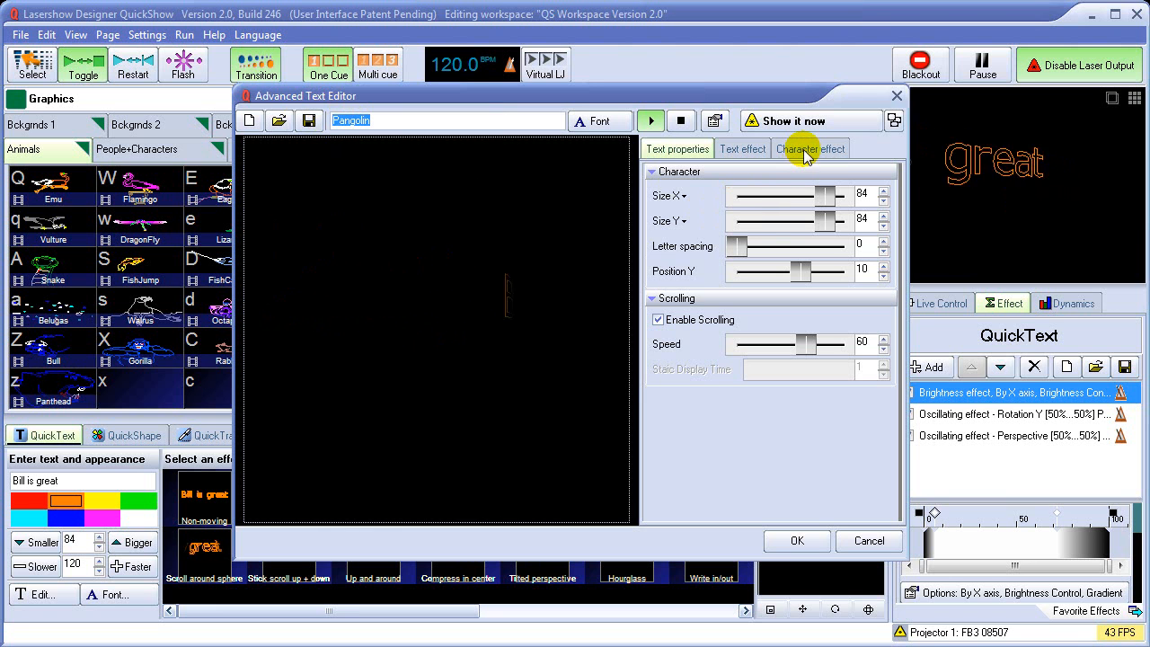
{"action": "left_click", "coordinate": [812, 147]}
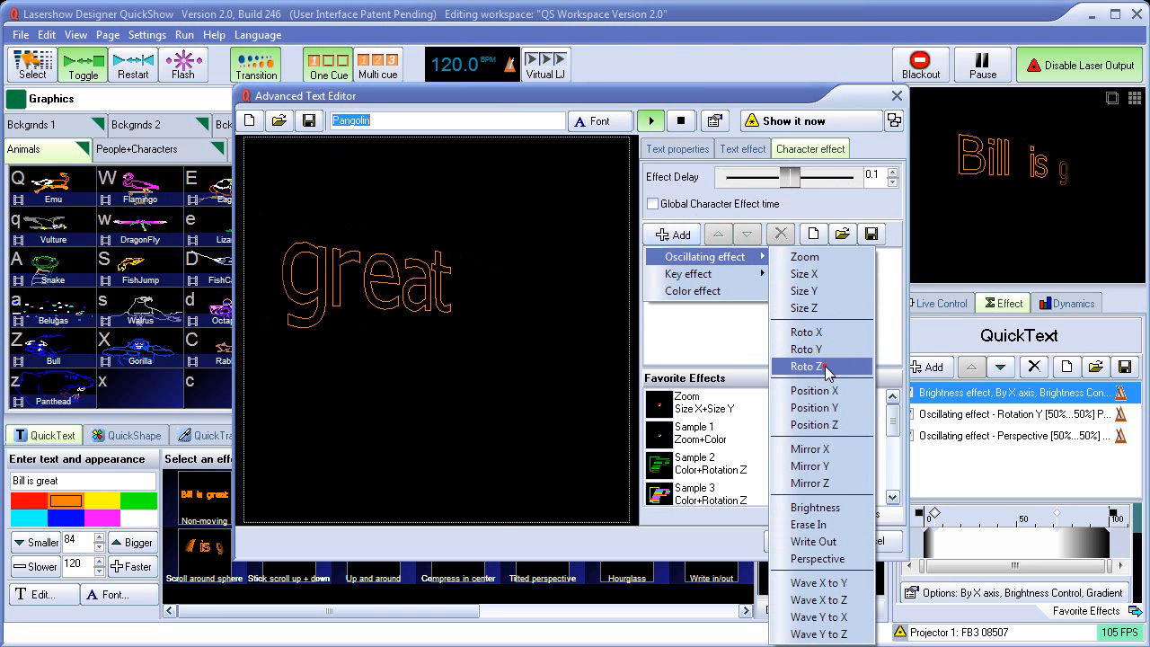
{"action": "left_click", "coordinate": [821, 366]}
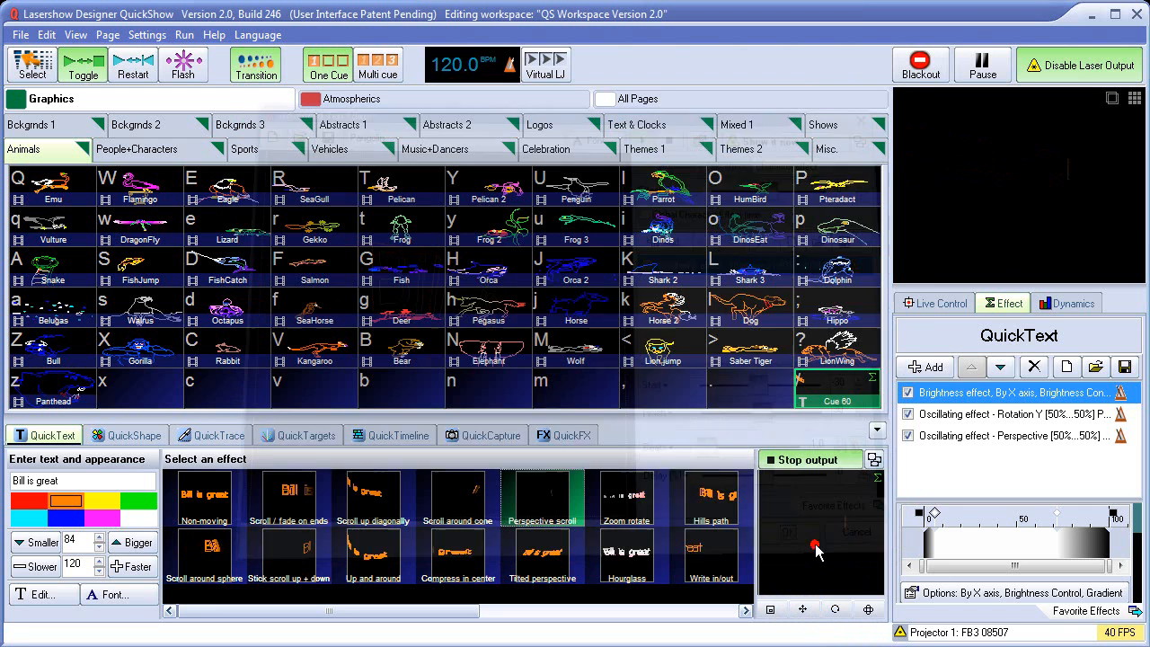
{"action": "left_click", "coordinate": [543, 496]}
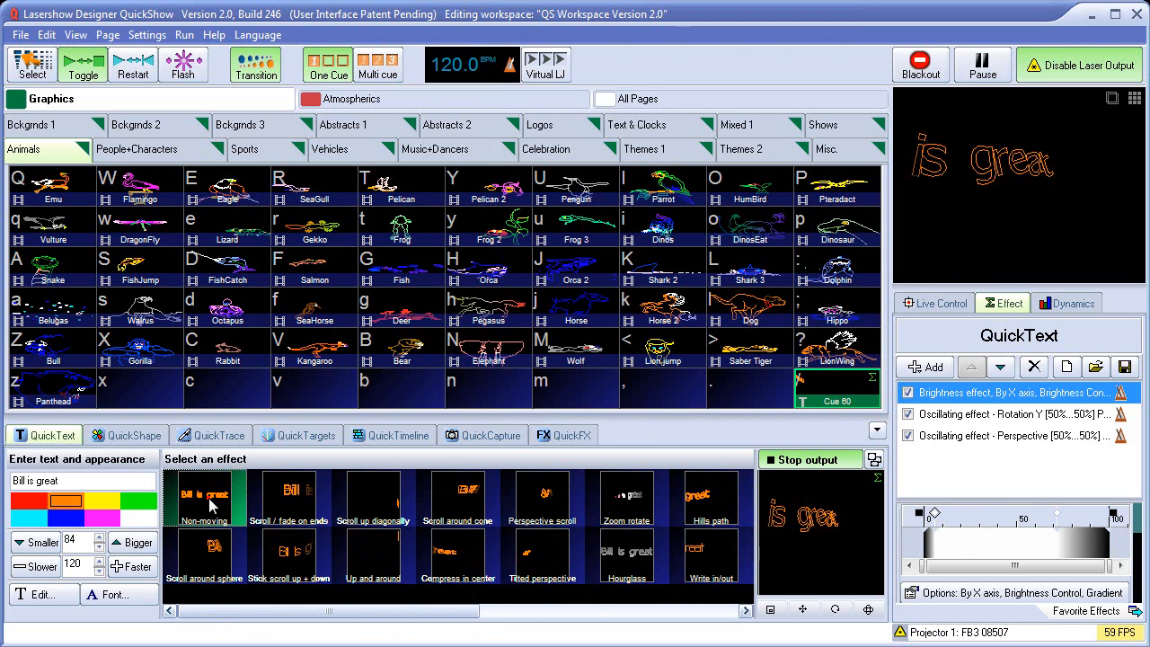
Edit the Non-moving effect to add a Color text effect giving the letters a rainbow gradient.
{"action": "right_click", "coordinate": [204, 496]}
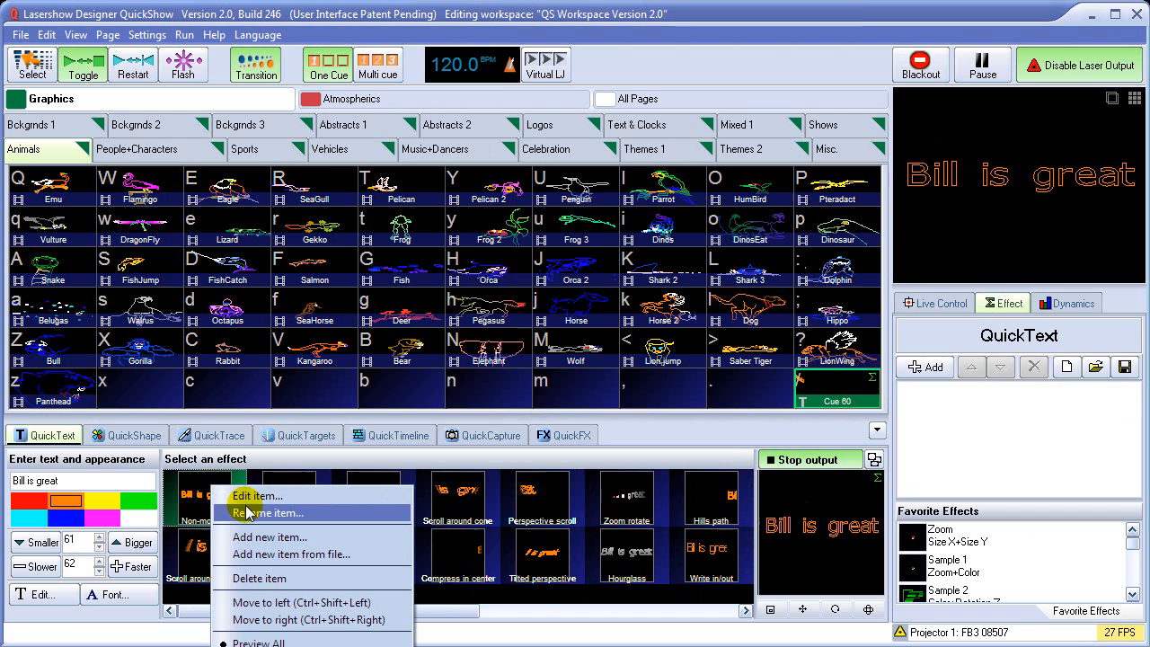
{"action": "mouse_move", "coordinate": [270, 536]}
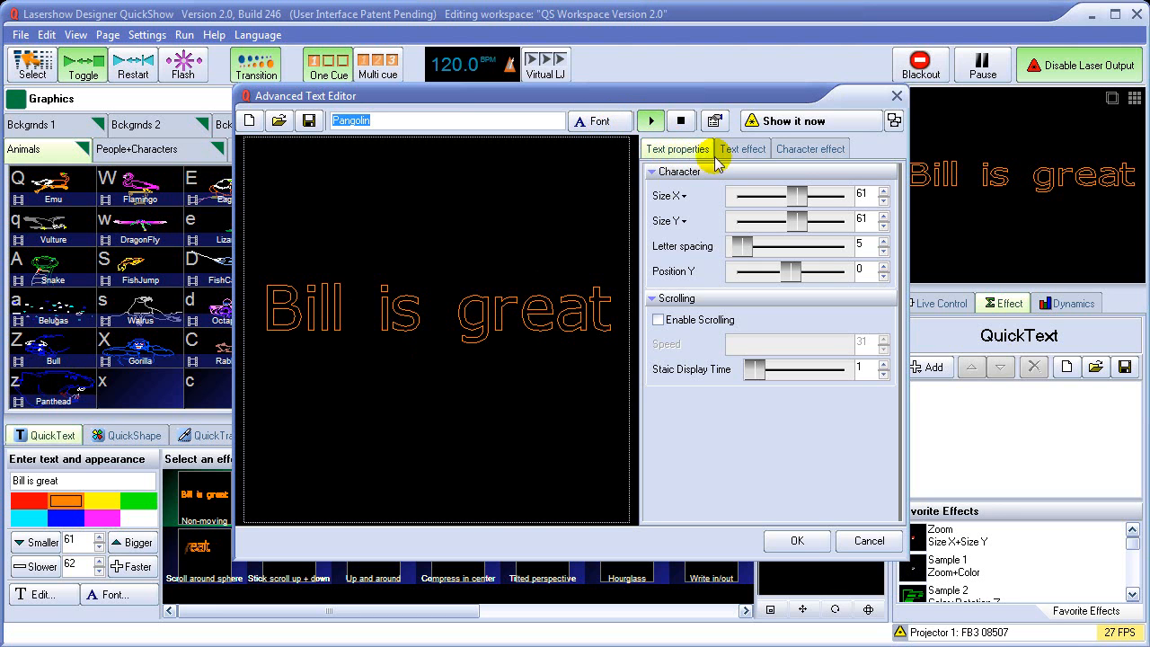
{"action": "left_click", "coordinate": [742, 147]}
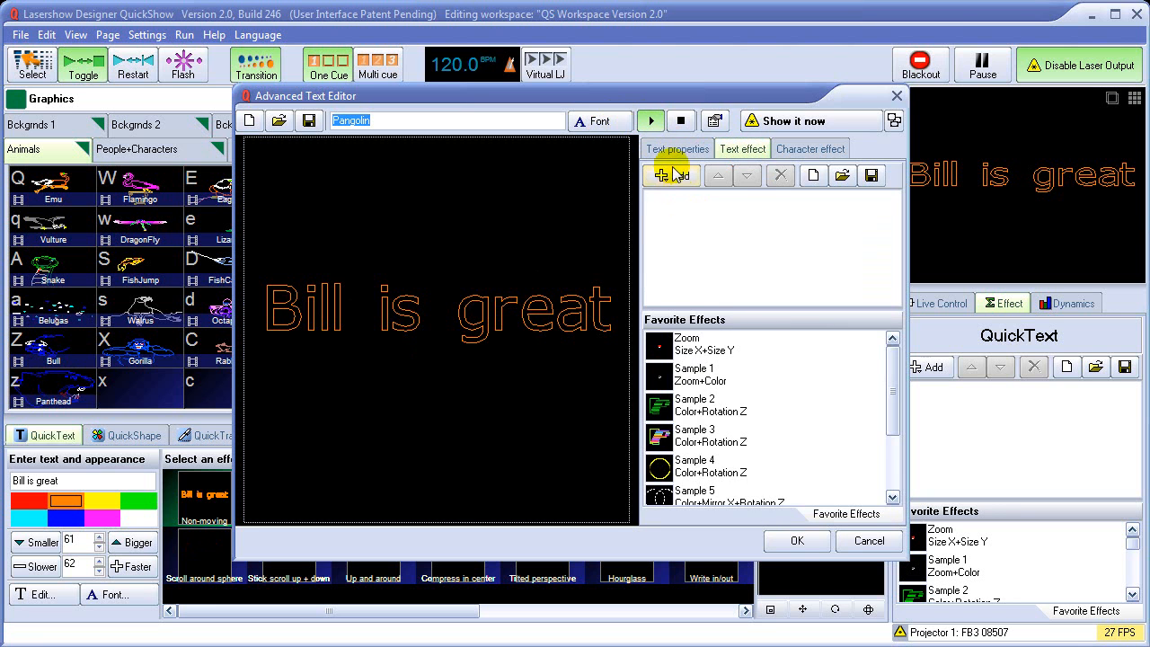
{"action": "left_click", "coordinate": [670, 176]}
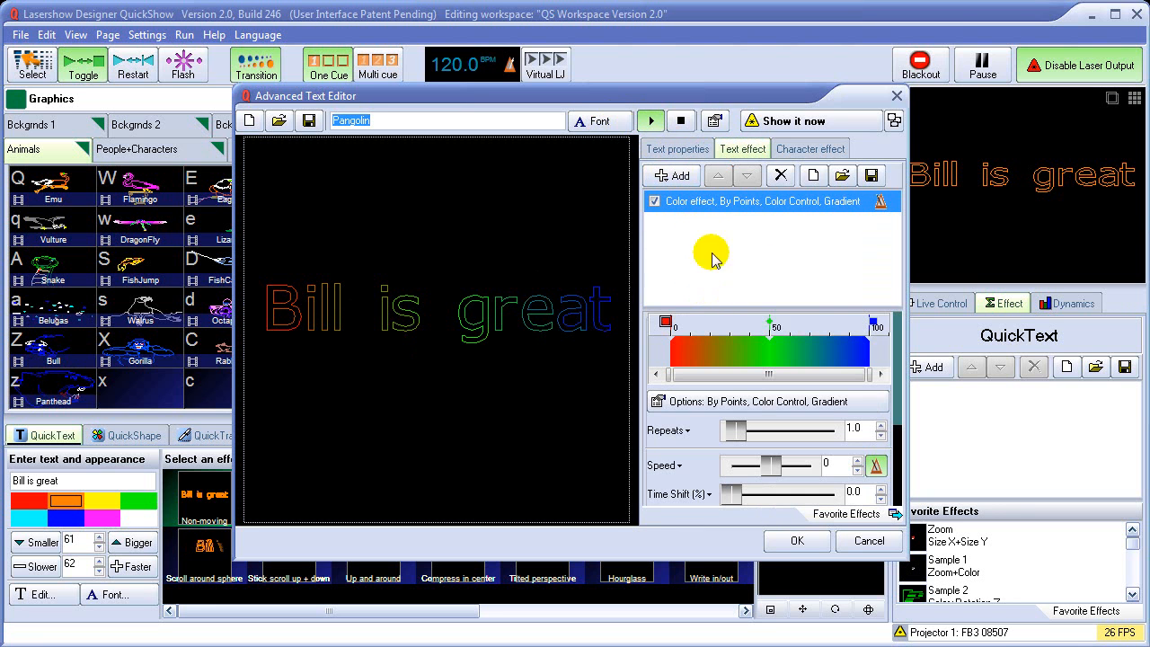
{"action": "left_click", "coordinate": [809, 147]}
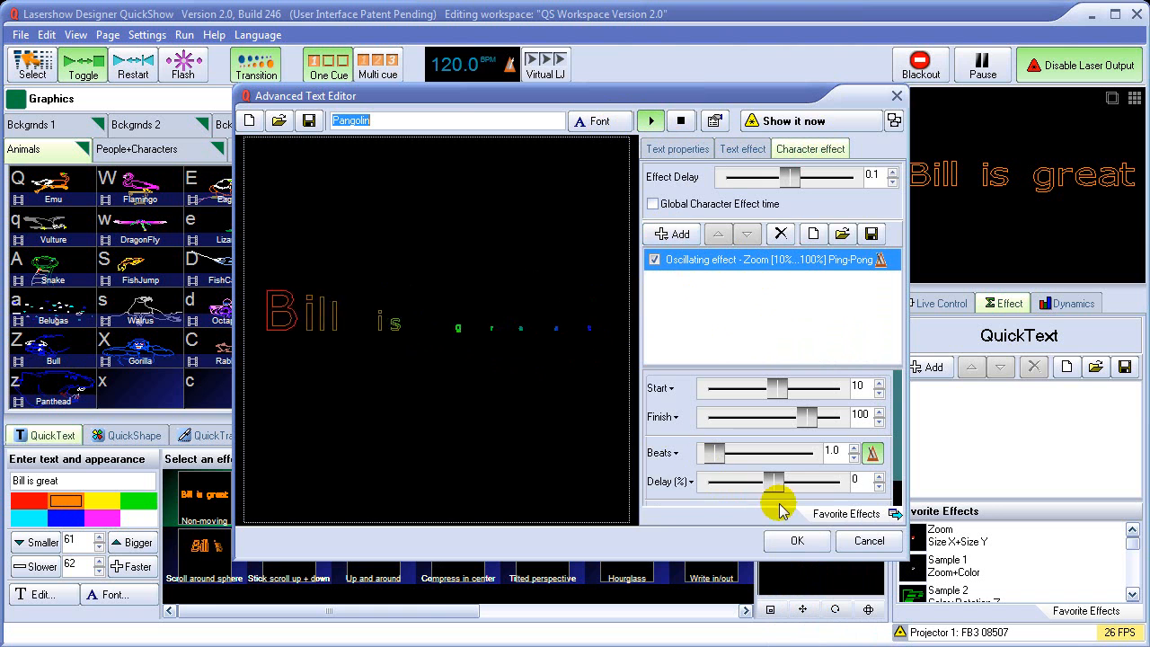
{"action": "left_click", "coordinate": [797, 541]}
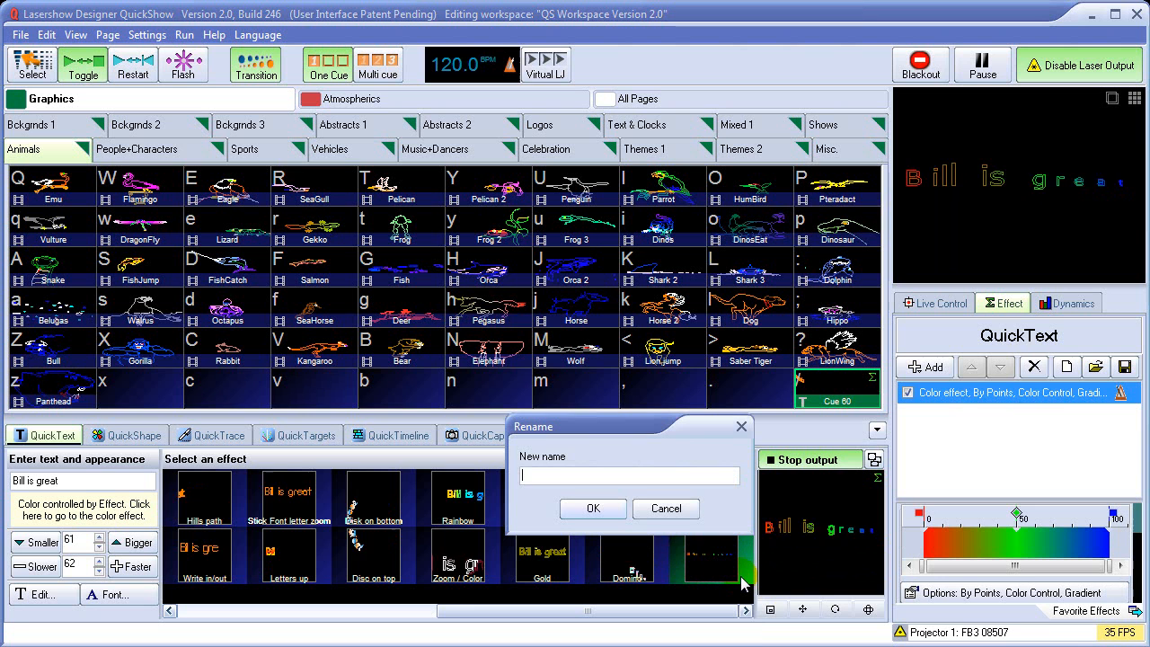
Name the effect 'My new effect', choose Tilted perspective and store the text as Cue 59.
{"action": "type", "text": "M"}
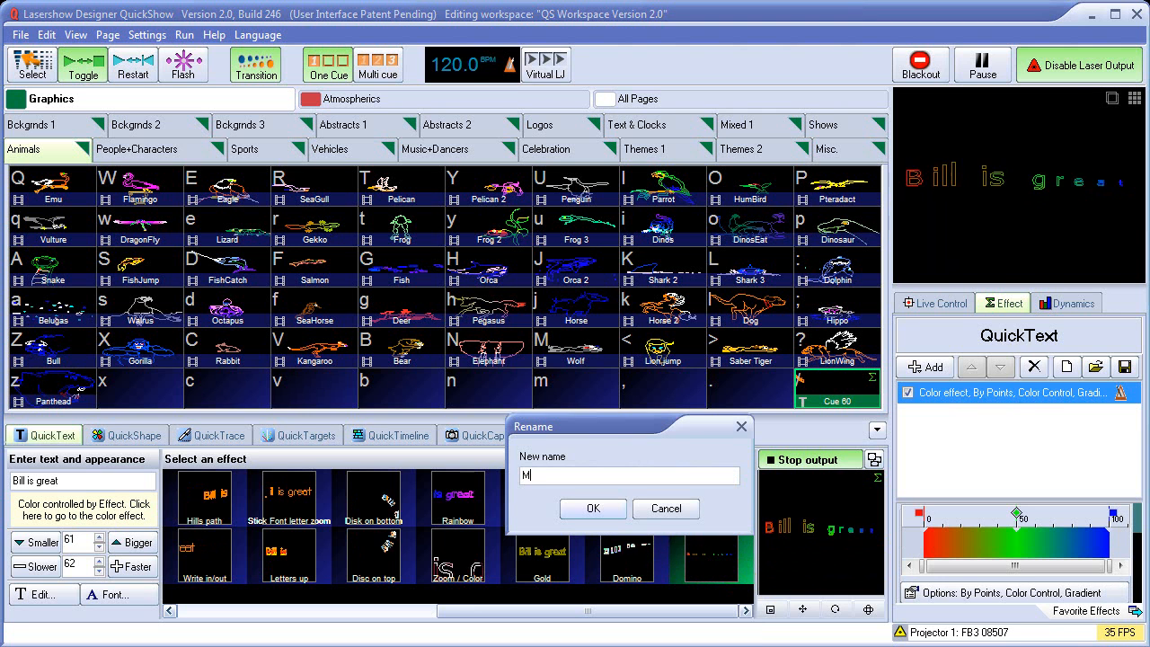
{"action": "type", "text": "y new effect"}
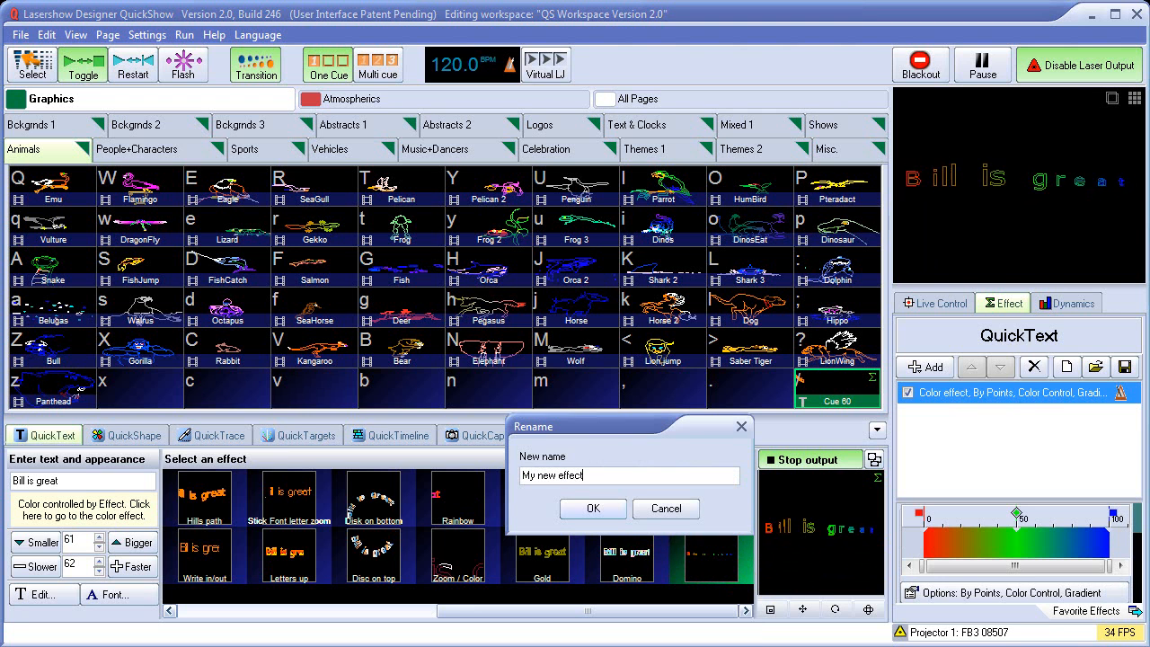
{"action": "left_click", "coordinate": [593, 509]}
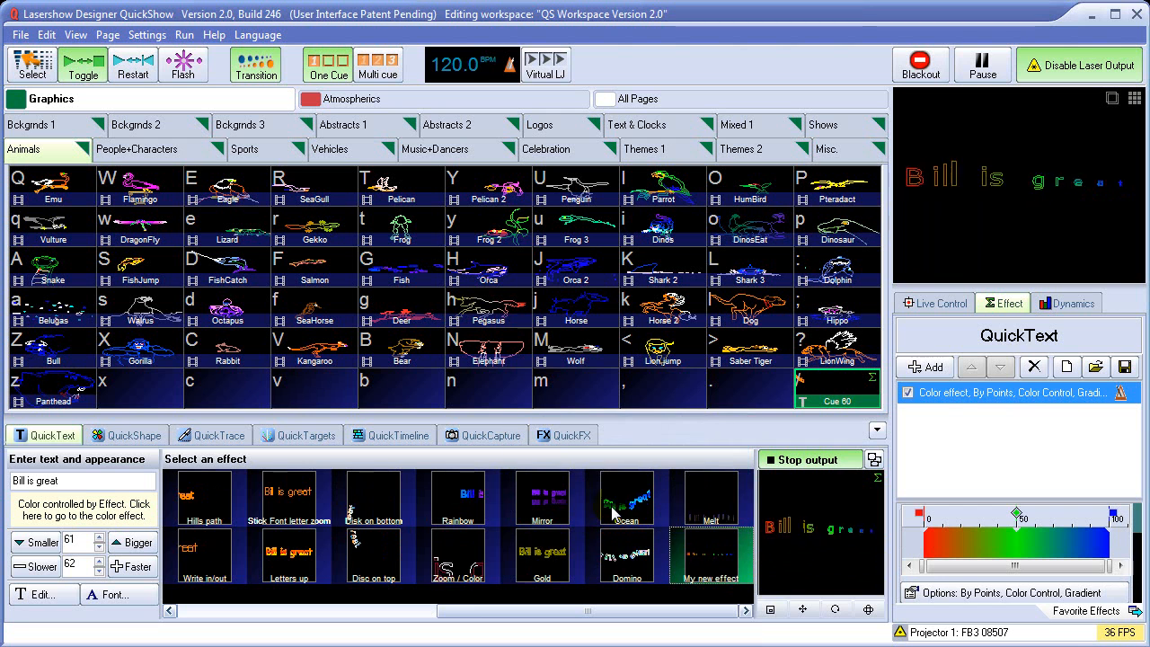
{"action": "left_click", "coordinate": [711, 498]}
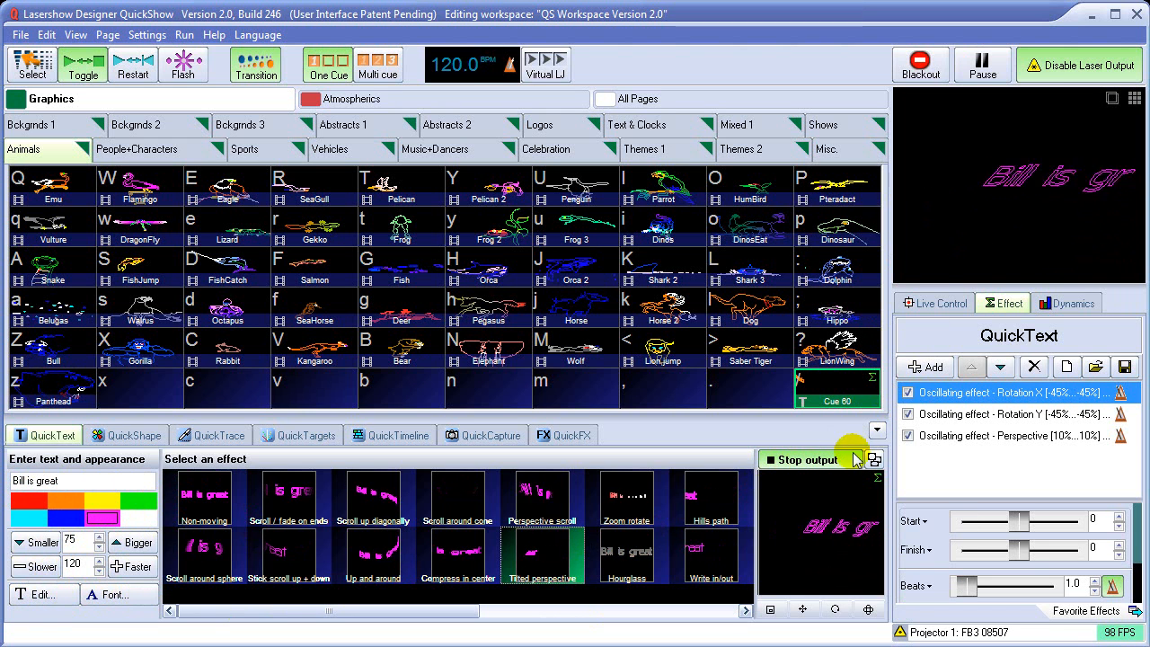
{"action": "left_click", "coordinate": [873, 460]}
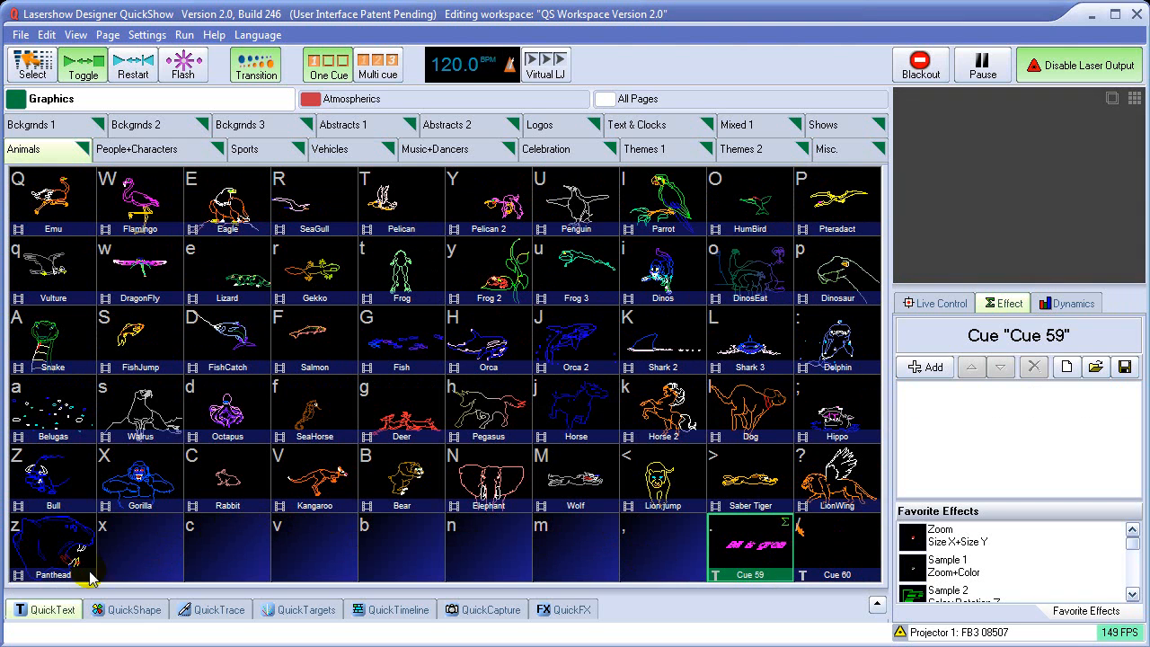
{"action": "left_click", "coordinate": [46, 611]}
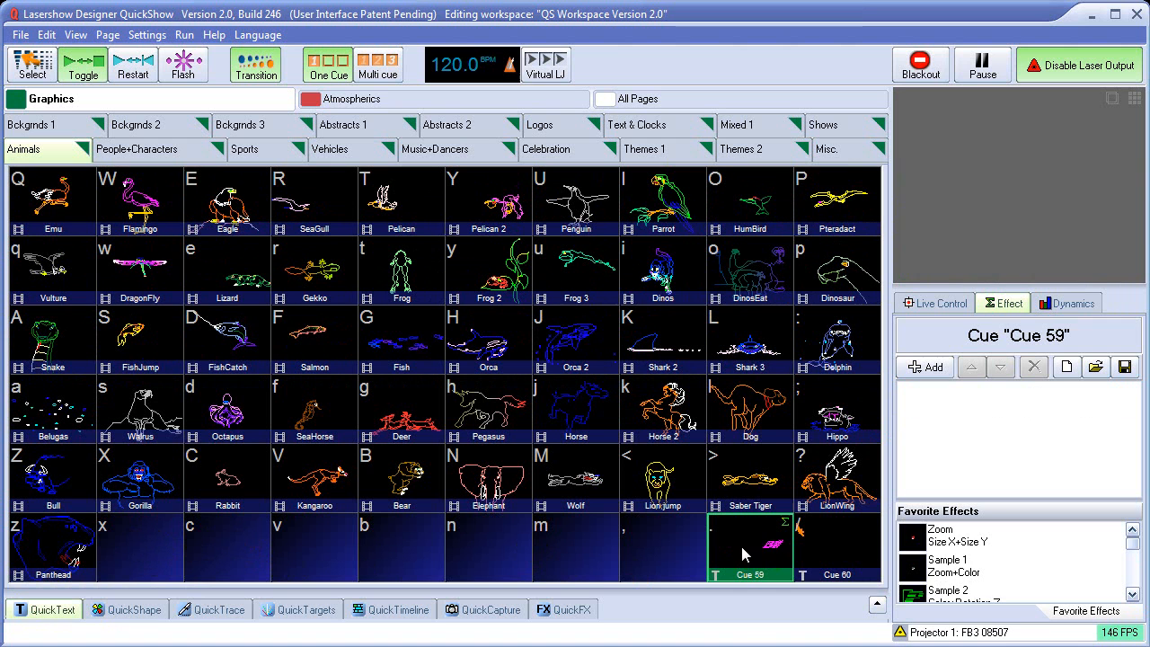
{"action": "right_click", "coordinate": [751, 548]}
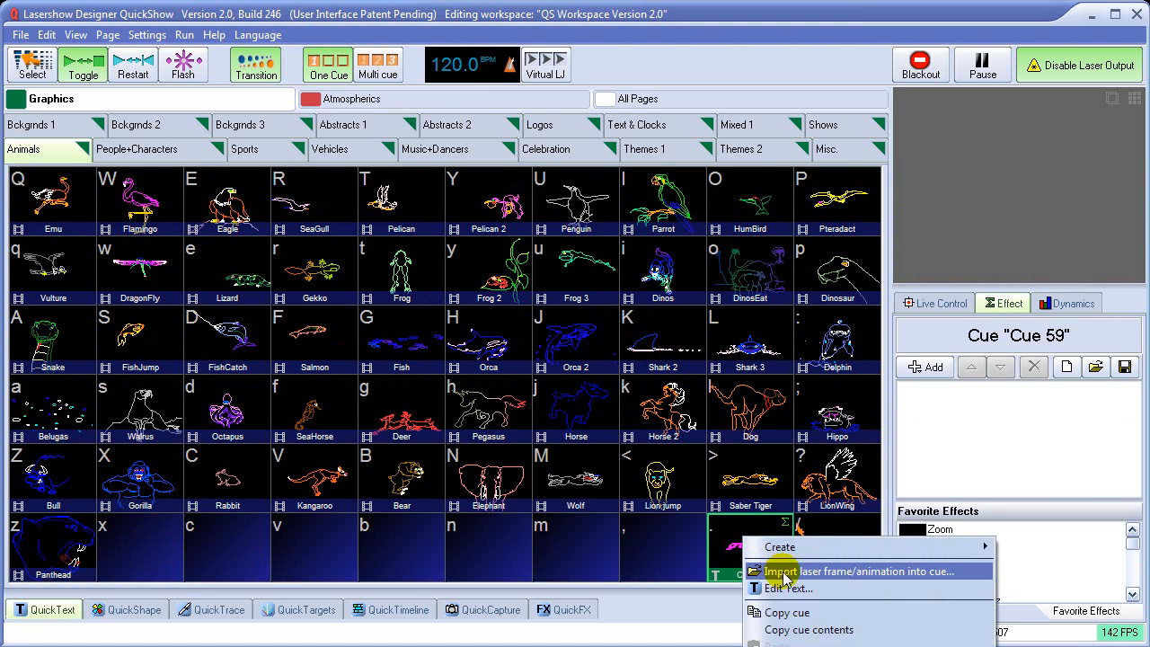
{"action": "left_click", "coordinate": [789, 590]}
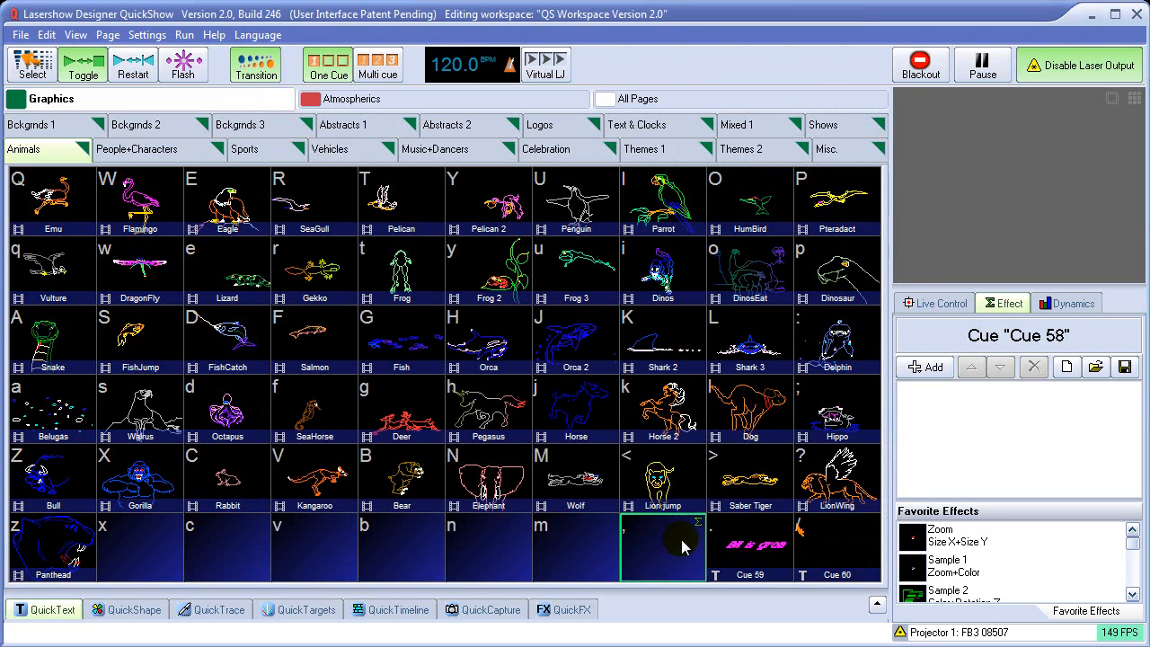
{"action": "mouse_move", "coordinate": [638, 564]}
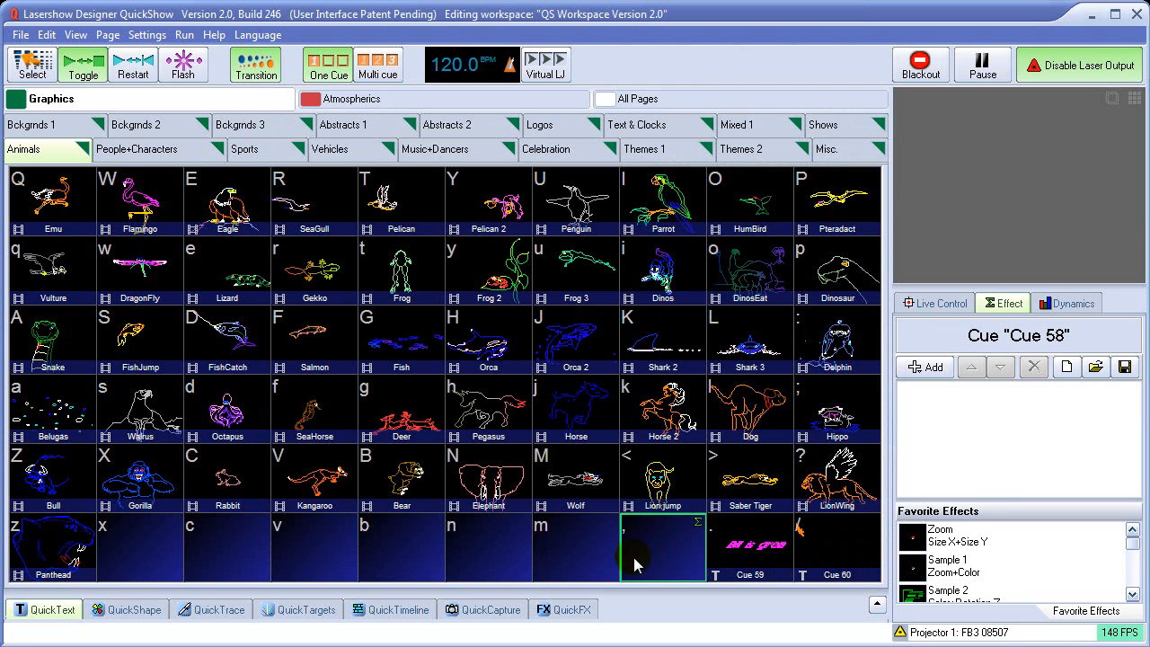
{"action": "right_click", "coordinate": [640, 562]}
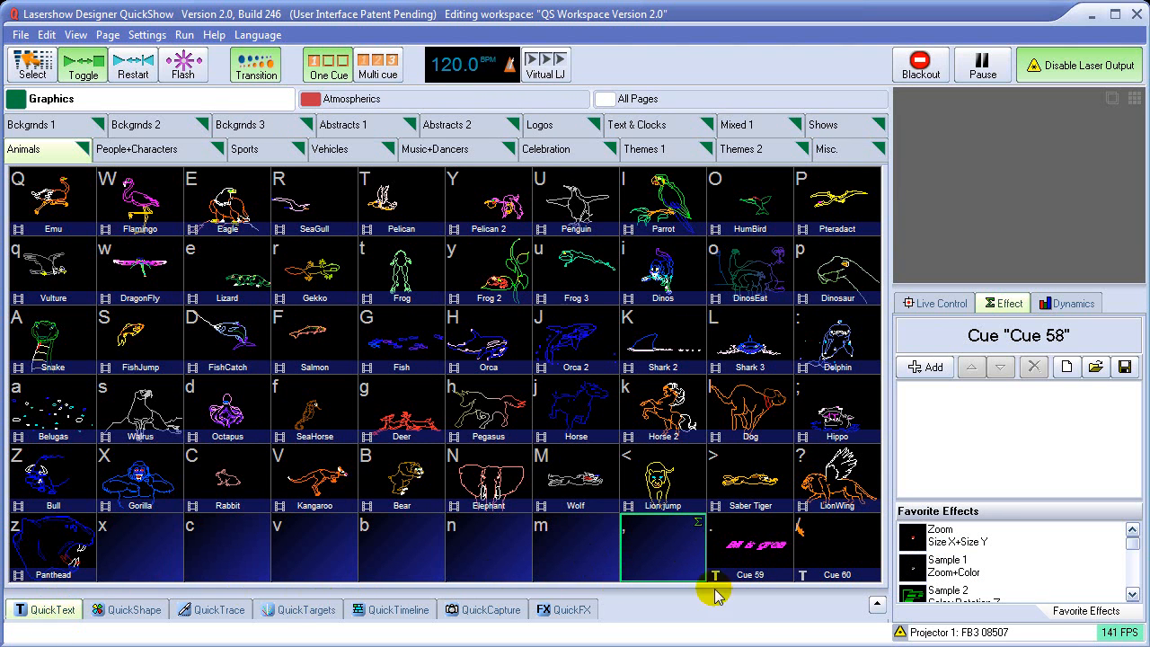
Select Cue 59 and reopen its 'Bill is great' text in the QuickText editor.
{"action": "left_click", "coordinate": [751, 548]}
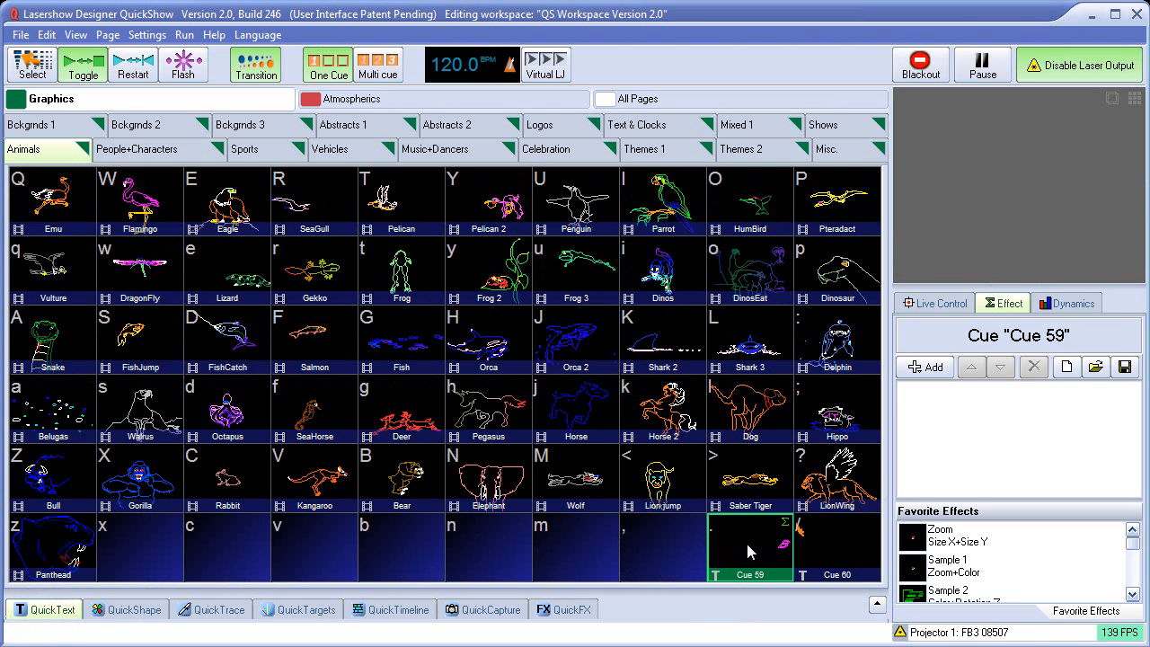
{"action": "left_click", "coordinate": [751, 548]}
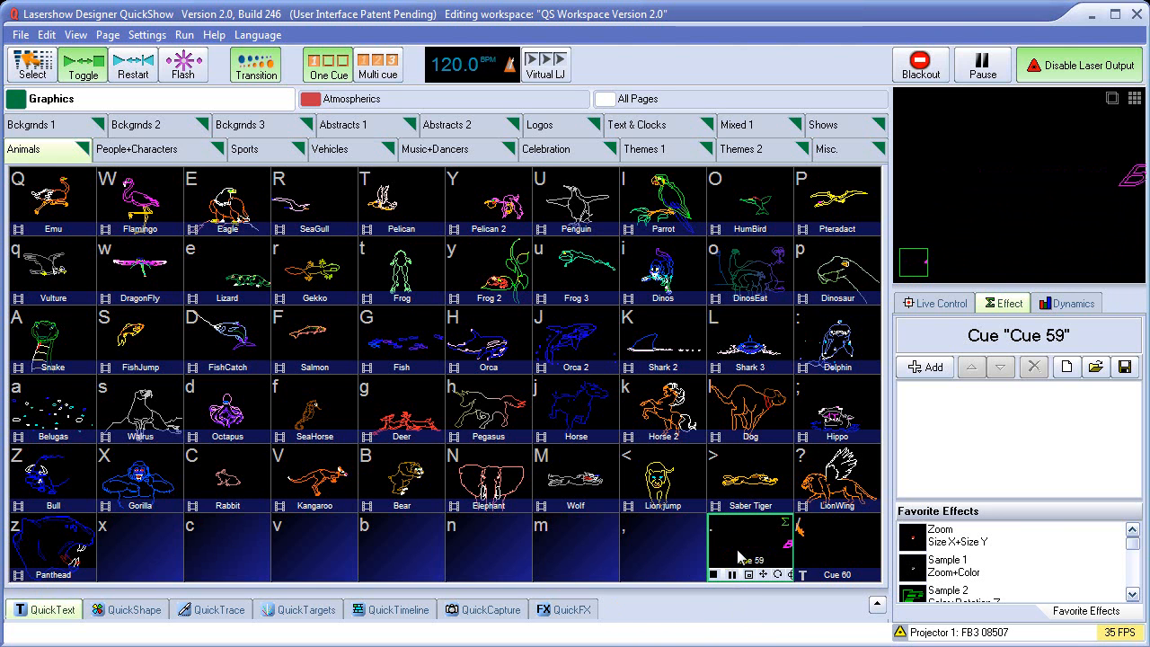
{"action": "left_click", "coordinate": [43, 611]}
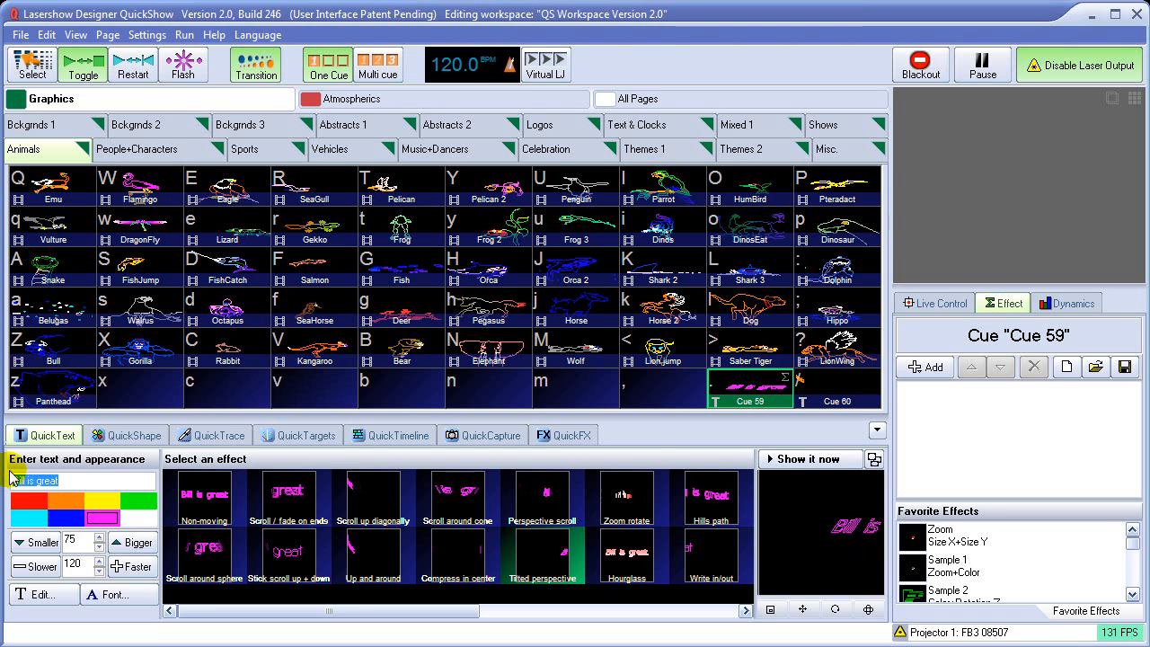
Retype the text as 'George is great', play it as the new Cue 58 and reopen its QuickText settings.
{"action": "type", "text": "Geor"}
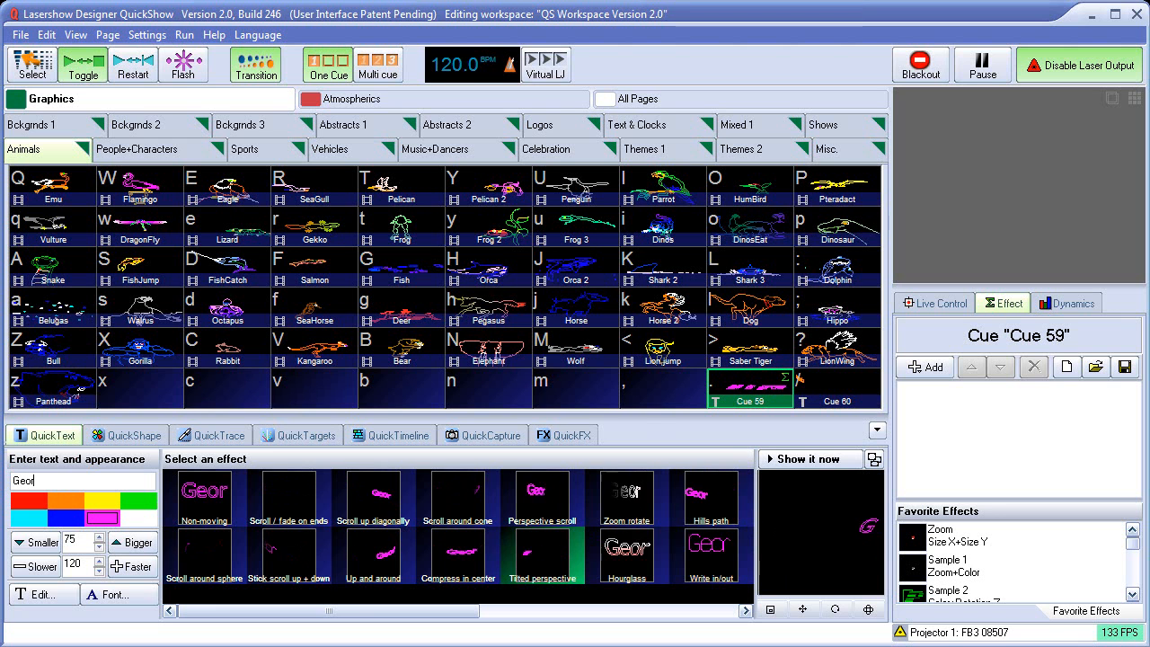
{"action": "type", "text": "George is great"}
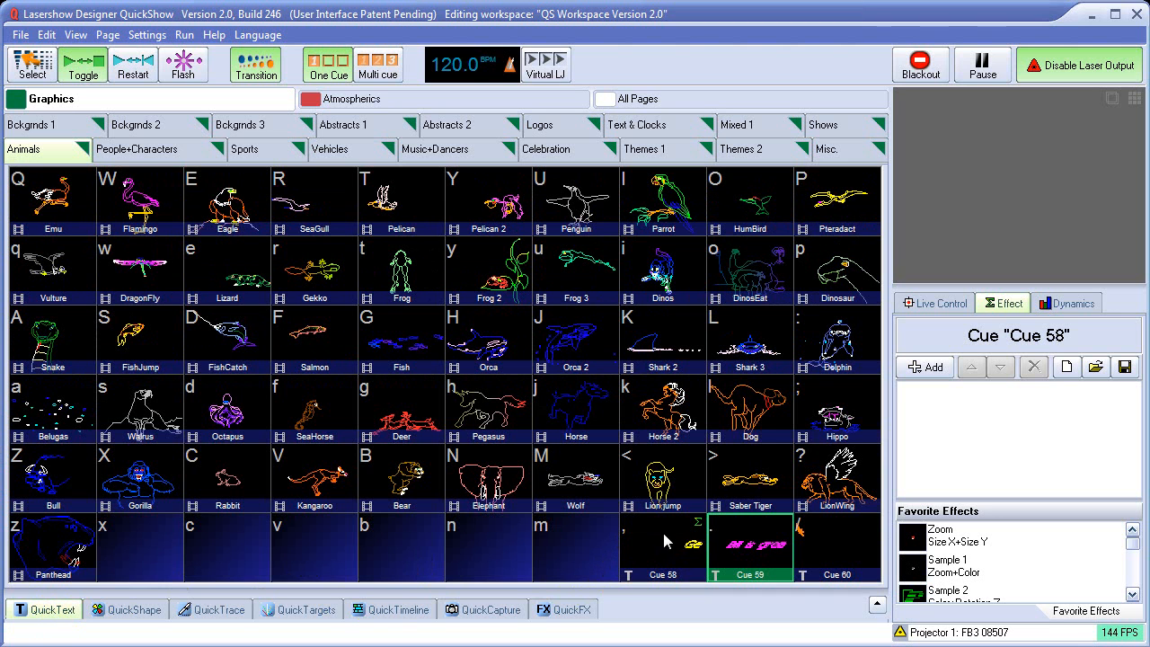
{"action": "left_click", "coordinate": [663, 543]}
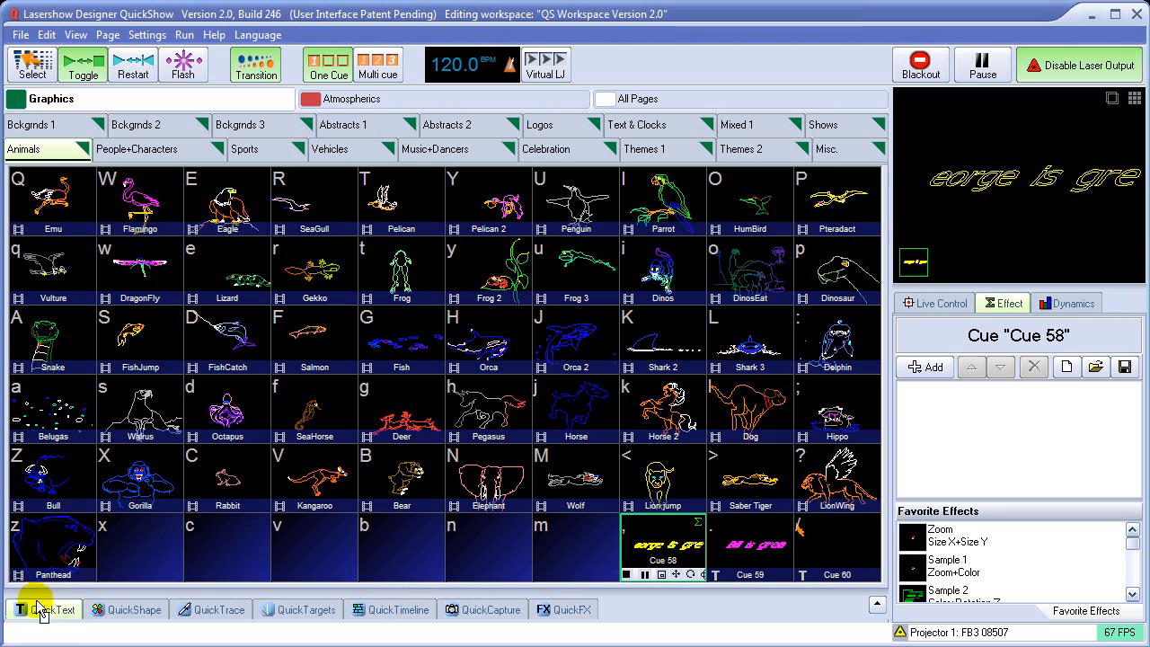
{"action": "left_click", "coordinate": [47, 611]}
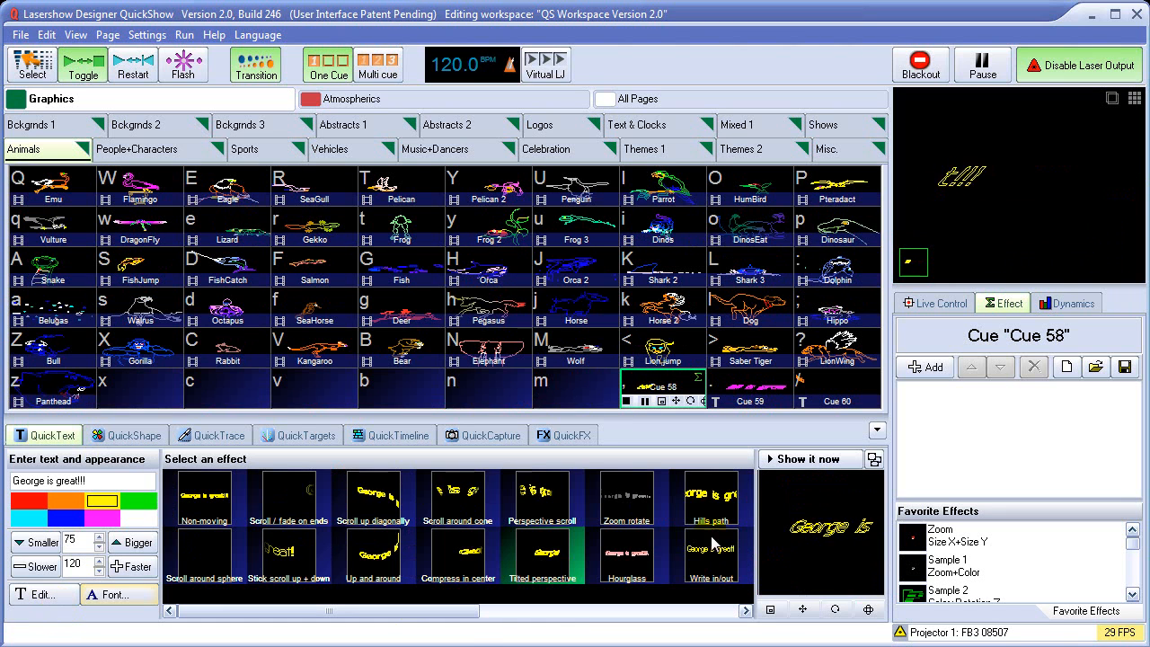